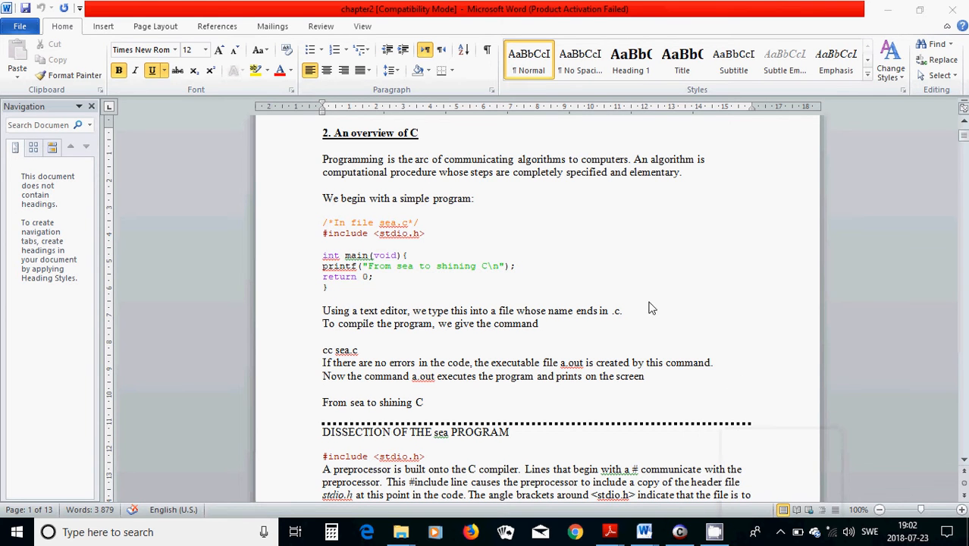
{"action": "mouse_move", "coordinate": [609, 309]}
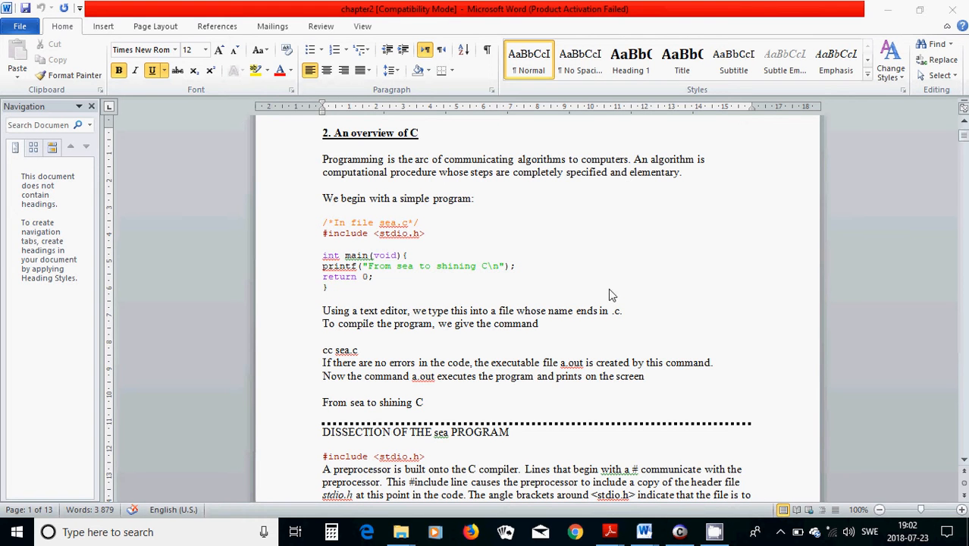
{"action": "mouse_move", "coordinate": [565, 218]}
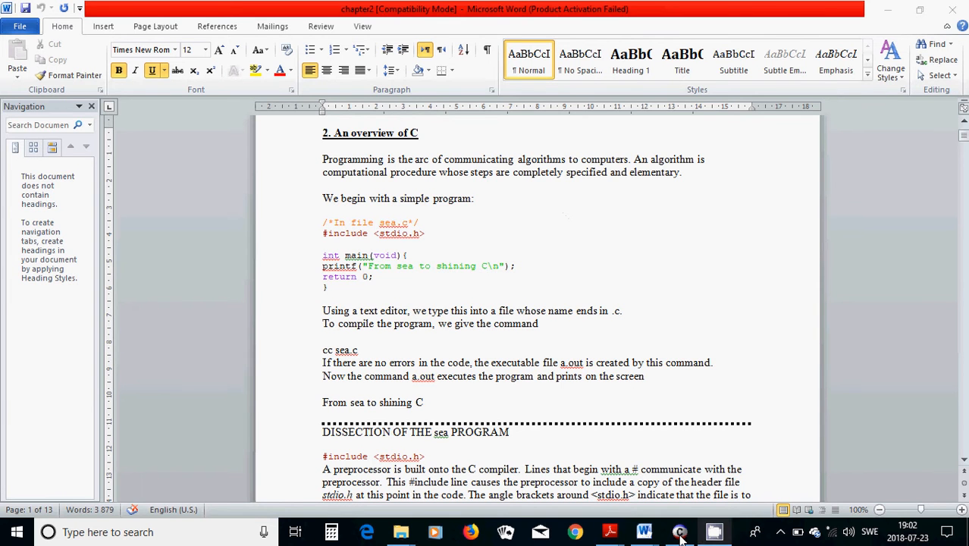
Step: Switch to the C IDE and place the cursor right after int in hello.c
{"action": "left_click", "coordinate": [678, 531]}
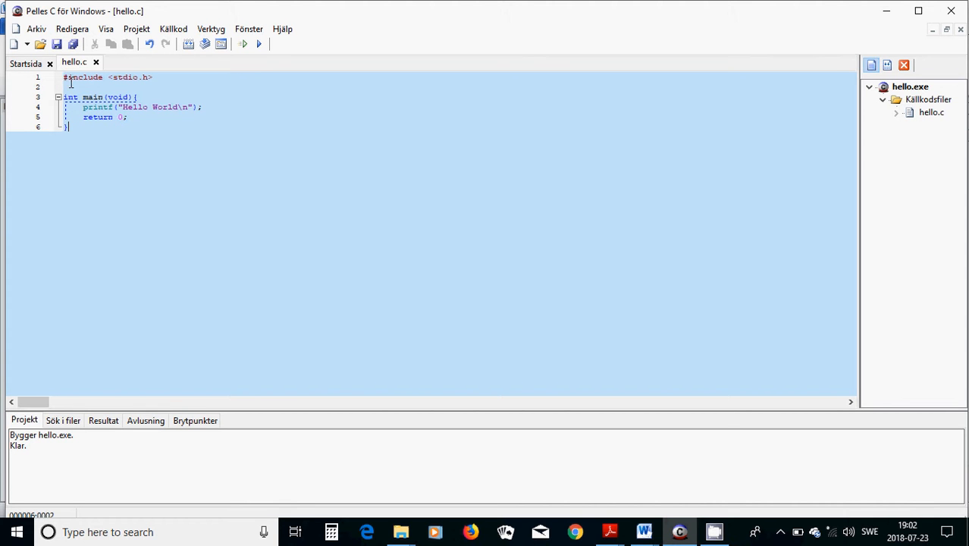
{"action": "mouse_move", "coordinate": [68, 86]}
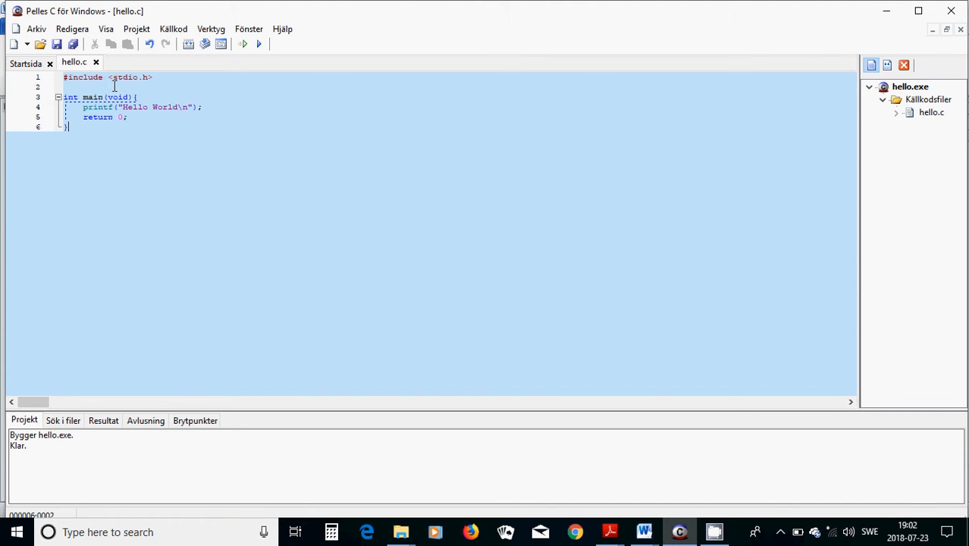
{"action": "mouse_move", "coordinate": [133, 89]}
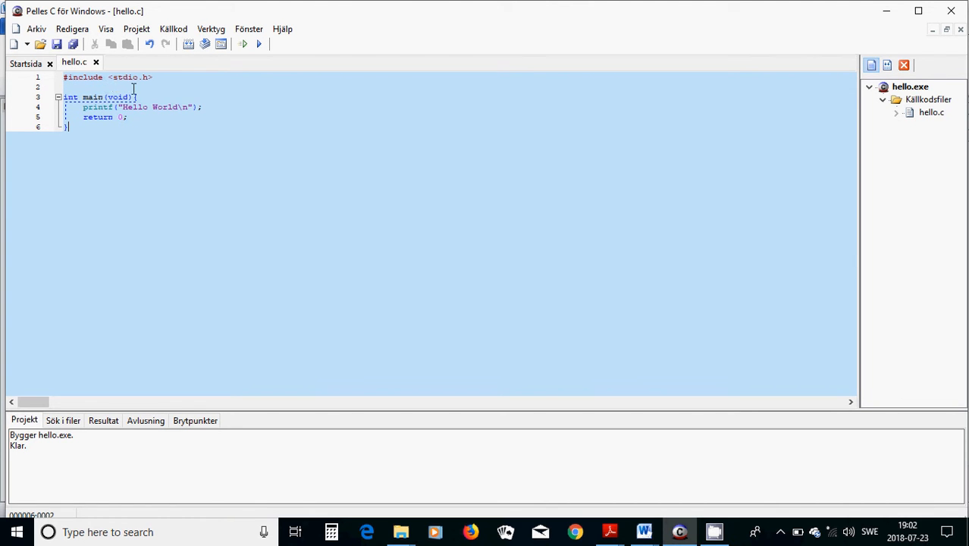
{"action": "mouse_move", "coordinate": [140, 87]}
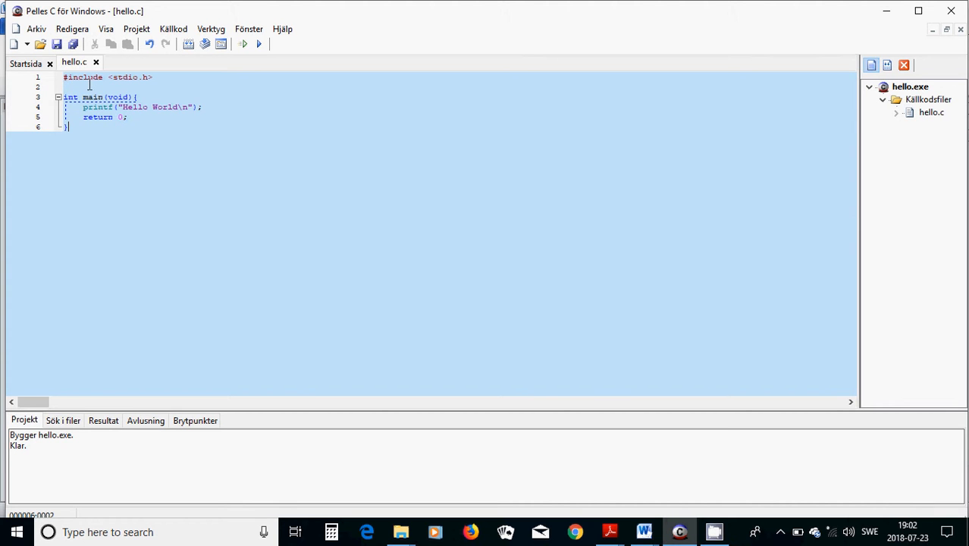
{"action": "mouse_move", "coordinate": [172, 72]}
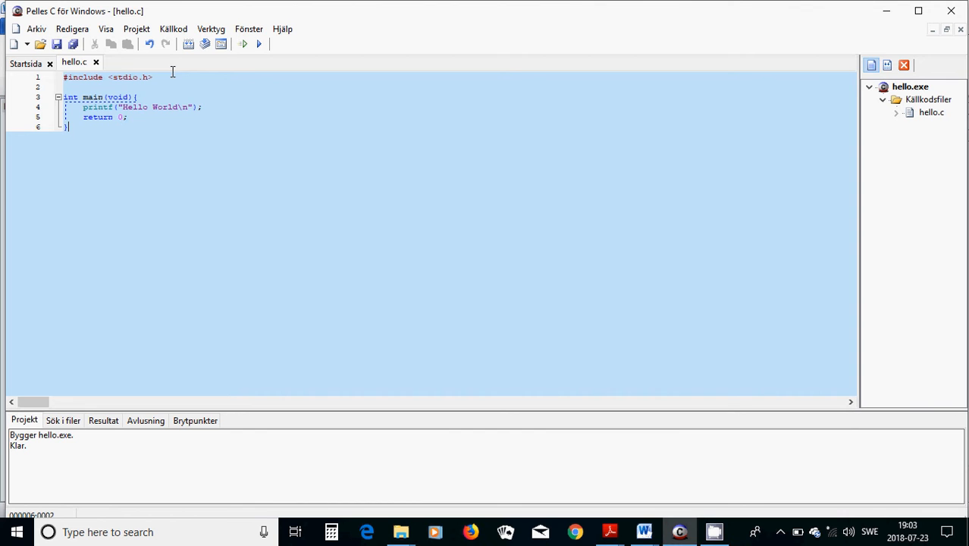
{"action": "mouse_move", "coordinate": [156, 77]}
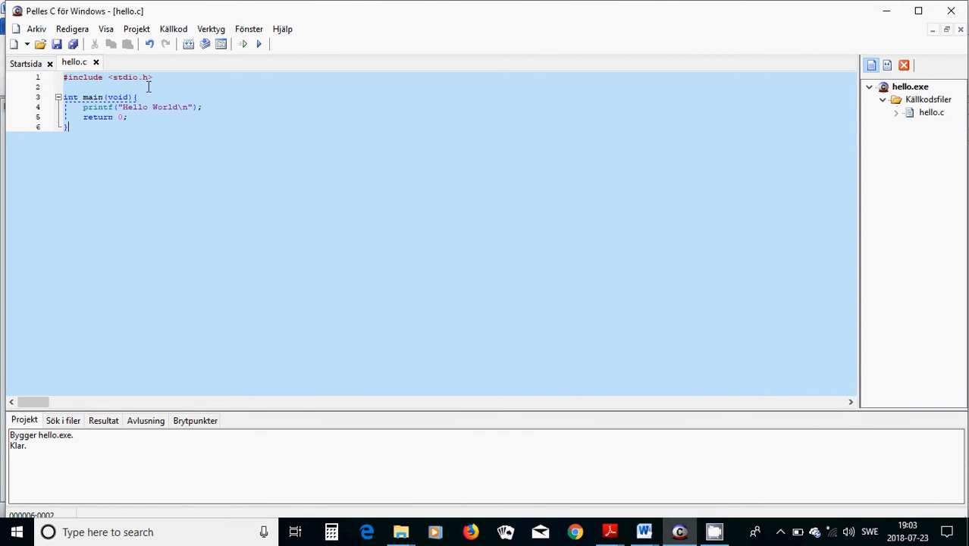
{"action": "mouse_move", "coordinate": [81, 87]}
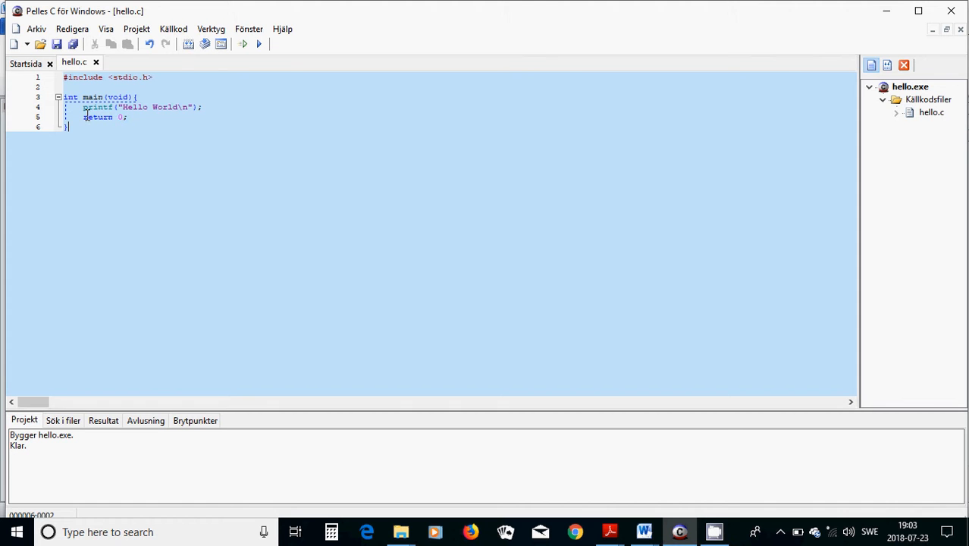
{"action": "mouse_move", "coordinate": [86, 116]}
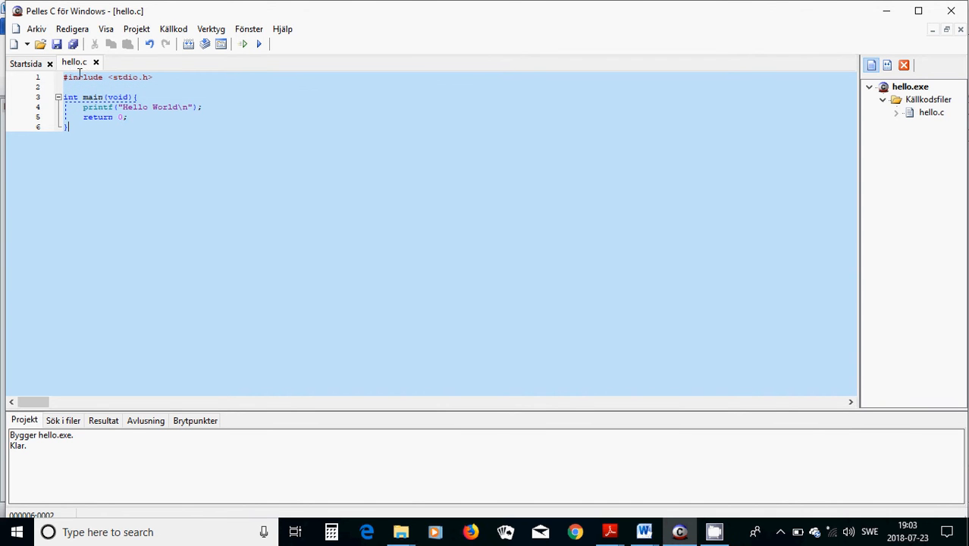
{"action": "mouse_move", "coordinate": [89, 110]}
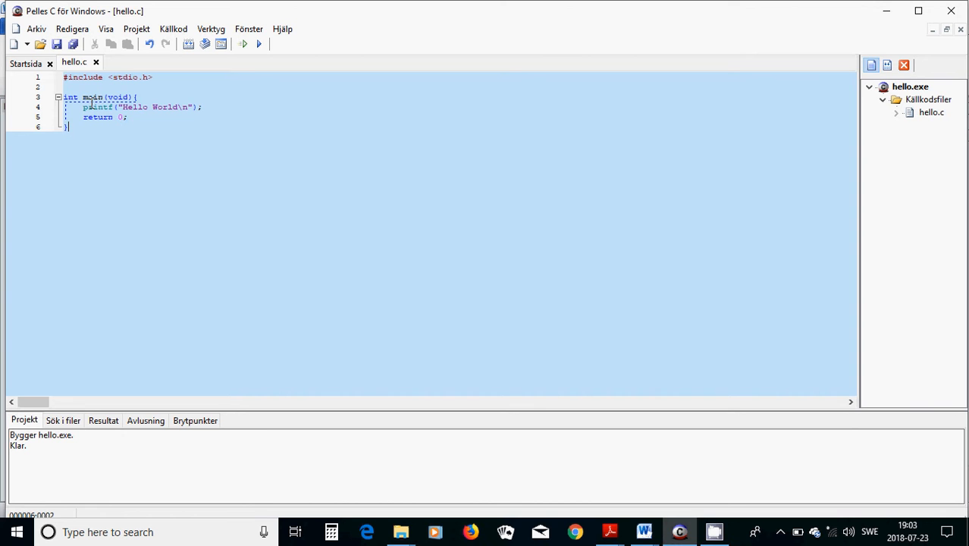
{"action": "mouse_move", "coordinate": [80, 97]}
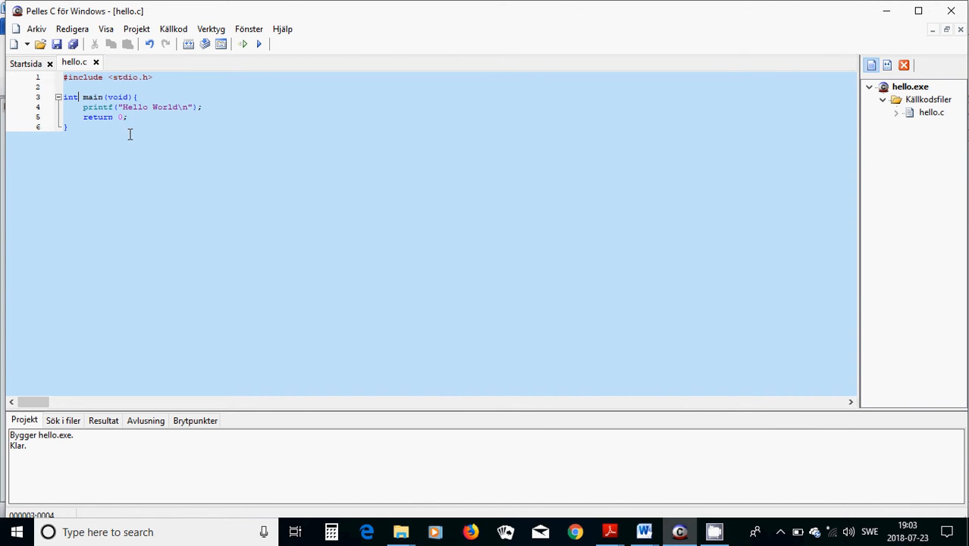
{"action": "left_click", "coordinate": [79, 97]}
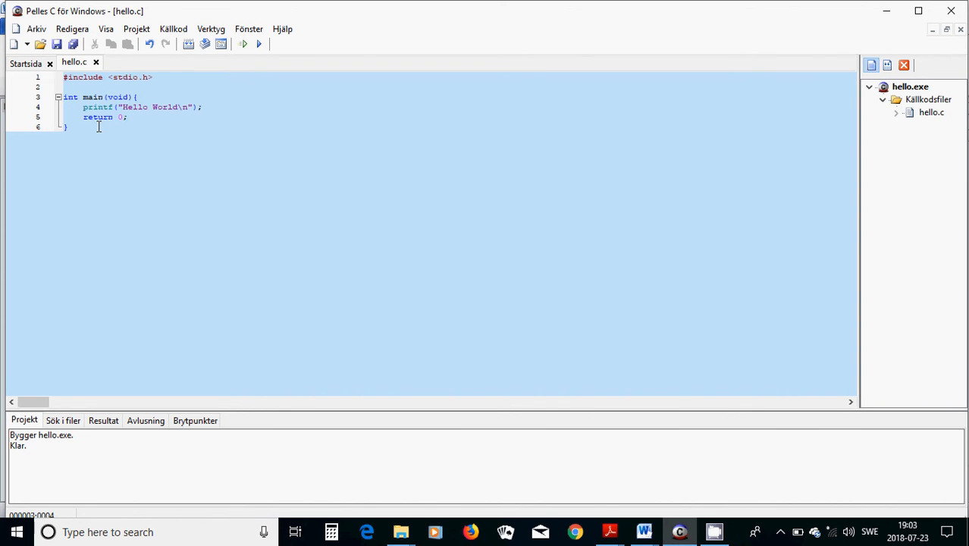
{"action": "mouse_move", "coordinate": [124, 116]}
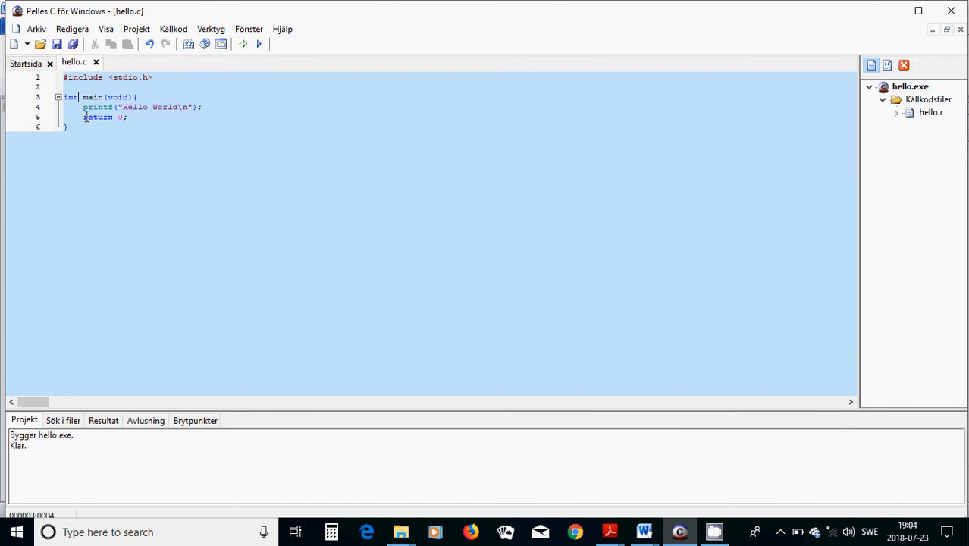
{"action": "left_click", "coordinate": [92, 132]}
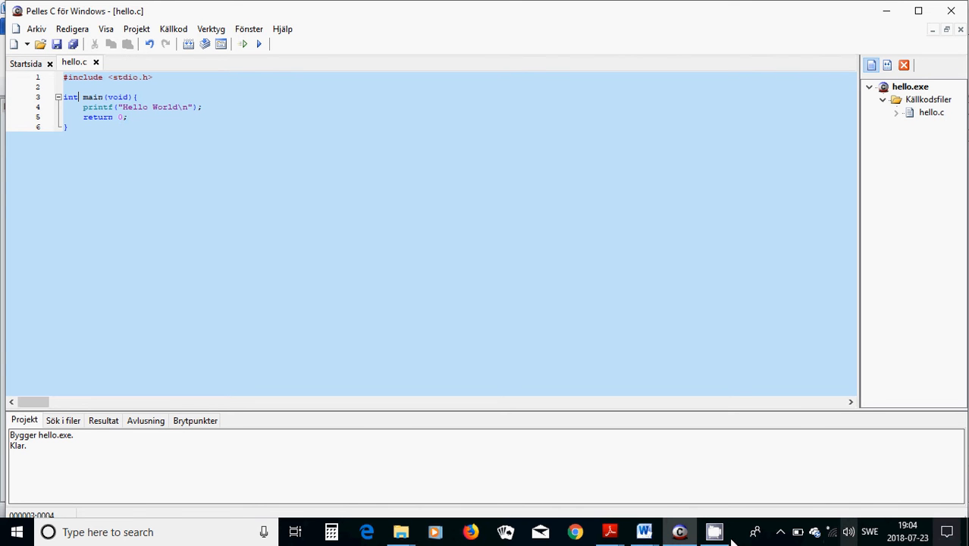
{"action": "mouse_move", "coordinate": [642, 532]}
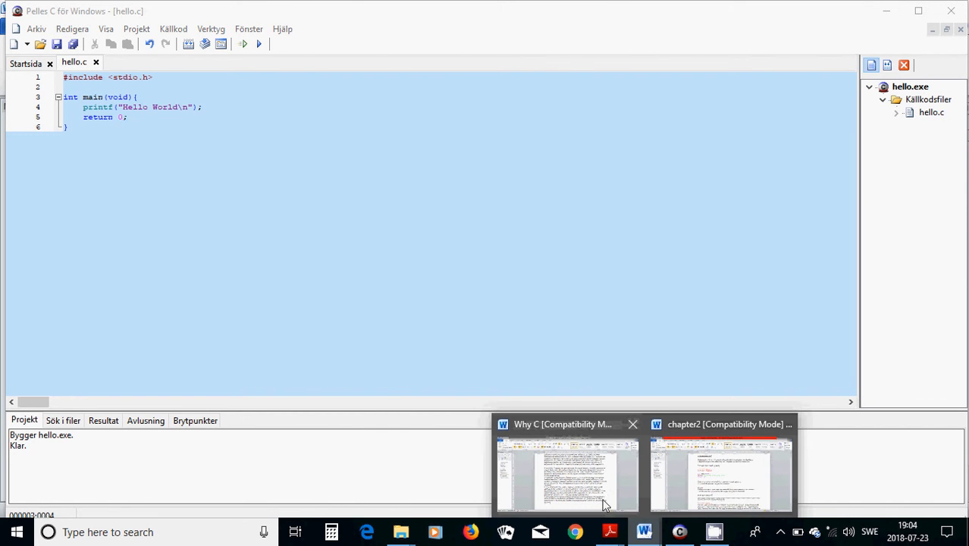
Step: Return to the chapter2 Word document and scroll down through it
{"action": "left_click", "coordinate": [720, 474]}
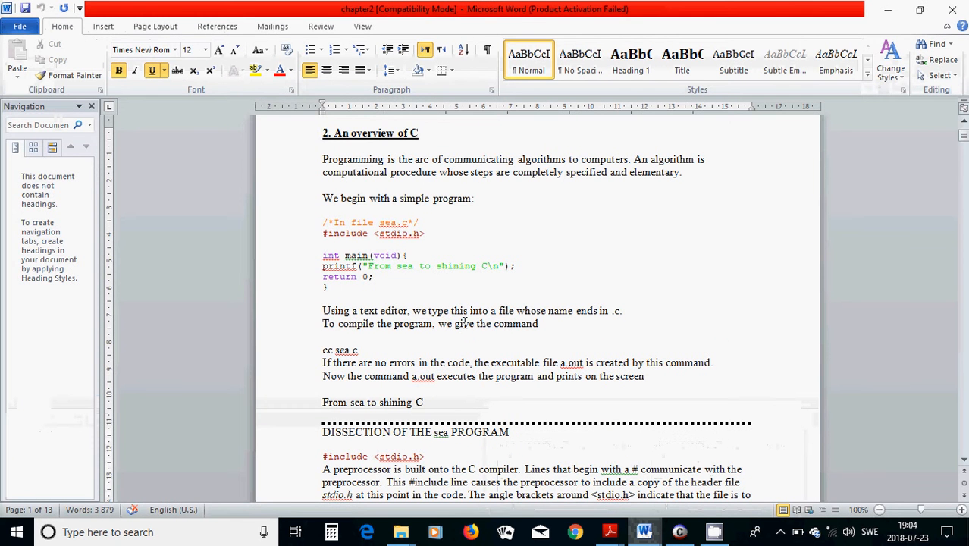
{"action": "scroll", "scroll_direction": "down", "scroll_amount": 3}
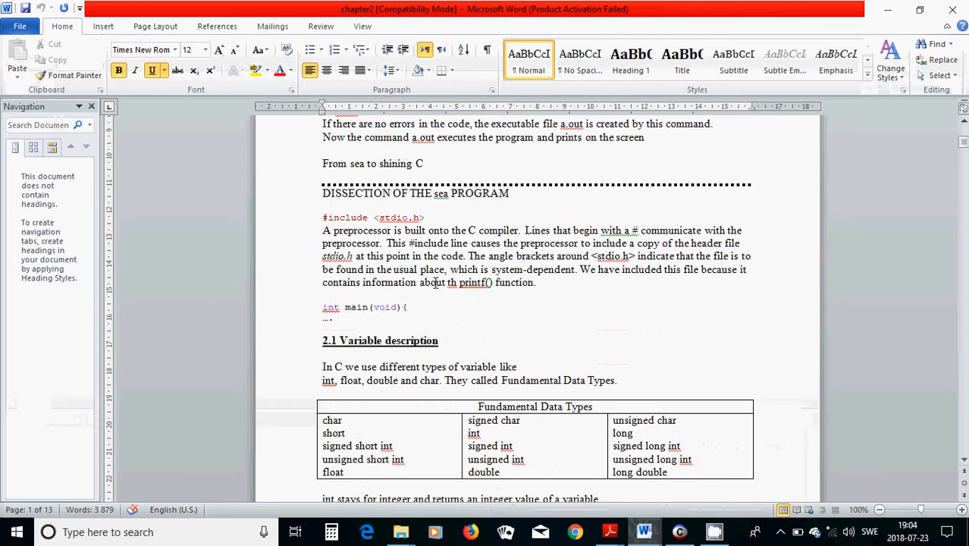
{"action": "scroll", "scroll_direction": "down", "scroll_amount": 3}
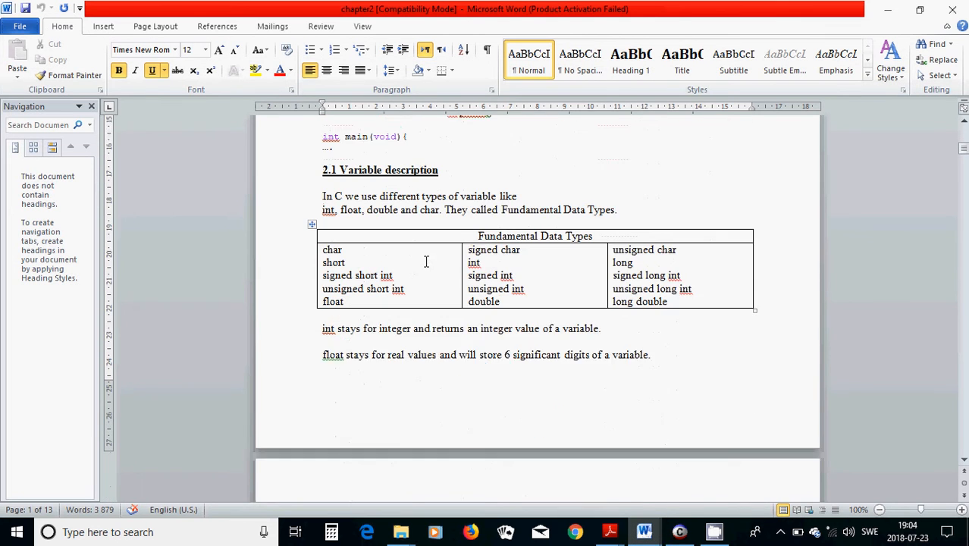
{"action": "scroll", "scroll_direction": "down", "scroll_amount": 3}
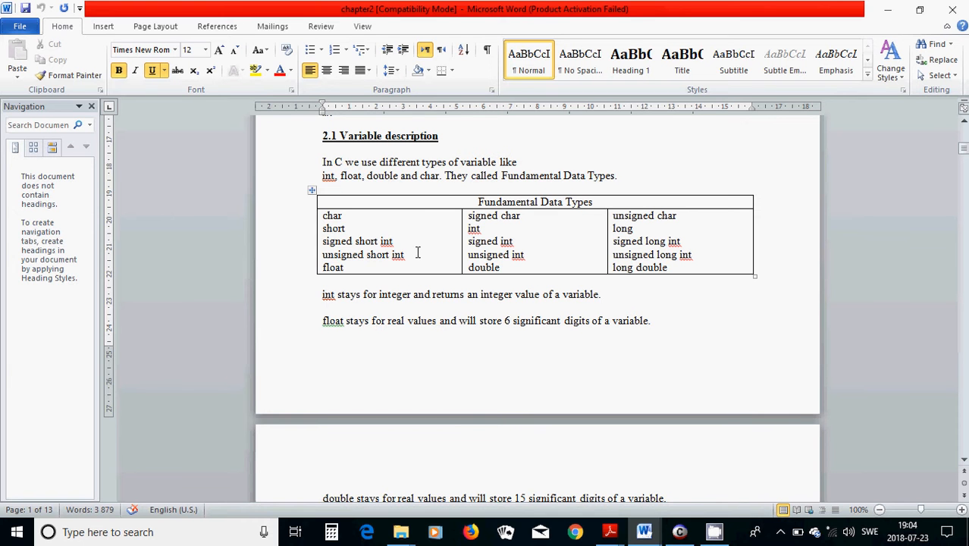
{"action": "mouse_move", "coordinate": [437, 212]}
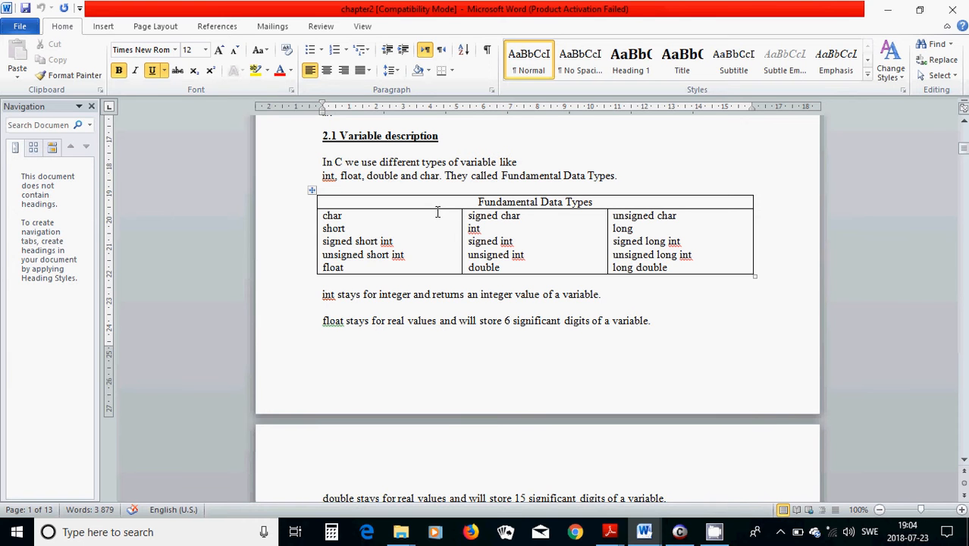
{"action": "mouse_move", "coordinate": [424, 234]}
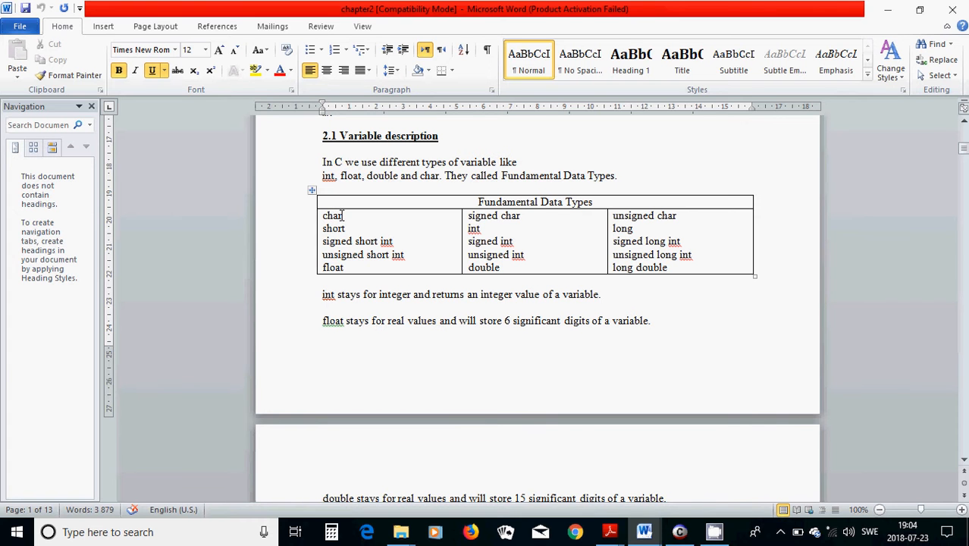
{"action": "mouse_move", "coordinate": [505, 226]}
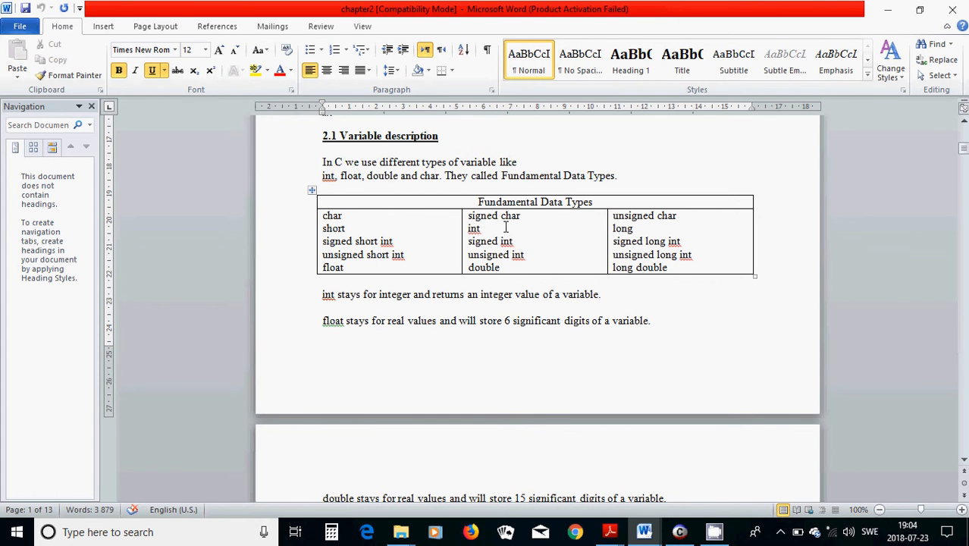
{"action": "mouse_move", "coordinate": [604, 223]}
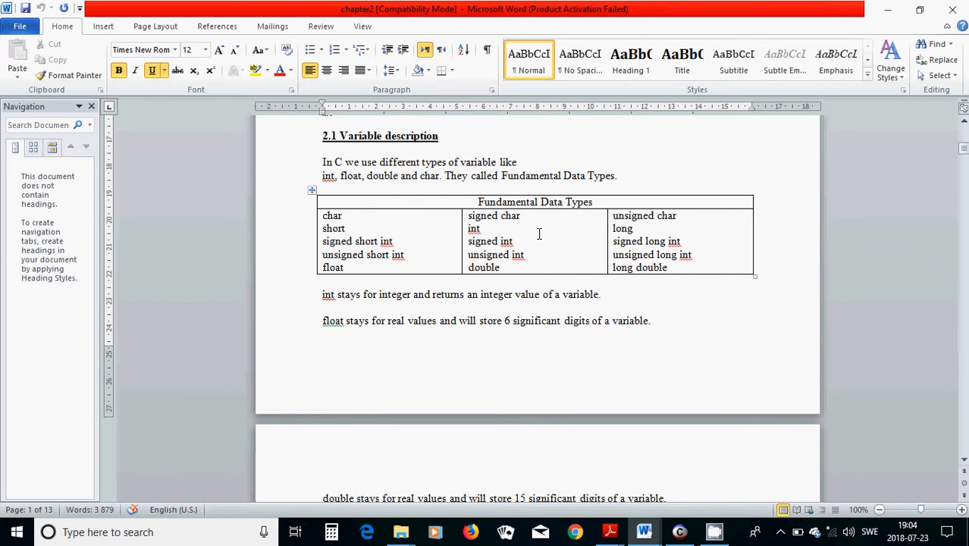
{"action": "mouse_move", "coordinate": [517, 228]}
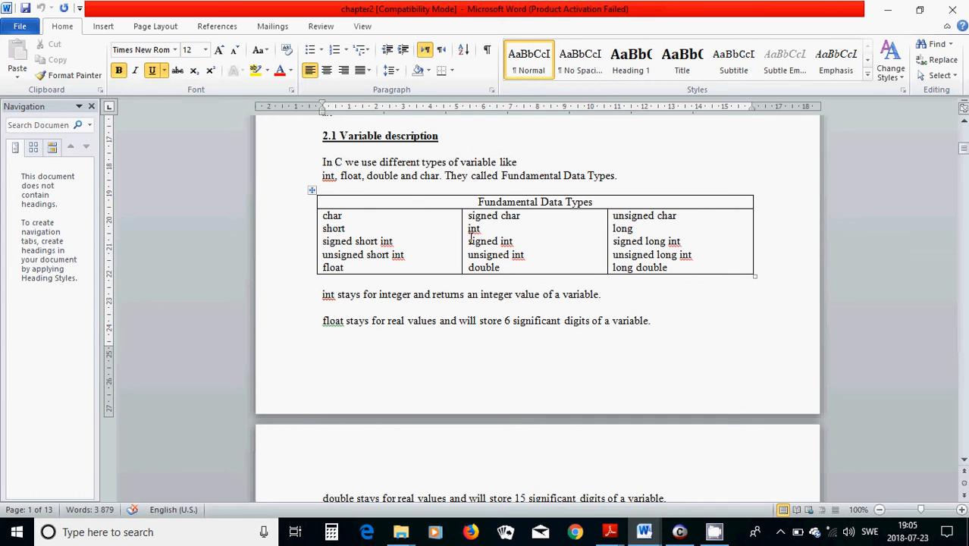
{"action": "mouse_move", "coordinate": [458, 239]}
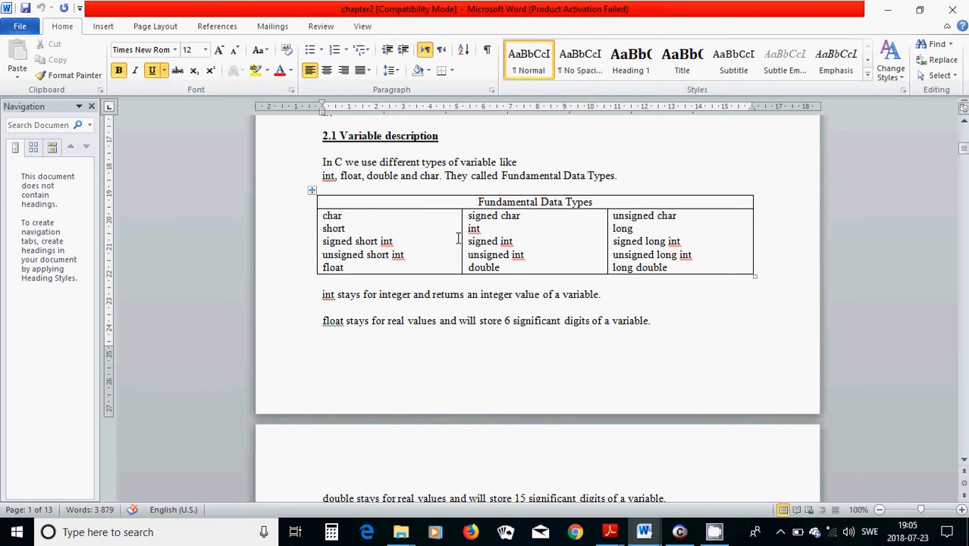
{"action": "mouse_move", "coordinate": [370, 235]}
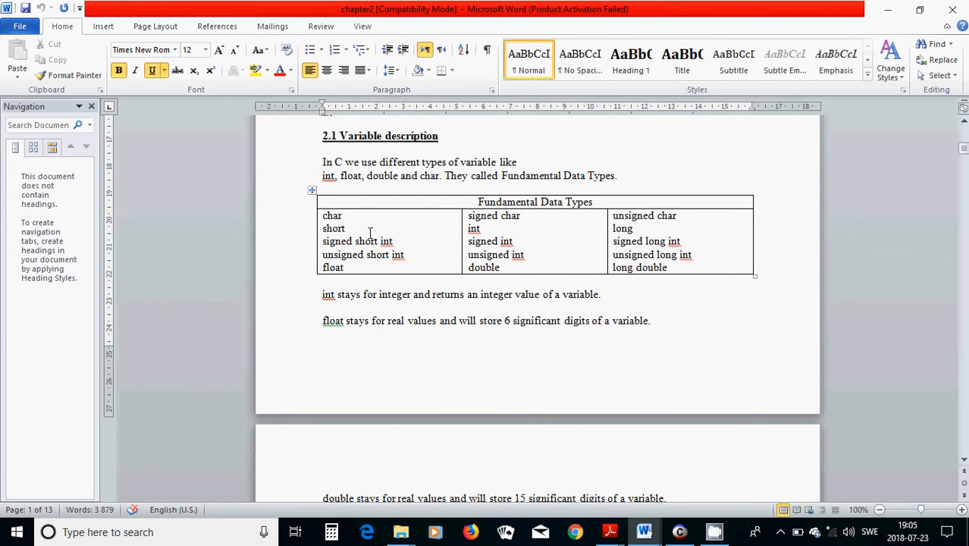
{"action": "mouse_move", "coordinate": [486, 231]}
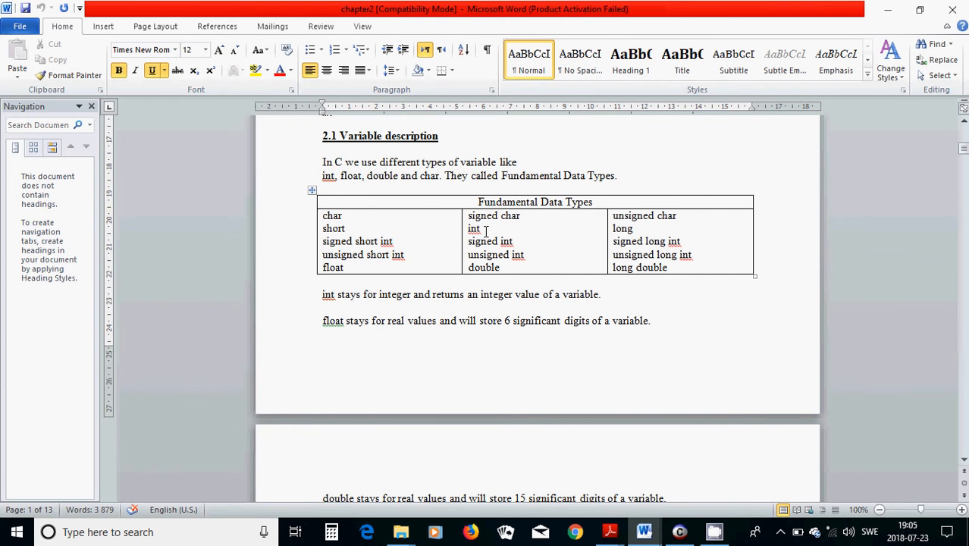
{"action": "mouse_move", "coordinate": [648, 236]}
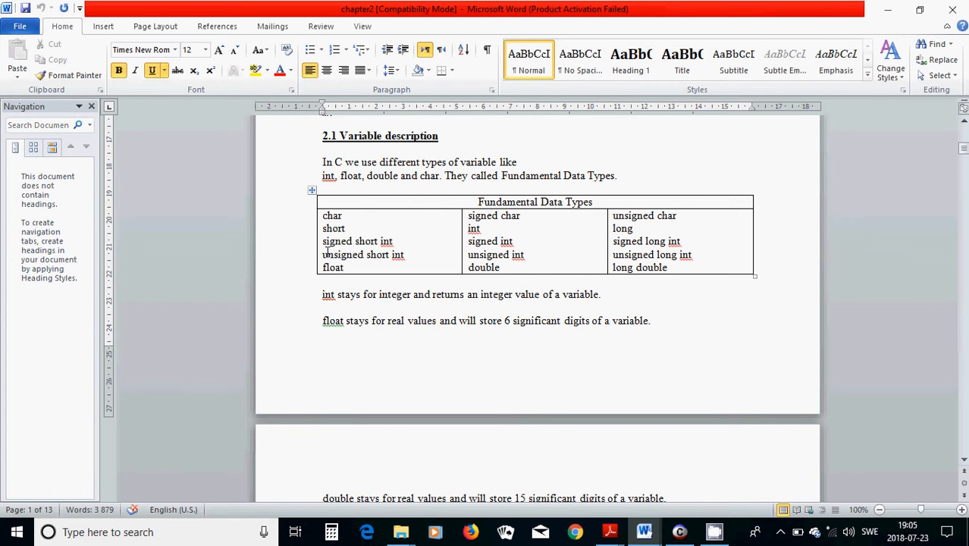
{"action": "mouse_move", "coordinate": [377, 252]}
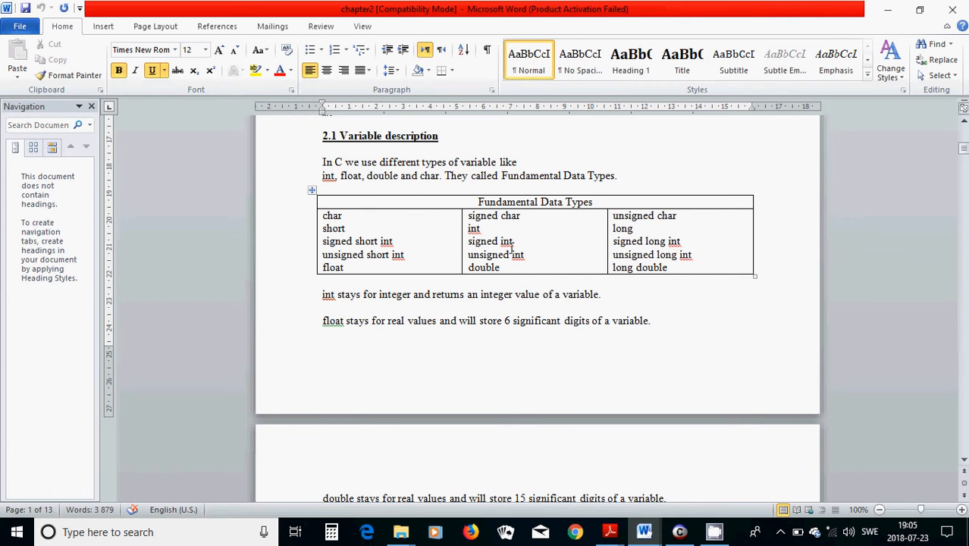
{"action": "mouse_move", "coordinate": [671, 252]}
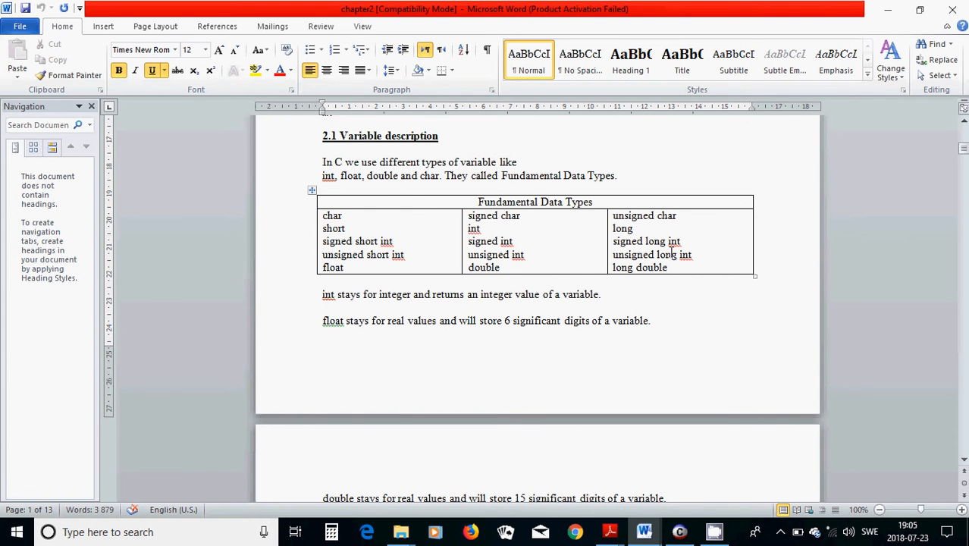
{"action": "mouse_move", "coordinate": [409, 244]}
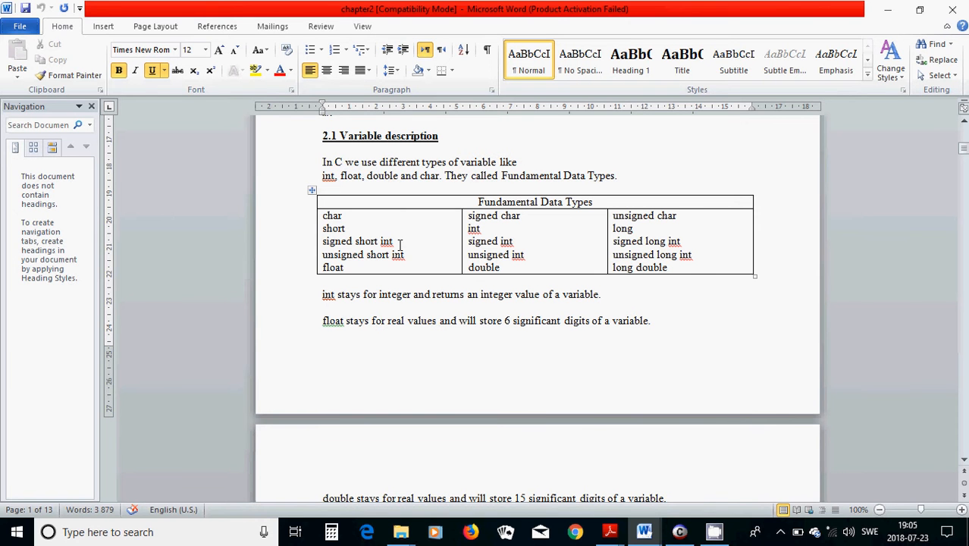
{"action": "mouse_move", "coordinate": [326, 281]}
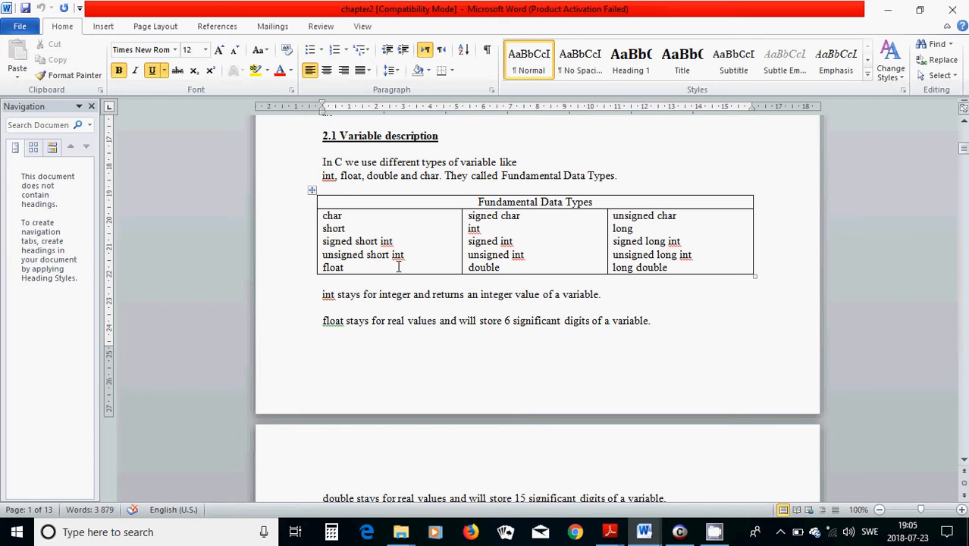
{"action": "mouse_move", "coordinate": [523, 261]}
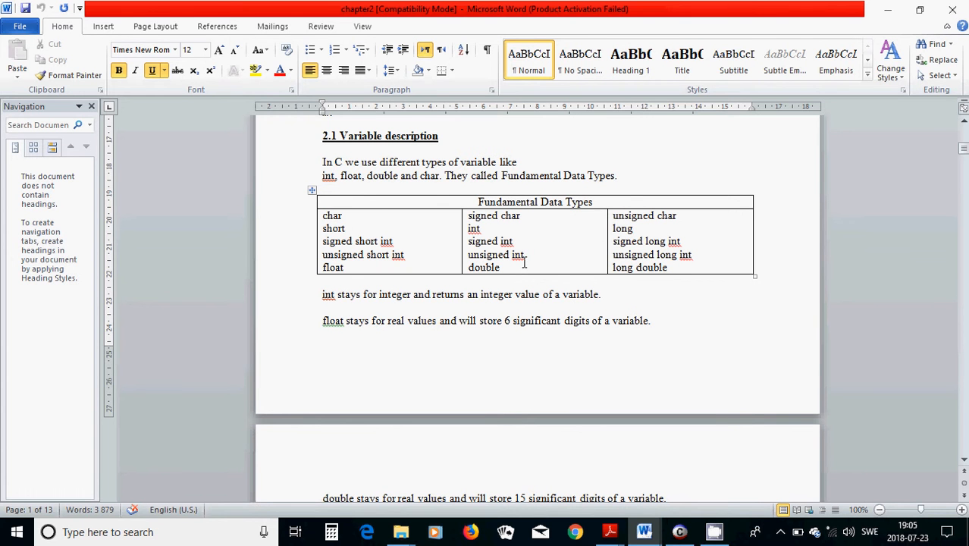
{"action": "mouse_move", "coordinate": [691, 267]}
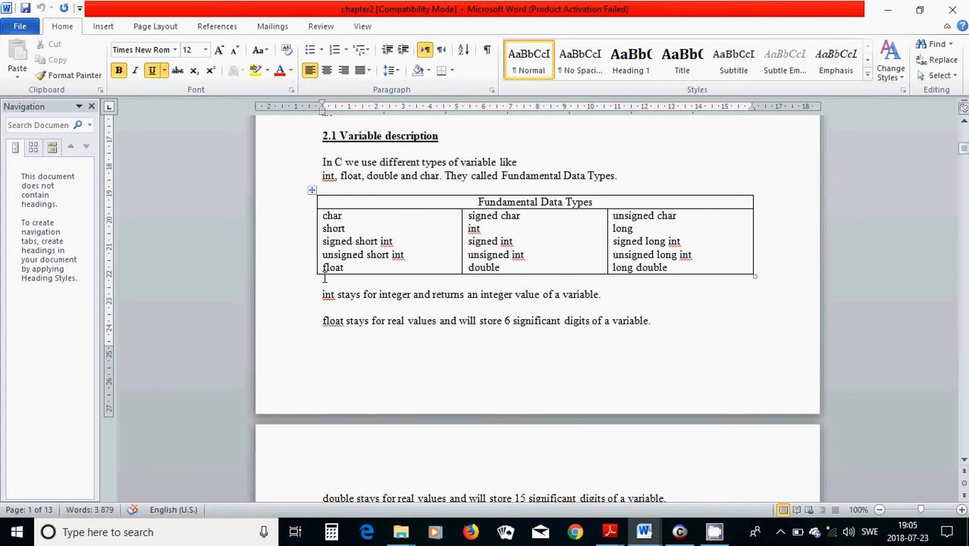
{"action": "mouse_move", "coordinate": [468, 273]}
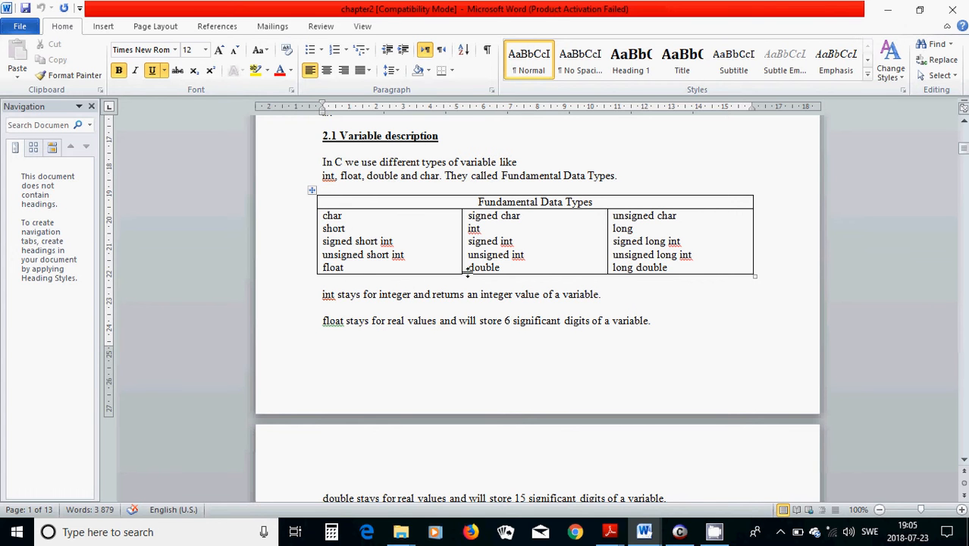
{"action": "mouse_move", "coordinate": [662, 273]}
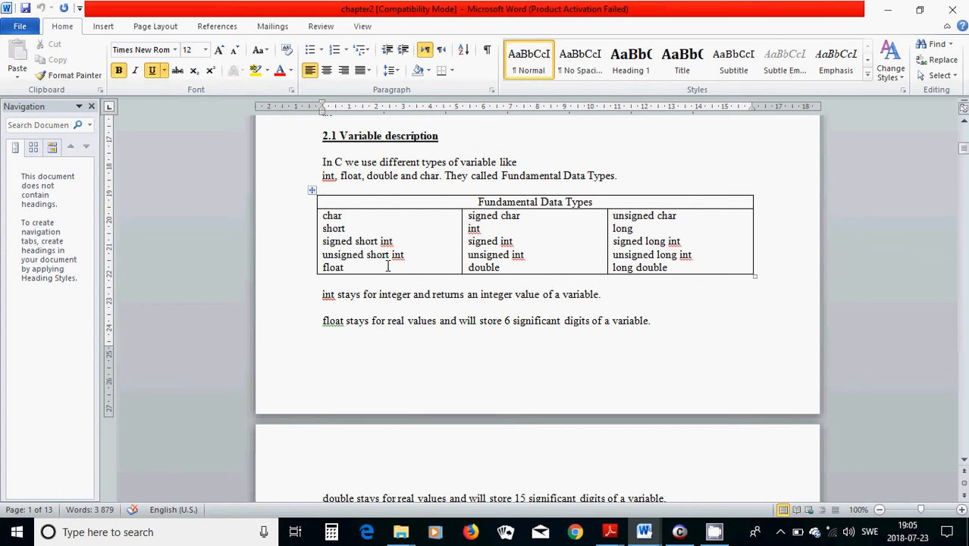
{"action": "mouse_move", "coordinate": [487, 231]}
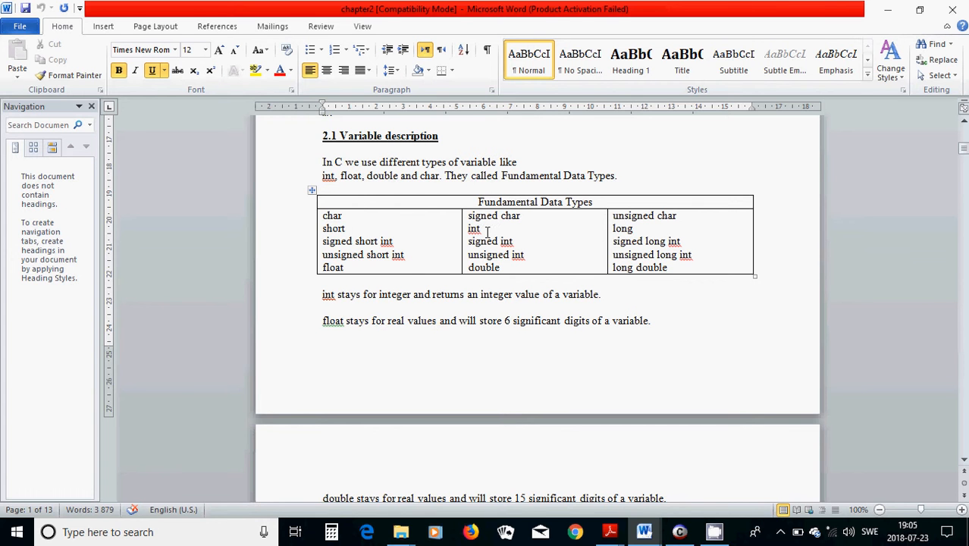
{"action": "mouse_move", "coordinate": [476, 241]}
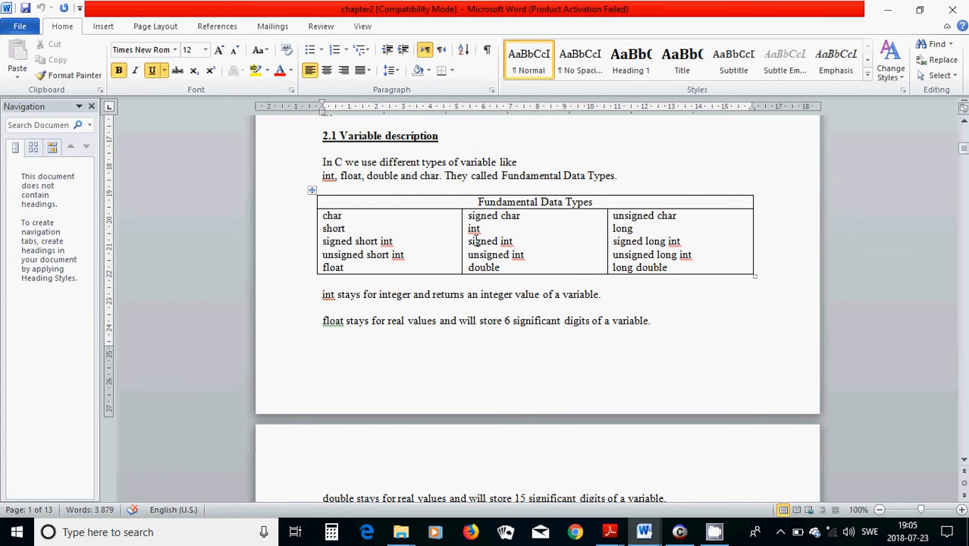
{"action": "mouse_move", "coordinate": [445, 252]}
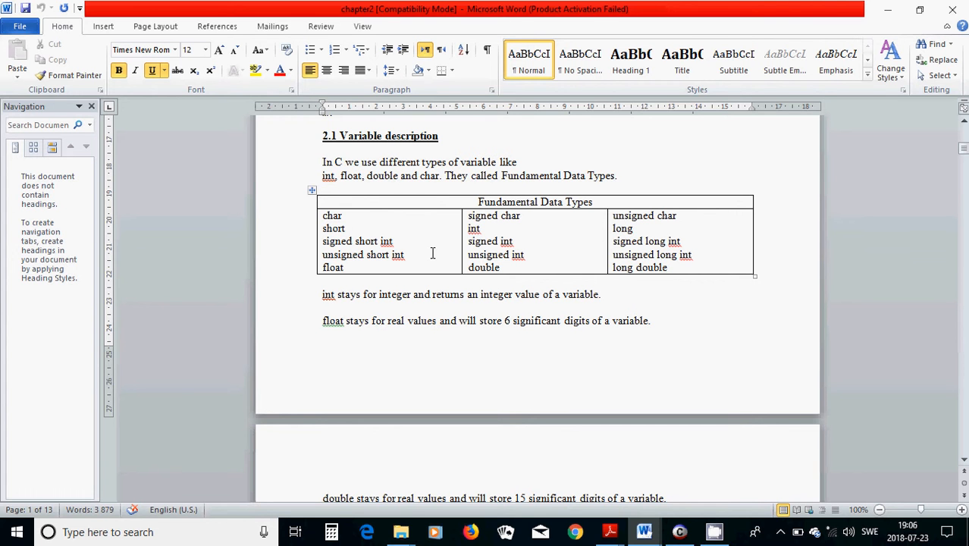
{"action": "mouse_move", "coordinate": [358, 254]}
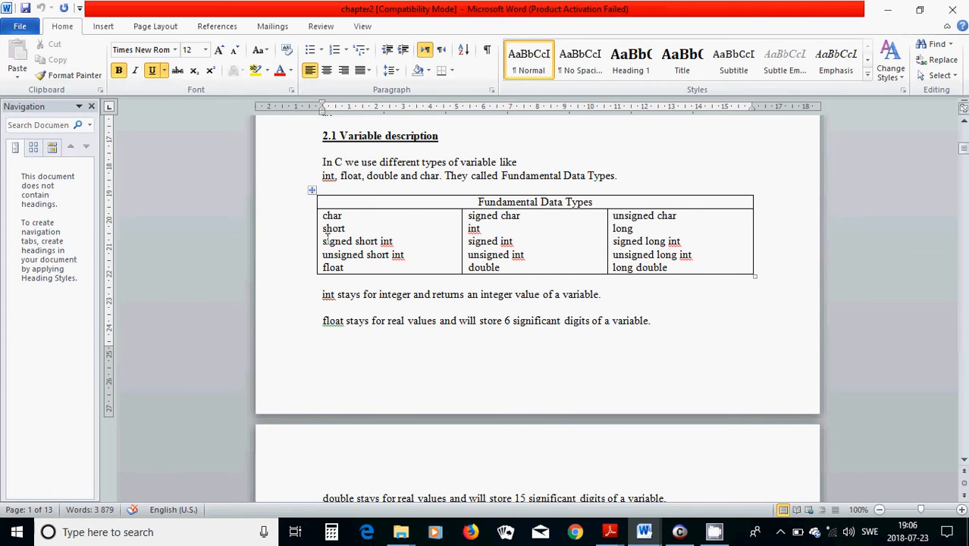
{"action": "mouse_move", "coordinate": [531, 251]}
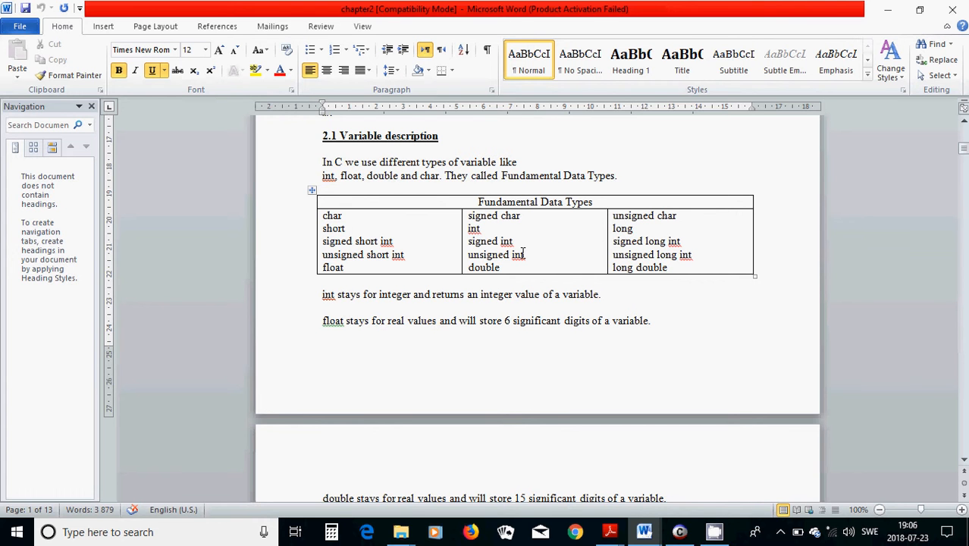
{"action": "mouse_move", "coordinate": [345, 234]}
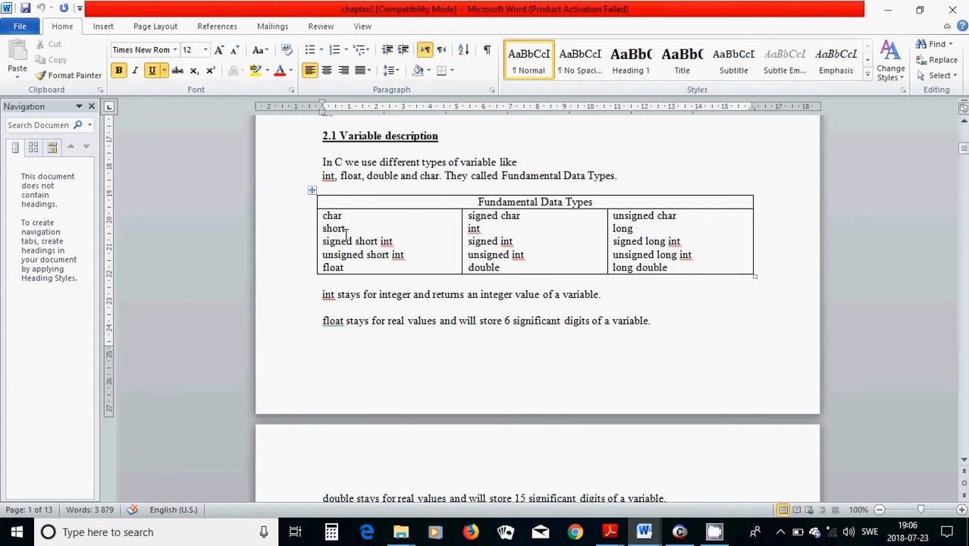
{"action": "mouse_move", "coordinate": [346, 232]}
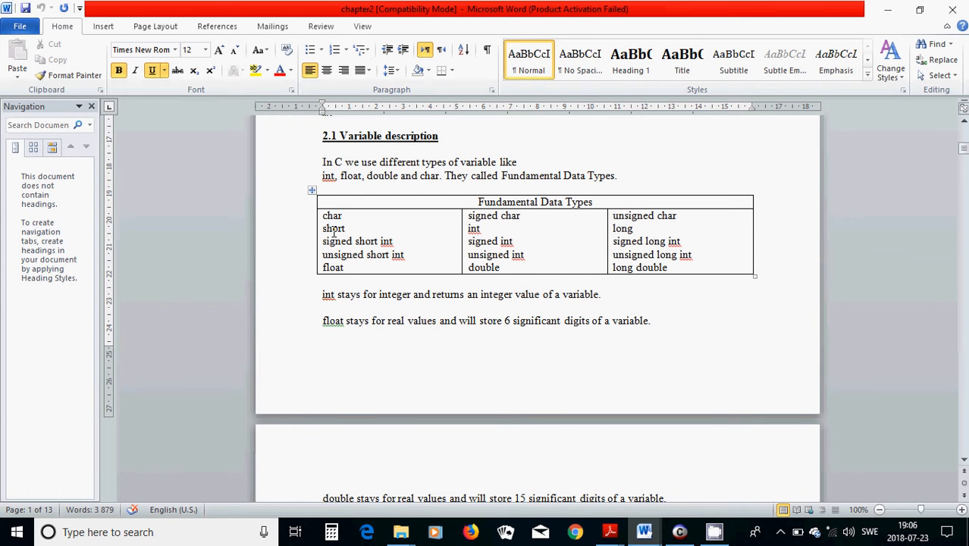
{"action": "mouse_move", "coordinate": [322, 239]}
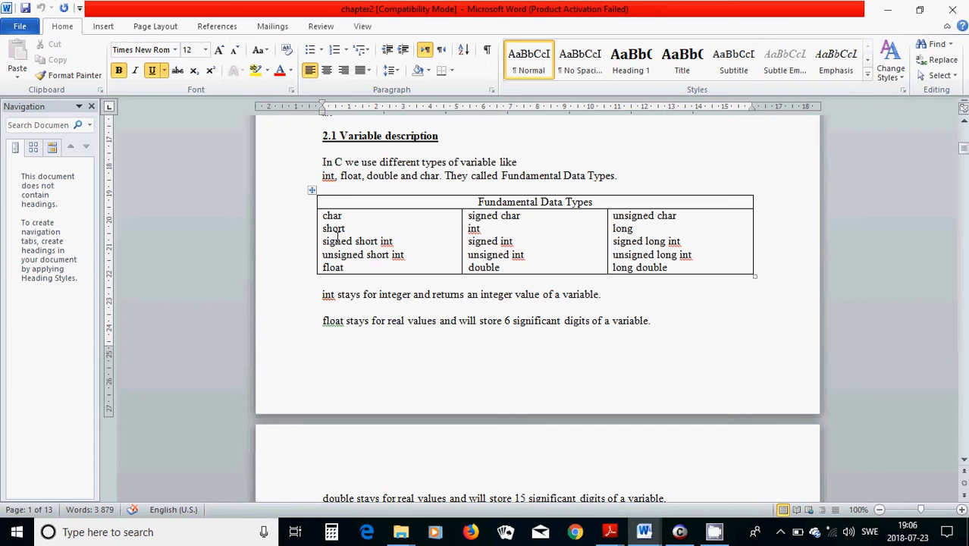
{"action": "mouse_move", "coordinate": [608, 238]}
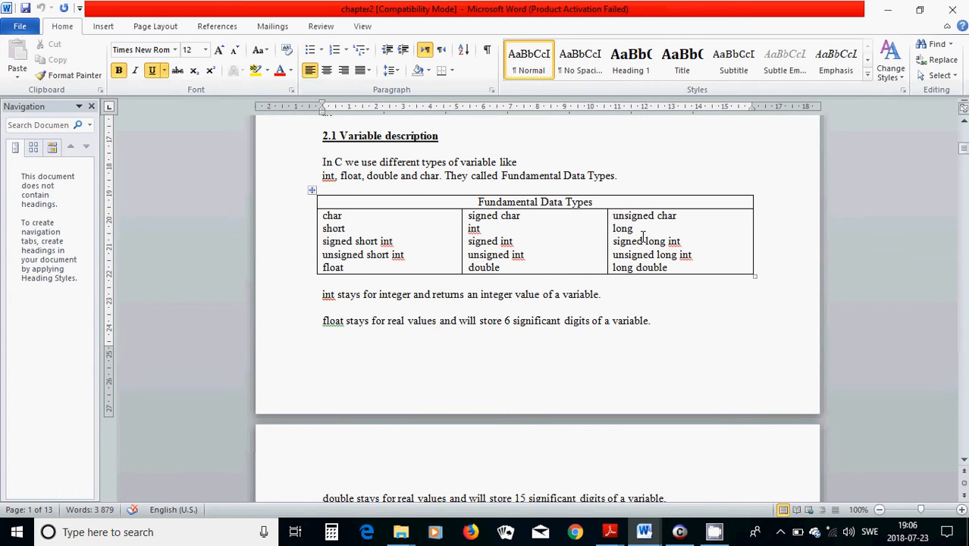
{"action": "mouse_move", "coordinate": [388, 283]}
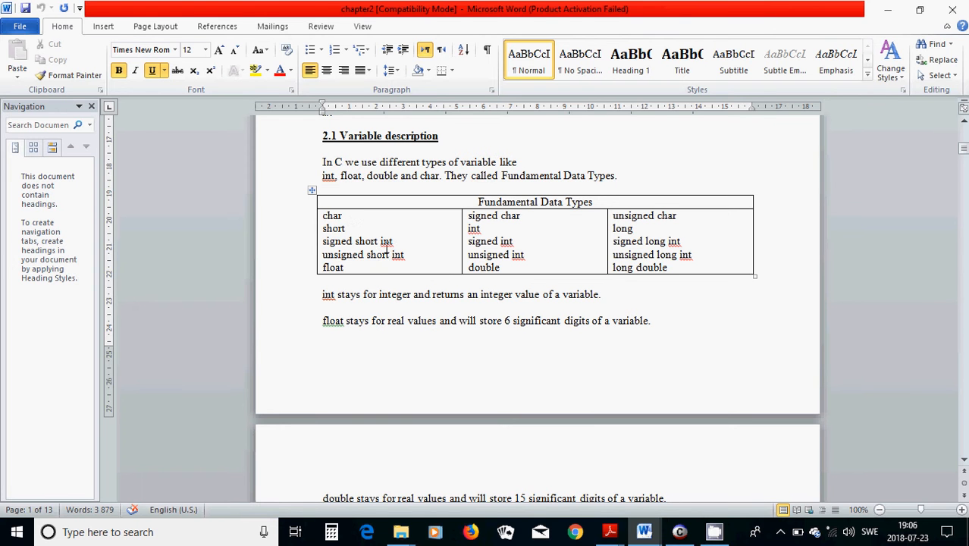
{"action": "mouse_move", "coordinate": [397, 266]}
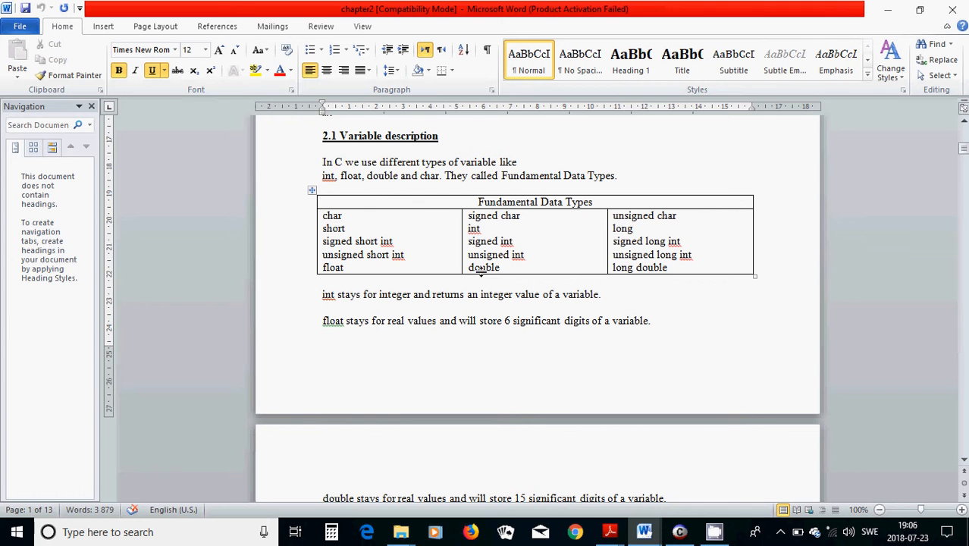
{"action": "mouse_move", "coordinate": [349, 267]}
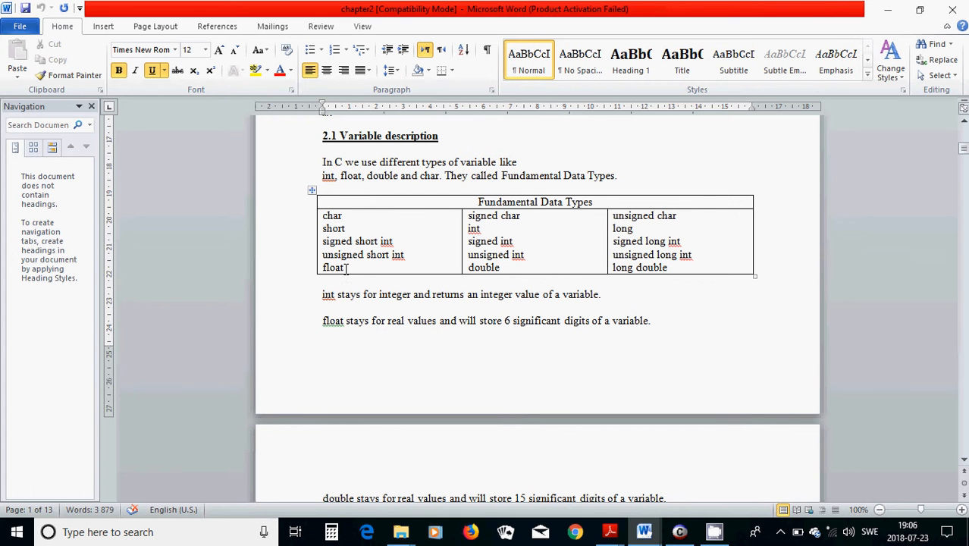
{"action": "mouse_move", "coordinate": [448, 271]}
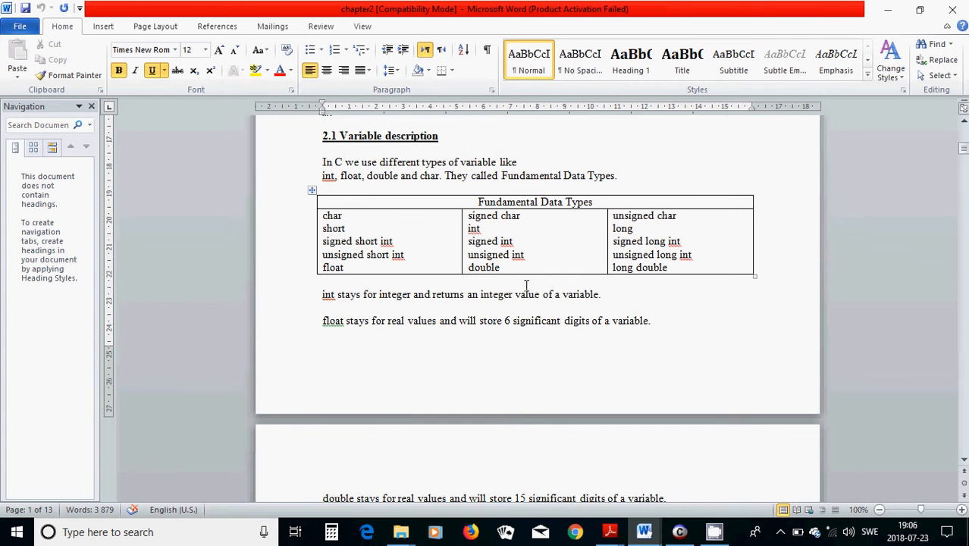
Step: Scroll down until the character constants table with integer values is fully visible
{"action": "scroll", "scroll_direction": "down", "scroll_amount": 3}
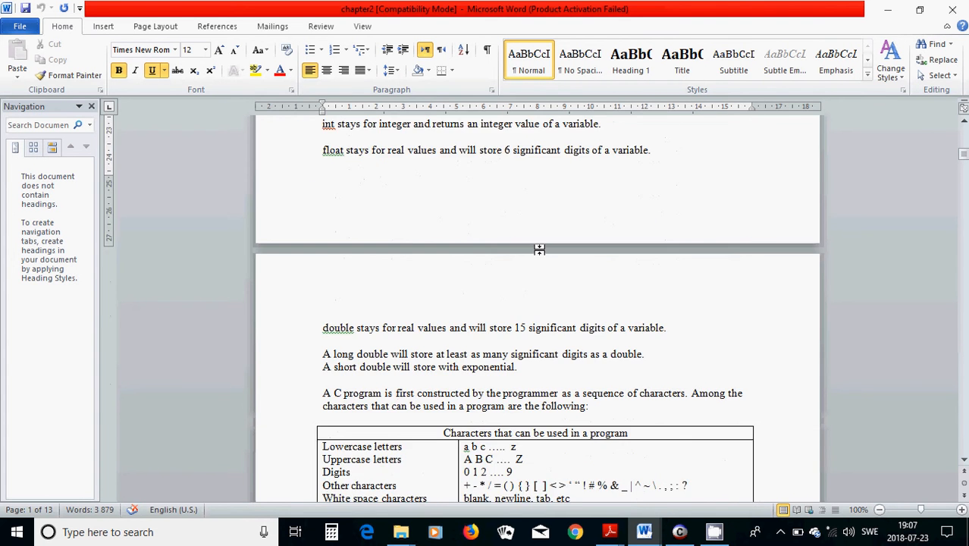
{"action": "scroll", "scroll_direction": "down", "scroll_amount": 3}
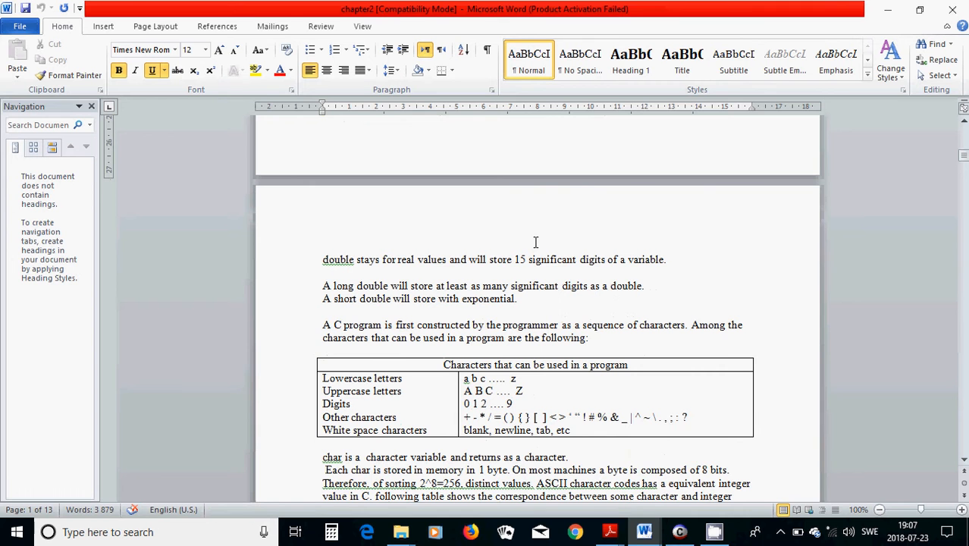
{"action": "scroll", "scroll_direction": "down", "scroll_amount": 3}
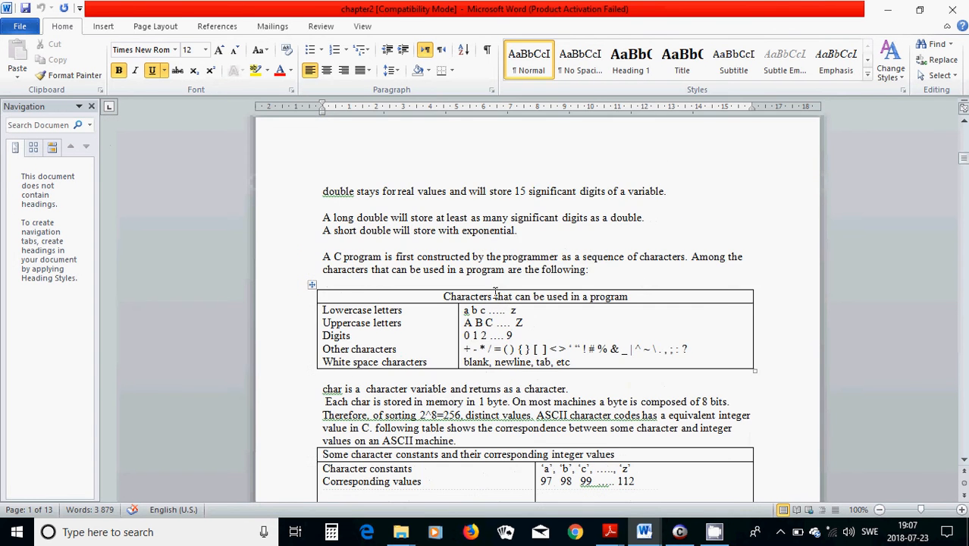
{"action": "scroll", "scroll_direction": "down", "scroll_amount": 3}
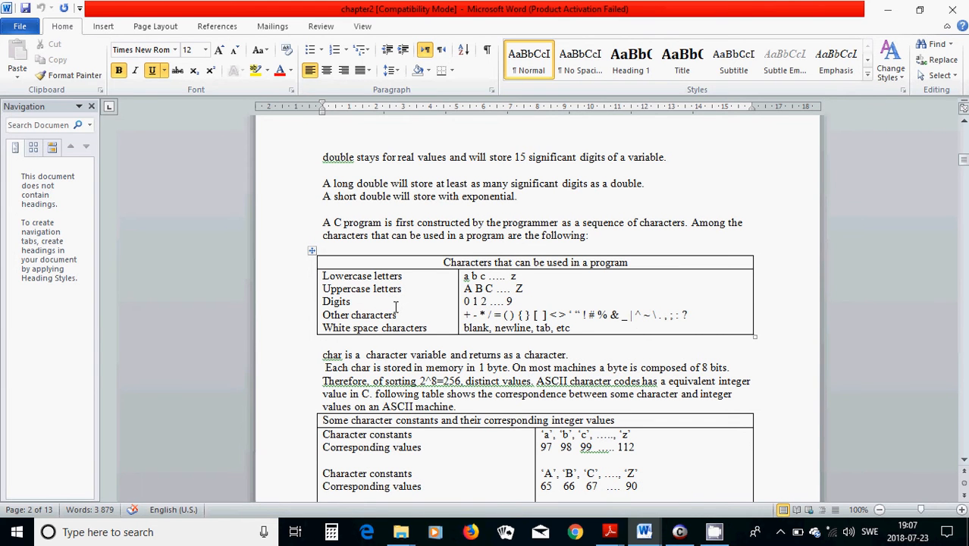
{"action": "mouse_move", "coordinate": [514, 327]}
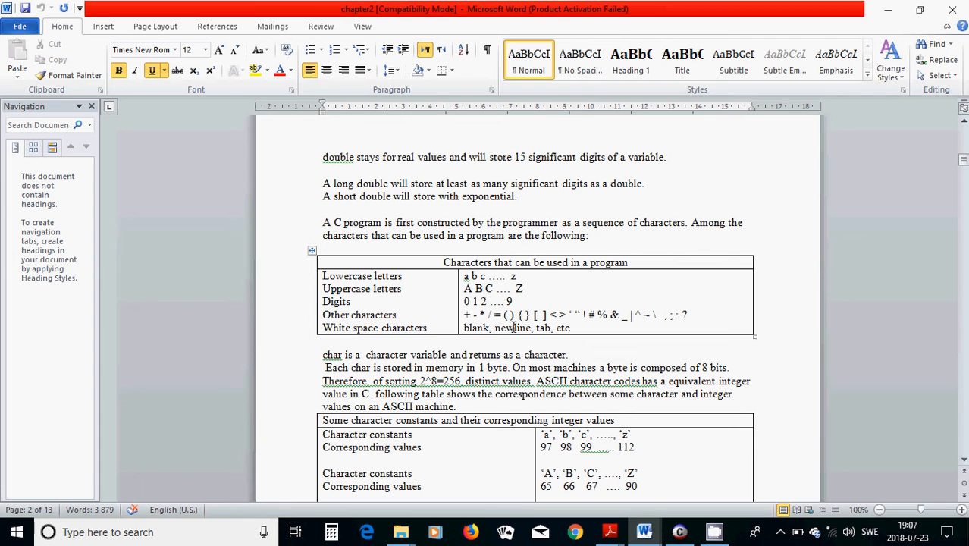
{"action": "mouse_move", "coordinate": [637, 322]}
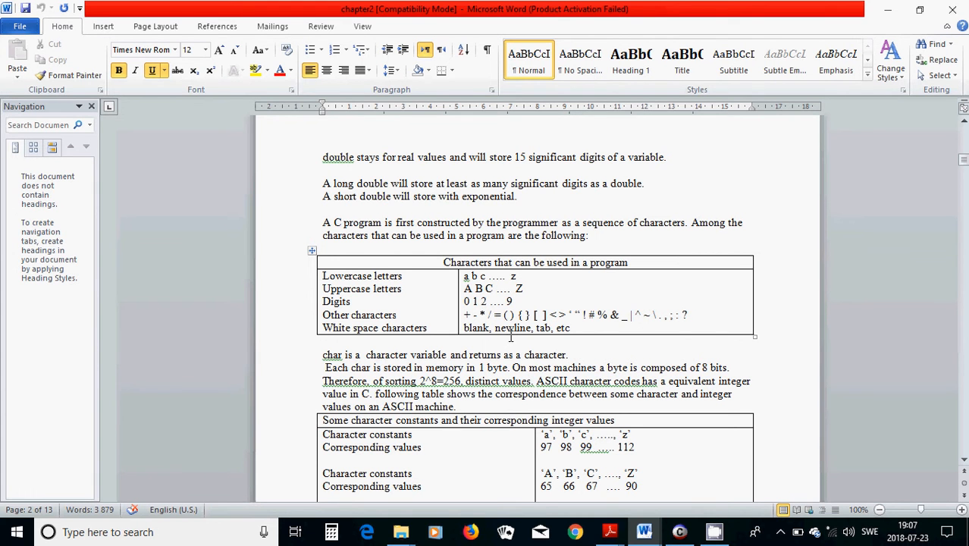
{"action": "mouse_move", "coordinate": [561, 332]}
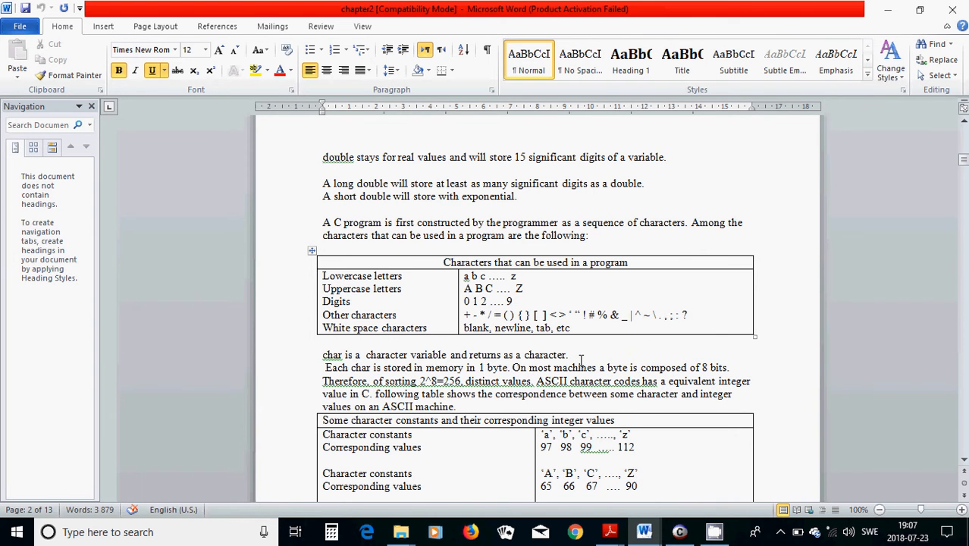
{"action": "scroll", "scroll_direction": "down", "scroll_amount": 3}
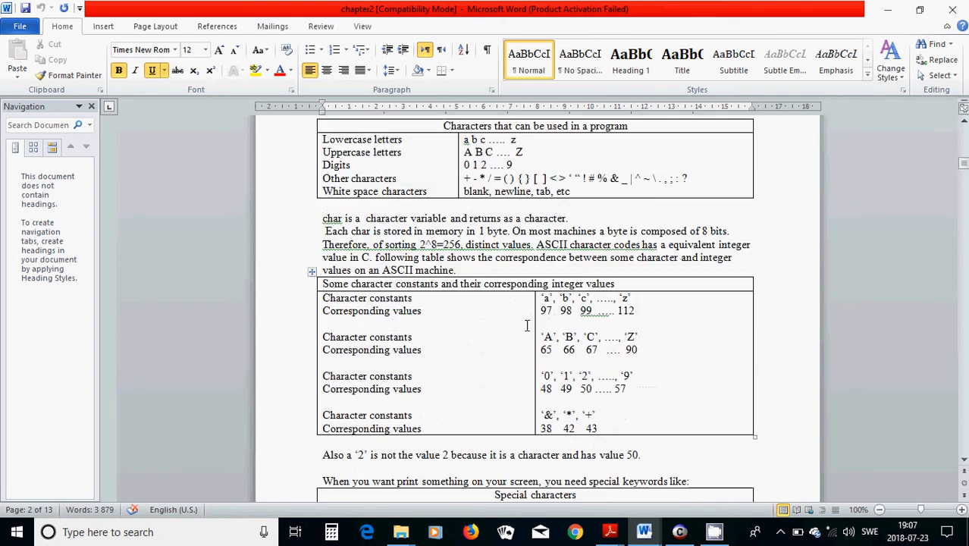
Step: Scroll to the start of the Special characters table showing alert and backslash
{"action": "scroll", "scroll_direction": "down", "scroll_amount": 3}
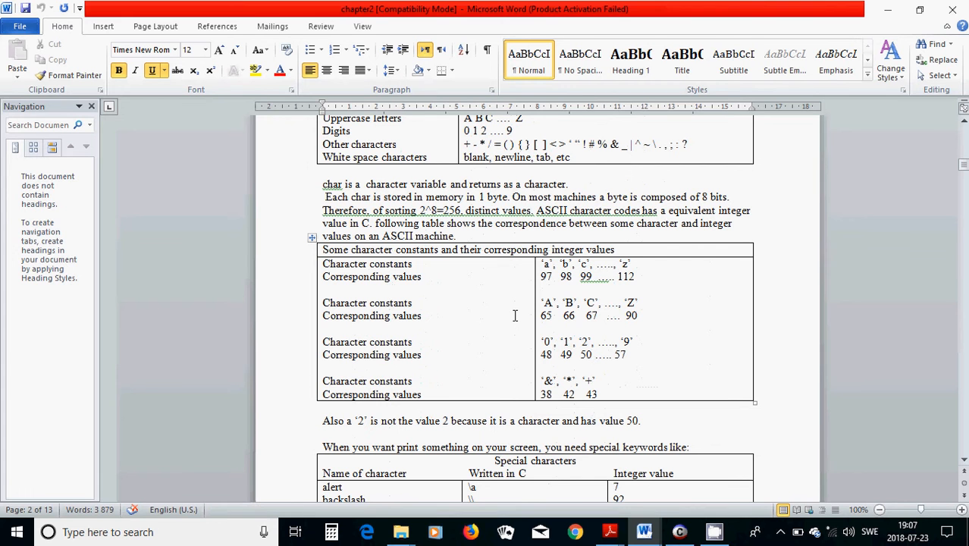
{"action": "mouse_move", "coordinate": [385, 278]}
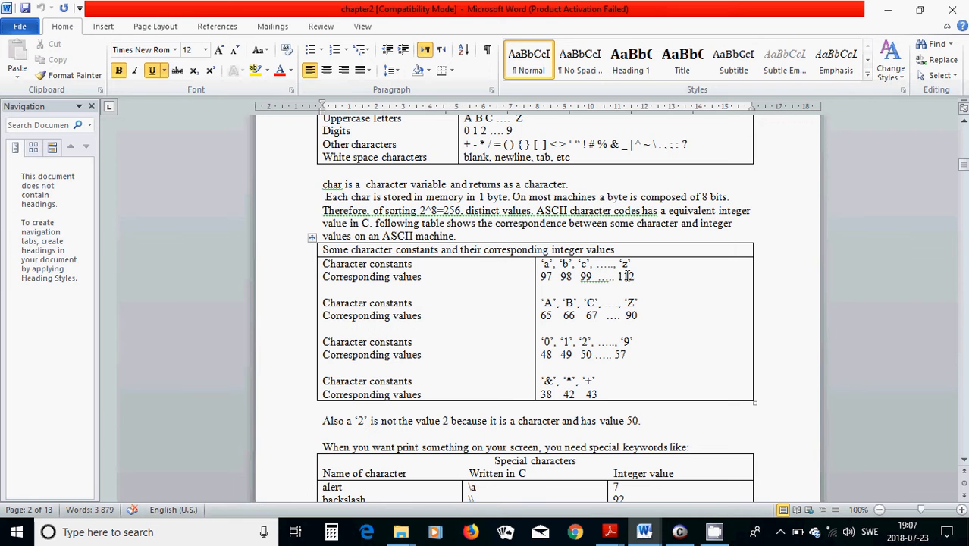
{"action": "mouse_move", "coordinate": [383, 292]}
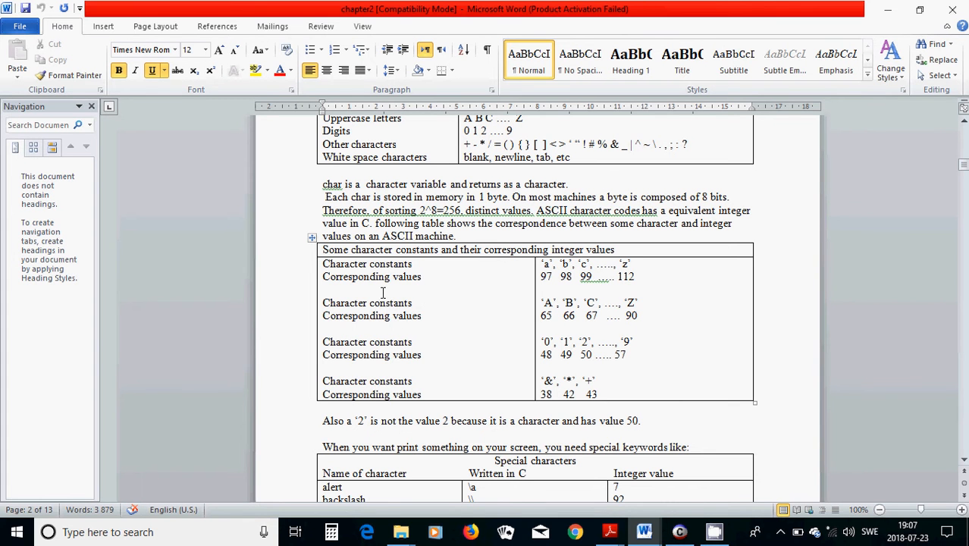
{"action": "mouse_move", "coordinate": [335, 286]}
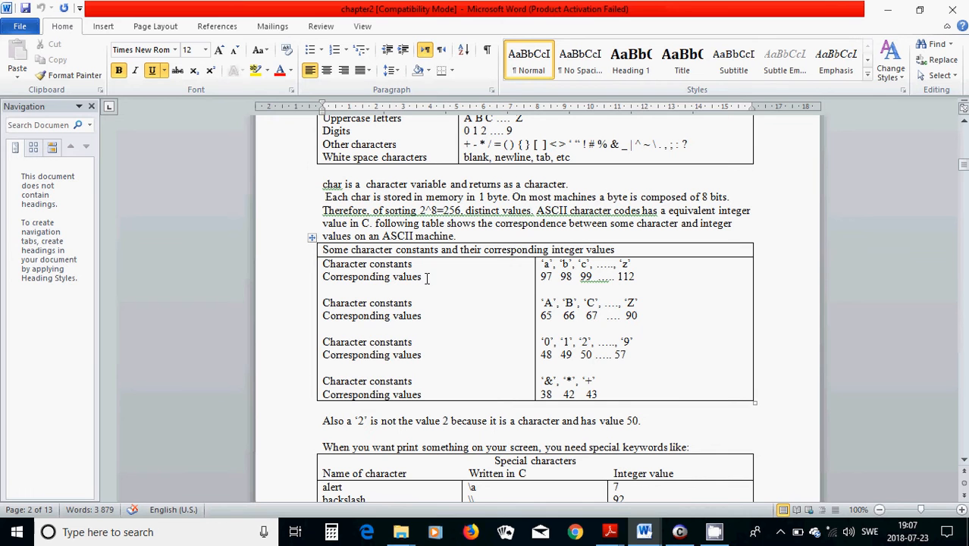
{"action": "mouse_move", "coordinate": [536, 286]}
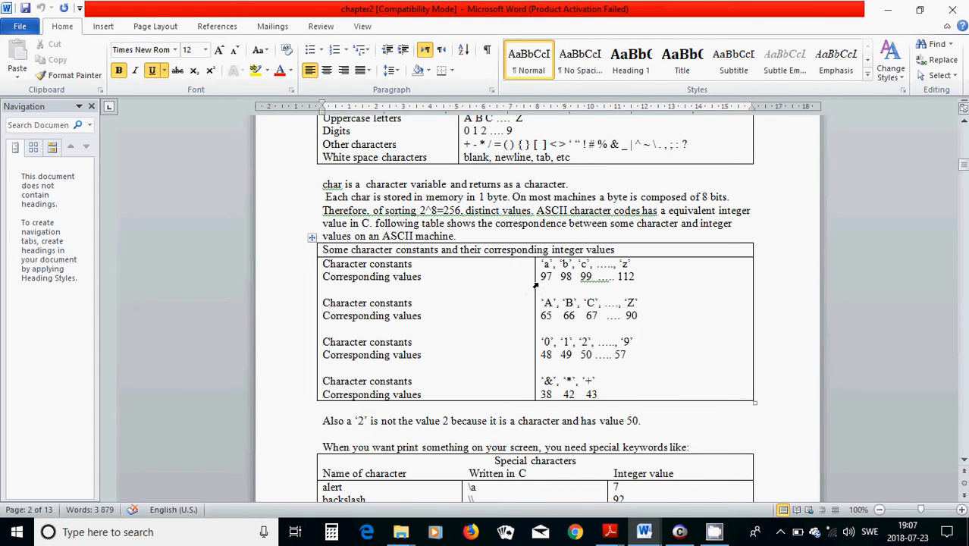
{"action": "mouse_move", "coordinate": [546, 285]}
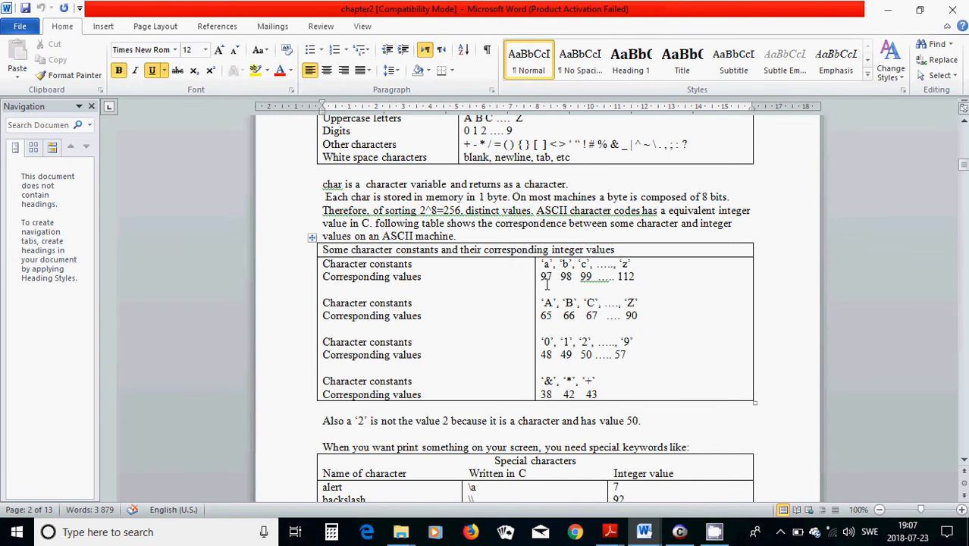
{"action": "mouse_move", "coordinate": [633, 286]}
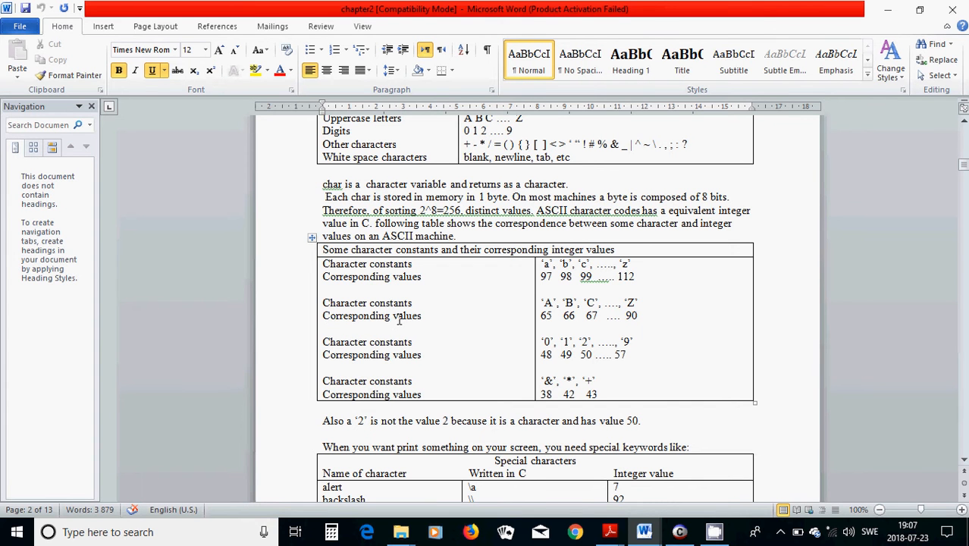
{"action": "mouse_move", "coordinate": [571, 314]}
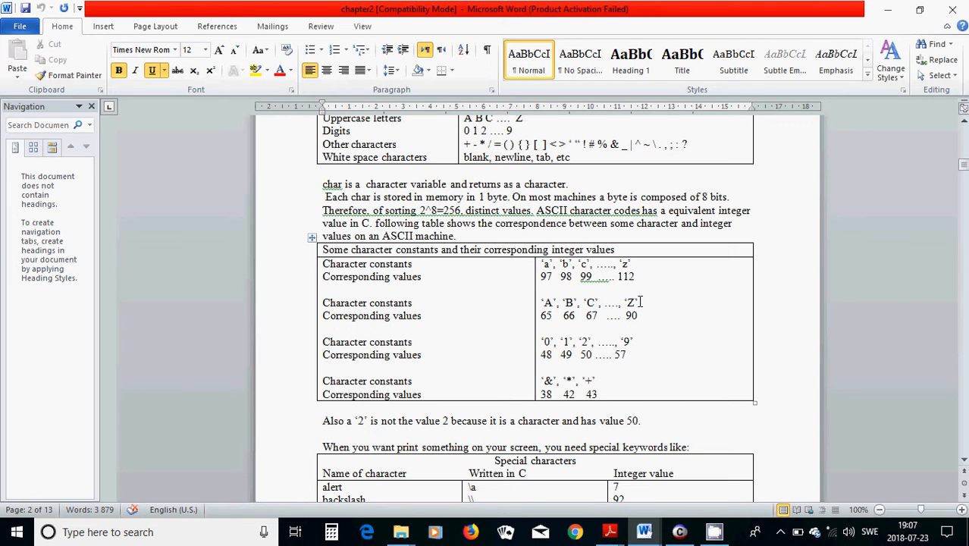
{"action": "mouse_move", "coordinate": [385, 325]}
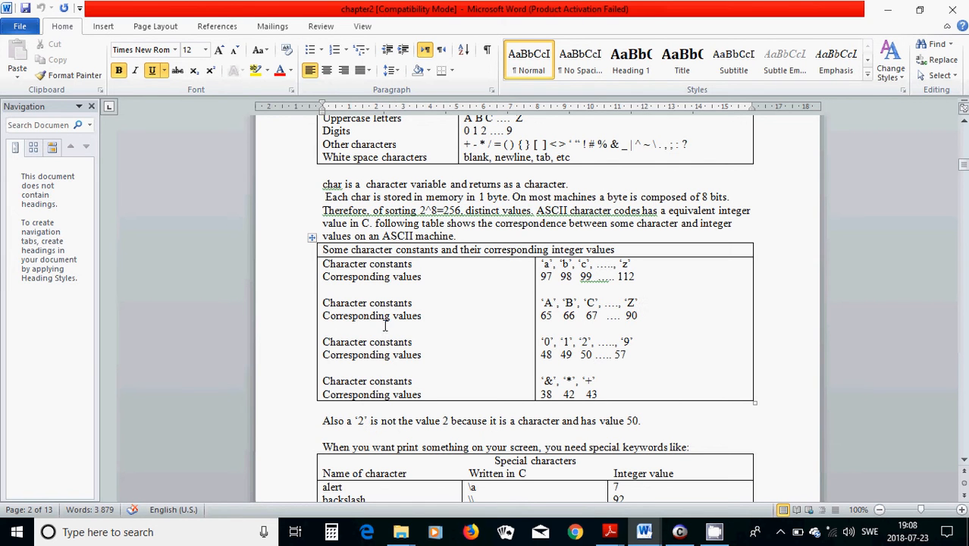
{"action": "mouse_move", "coordinate": [650, 326]}
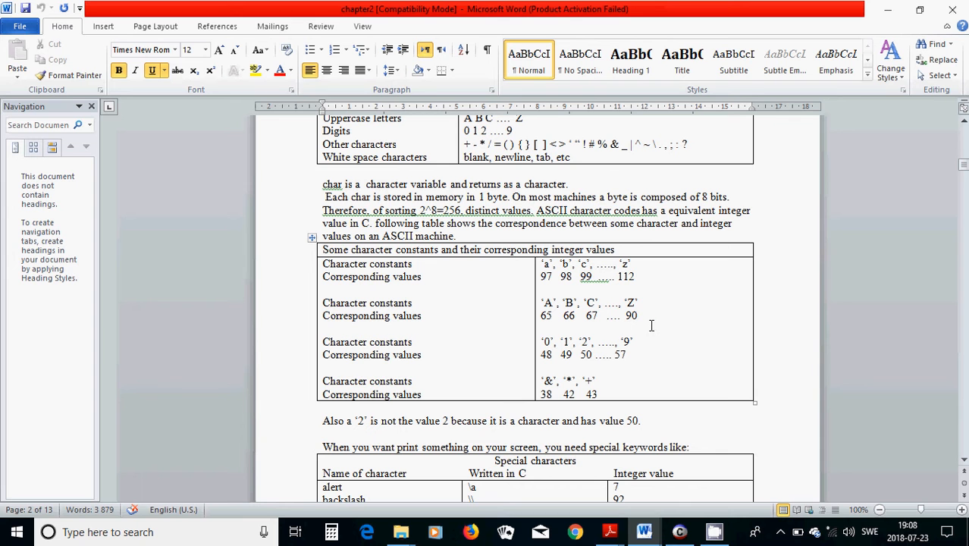
{"action": "mouse_move", "coordinate": [642, 326]}
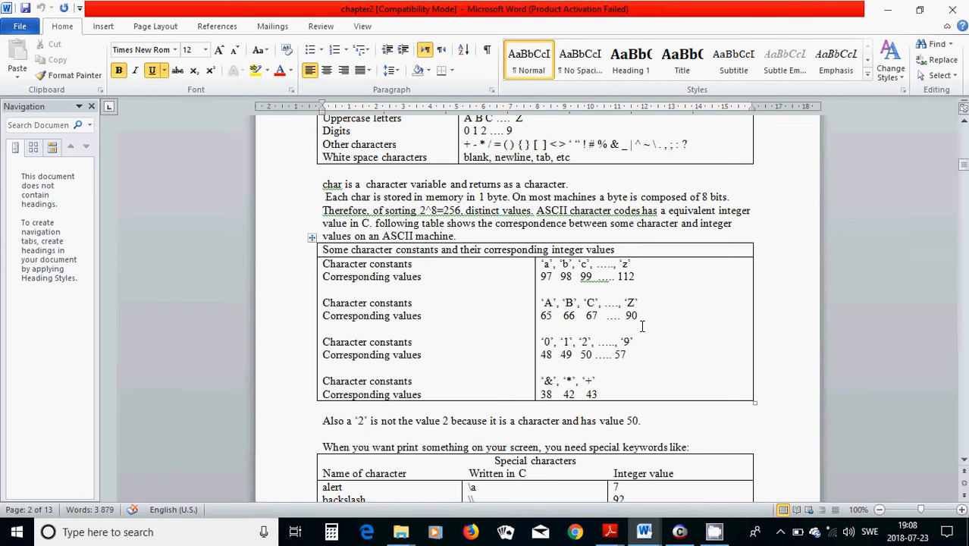
{"action": "mouse_move", "coordinate": [376, 356]}
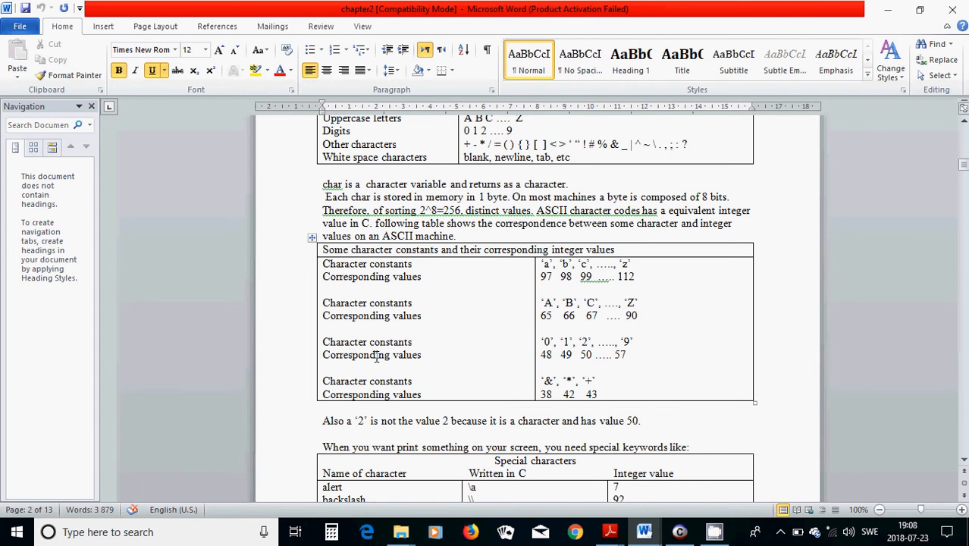
{"action": "mouse_move", "coordinate": [547, 354]}
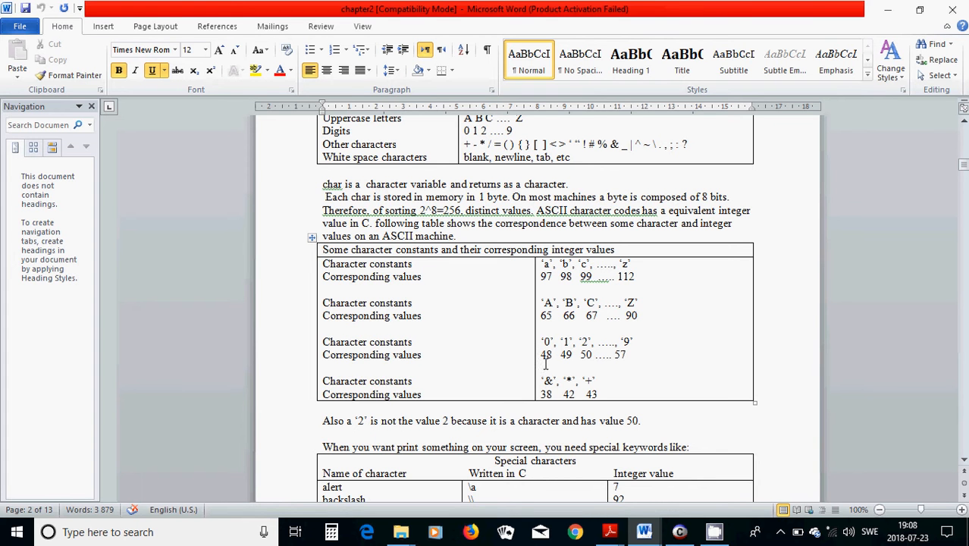
{"action": "mouse_move", "coordinate": [620, 362]}
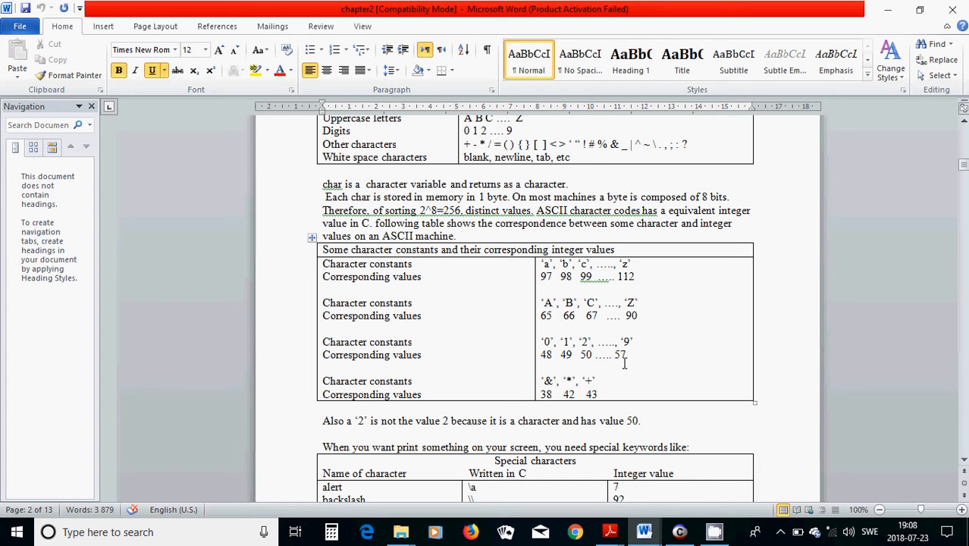
{"action": "mouse_move", "coordinate": [618, 364]}
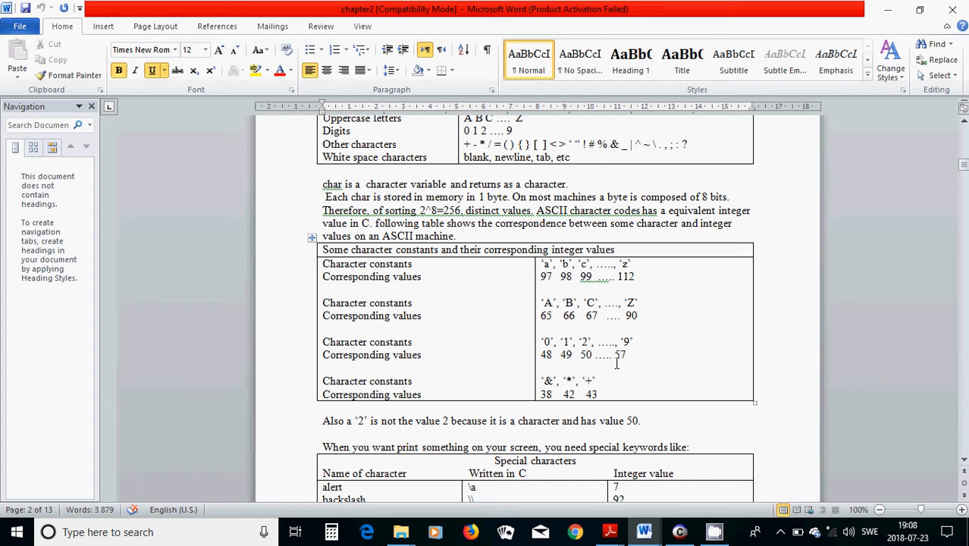
{"action": "mouse_move", "coordinate": [399, 392]}
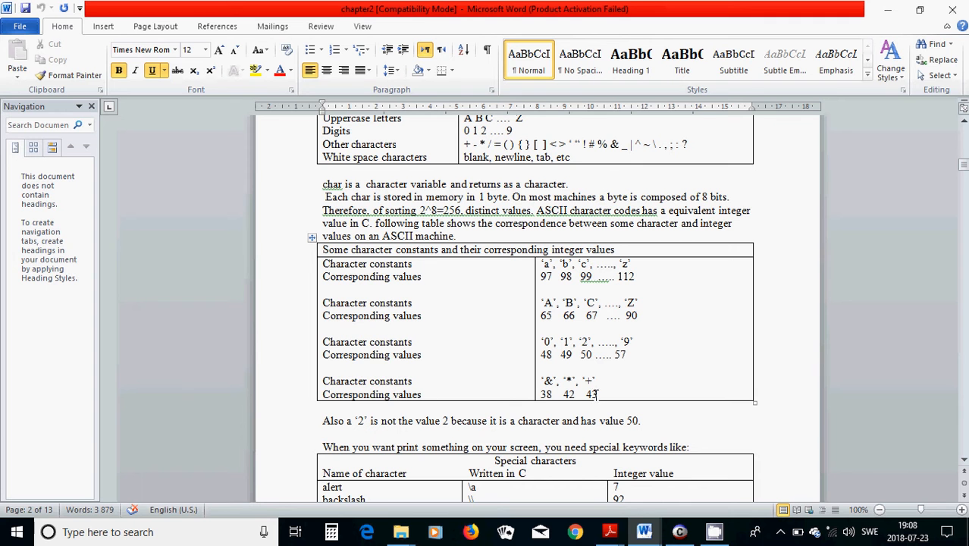
{"action": "mouse_move", "coordinate": [513, 415]}
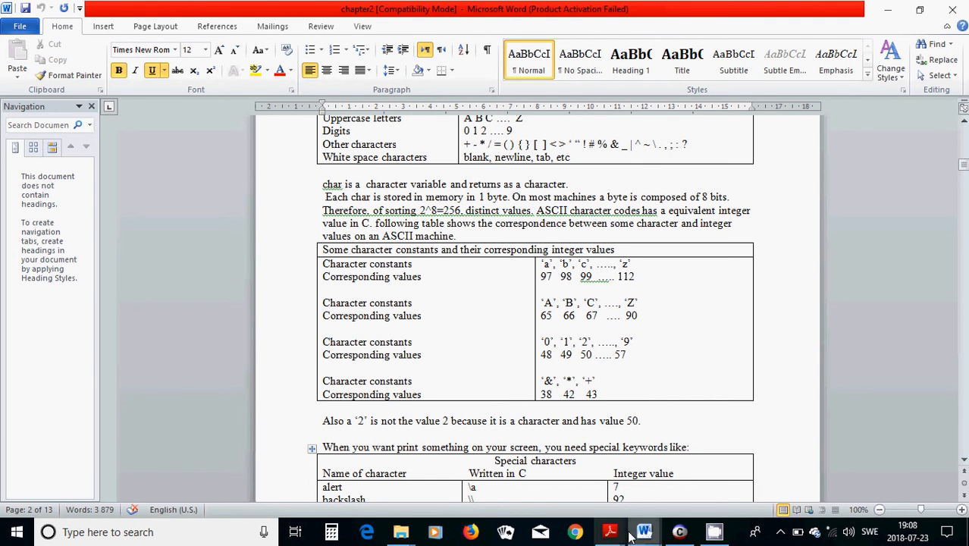
{"action": "mouse_move", "coordinate": [610, 531]}
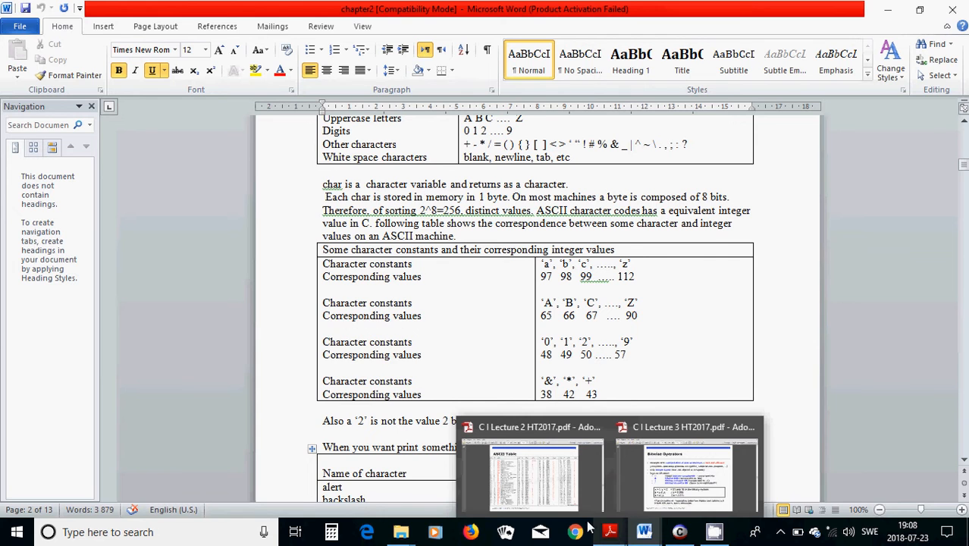
Step: Bring up C I Lecture 2 HT2017.pdf at its page 20 ASCII Table
{"action": "left_click", "coordinate": [530, 470]}
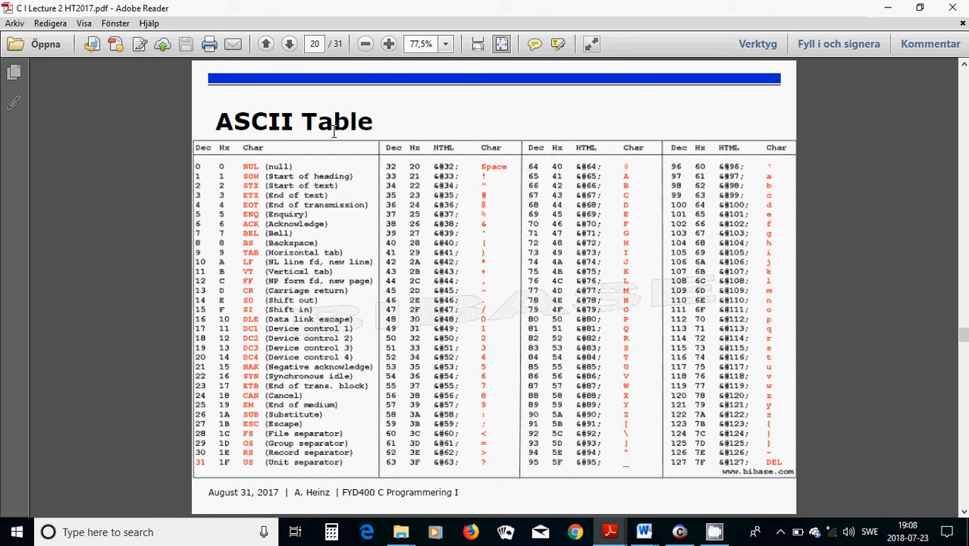
{"action": "mouse_move", "coordinate": [213, 166]}
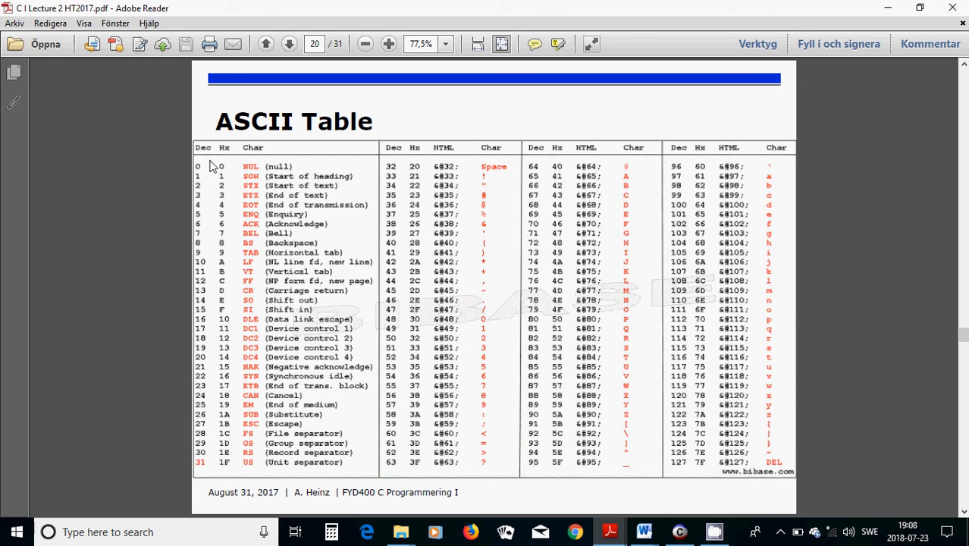
{"action": "mouse_move", "coordinate": [196, 239]}
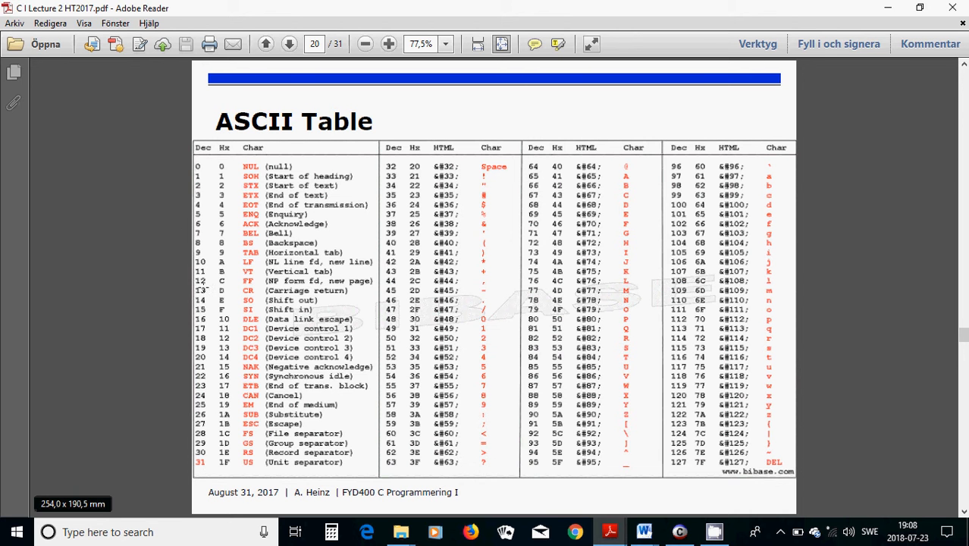
{"action": "mouse_move", "coordinate": [226, 166]}
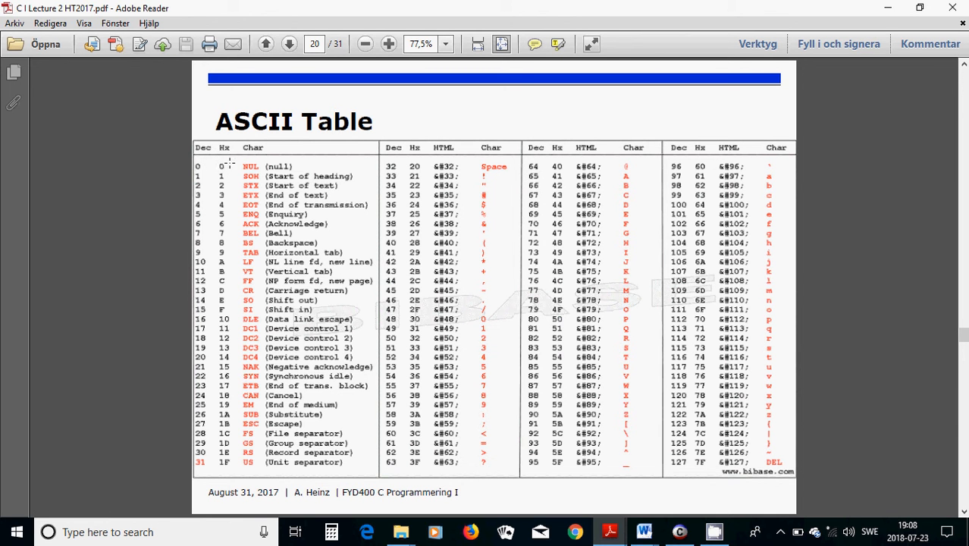
{"action": "mouse_move", "coordinate": [223, 264]}
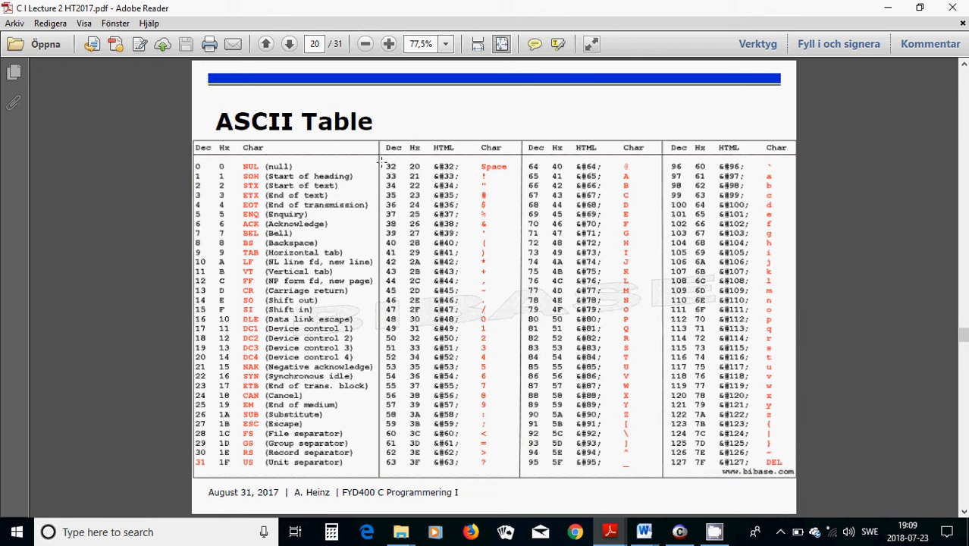
{"action": "mouse_move", "coordinate": [491, 181]}
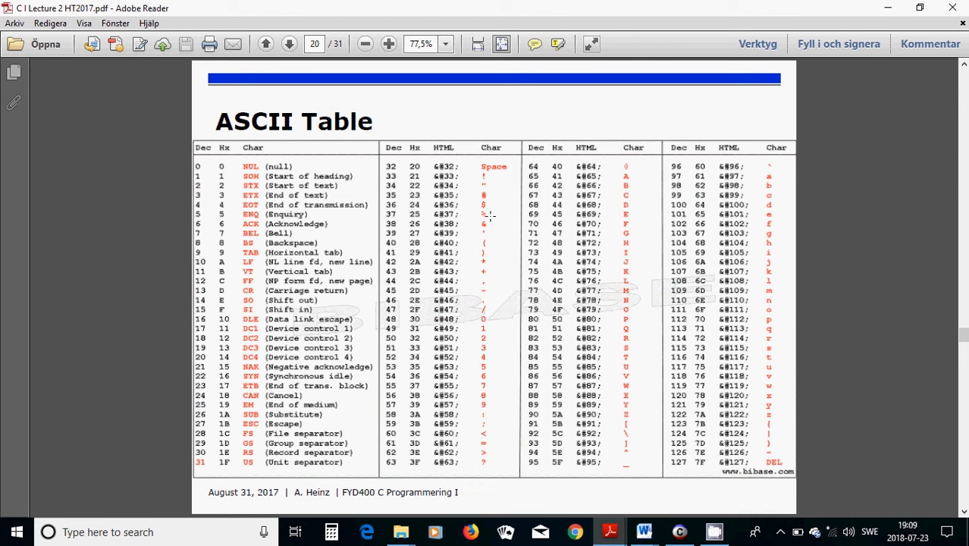
{"action": "mouse_move", "coordinate": [482, 338]}
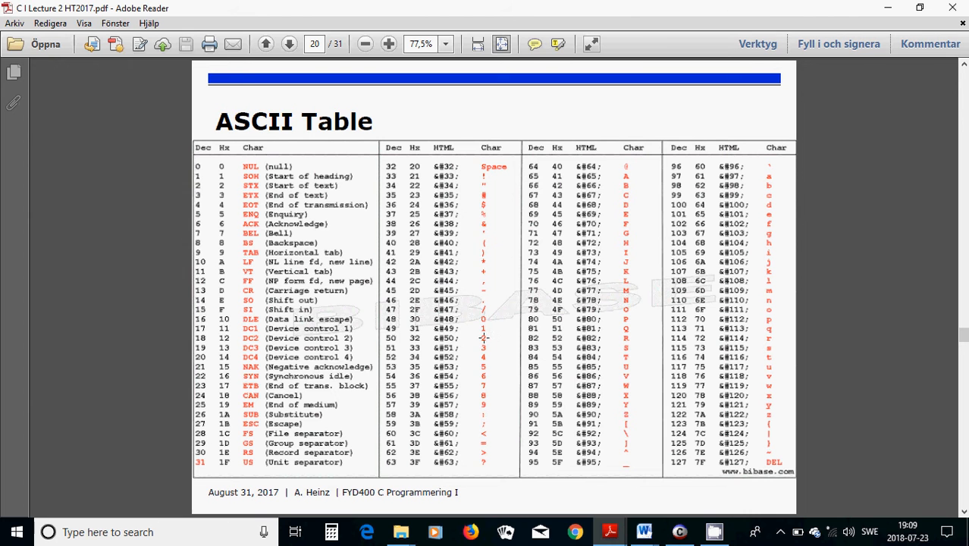
{"action": "mouse_move", "coordinate": [497, 319]}
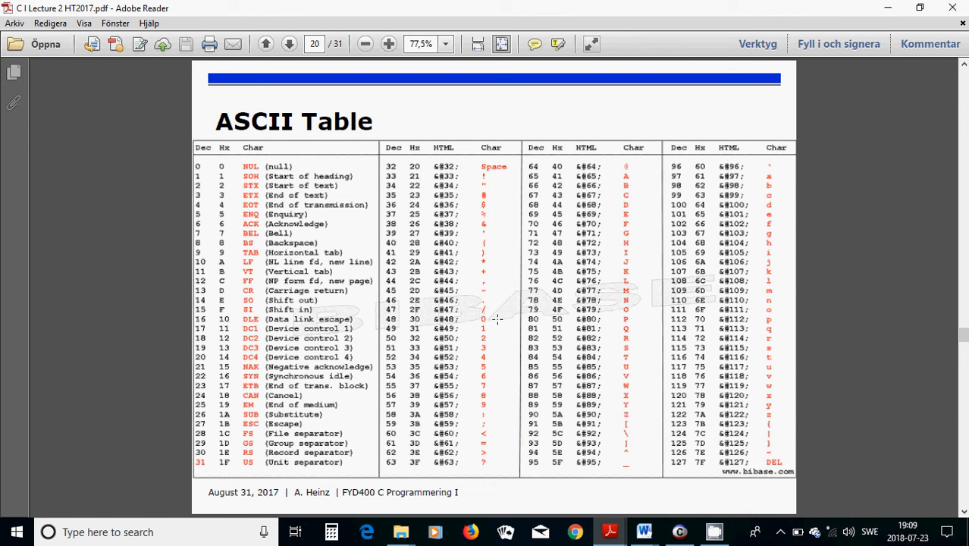
{"action": "mouse_move", "coordinate": [485, 400]}
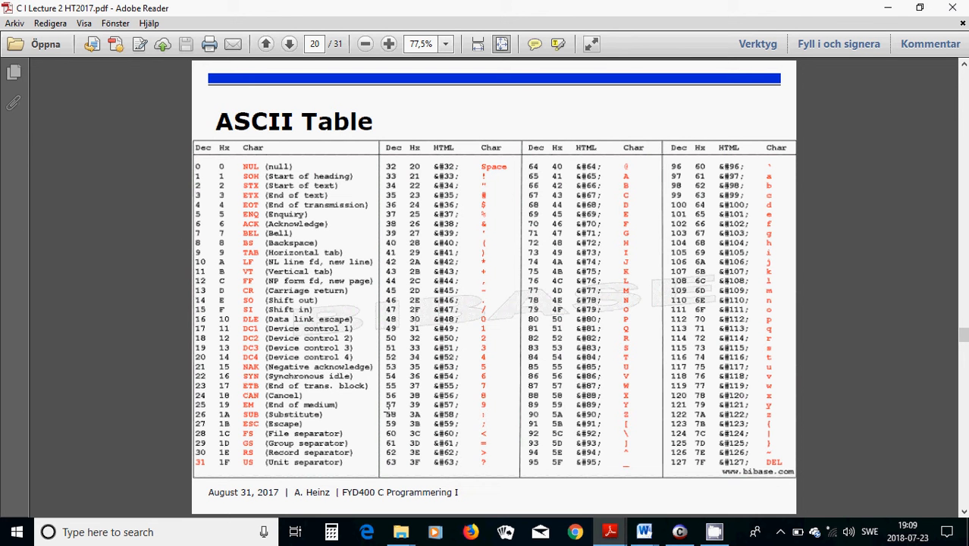
{"action": "mouse_move", "coordinate": [495, 430]}
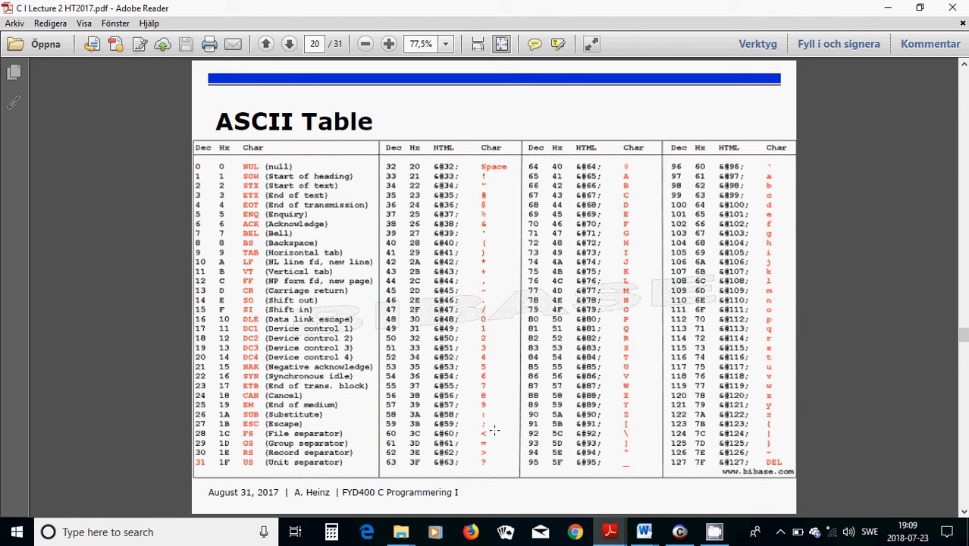
{"action": "mouse_move", "coordinate": [492, 466]}
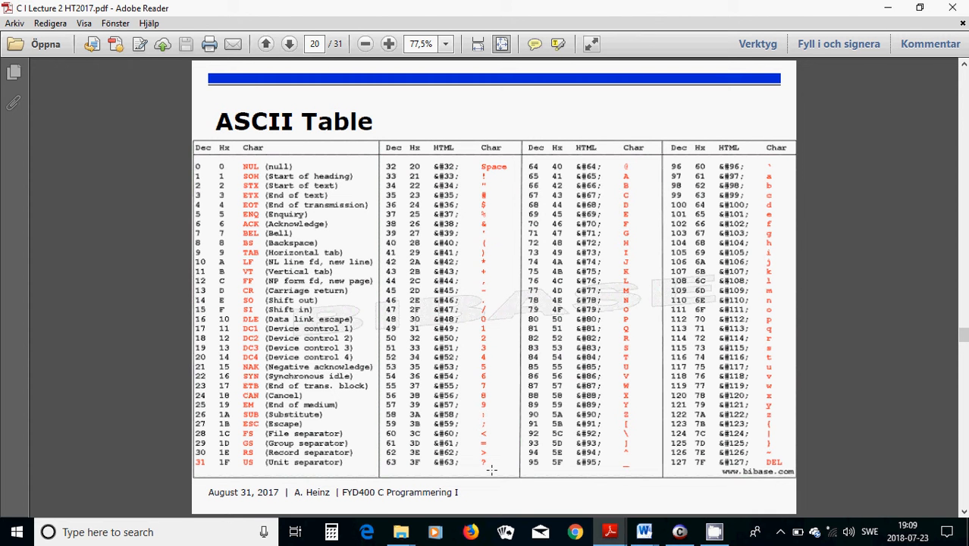
{"action": "mouse_move", "coordinate": [633, 167]}
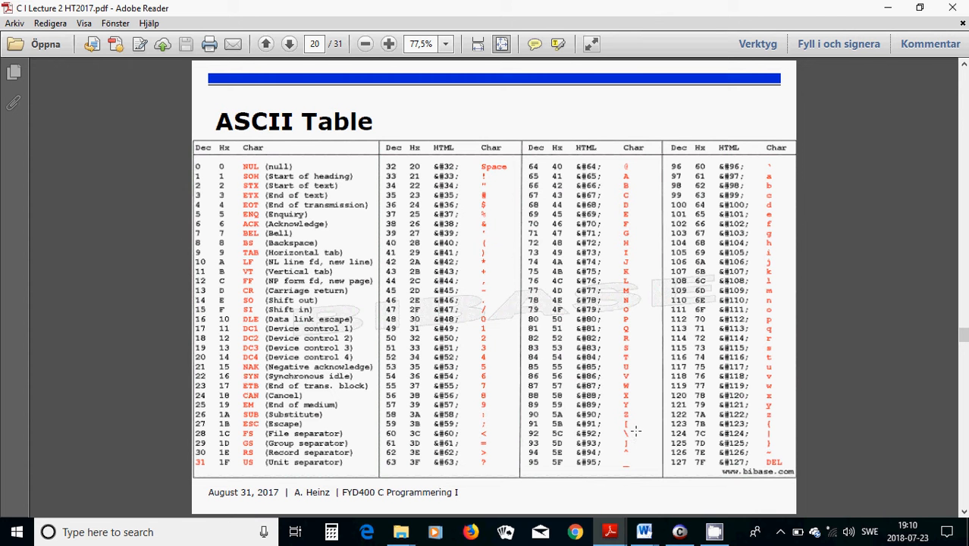
{"action": "mouse_move", "coordinate": [778, 178]}
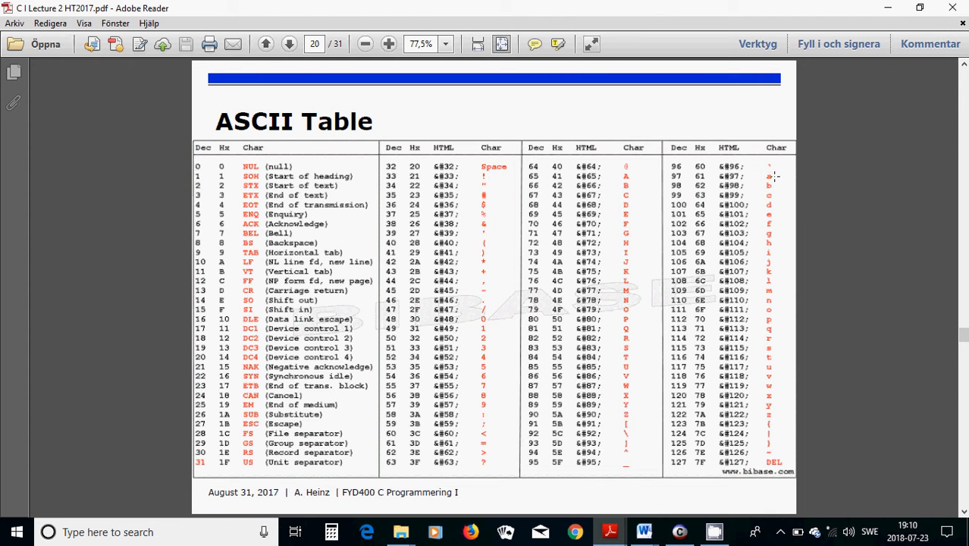
{"action": "mouse_move", "coordinate": [774, 446]}
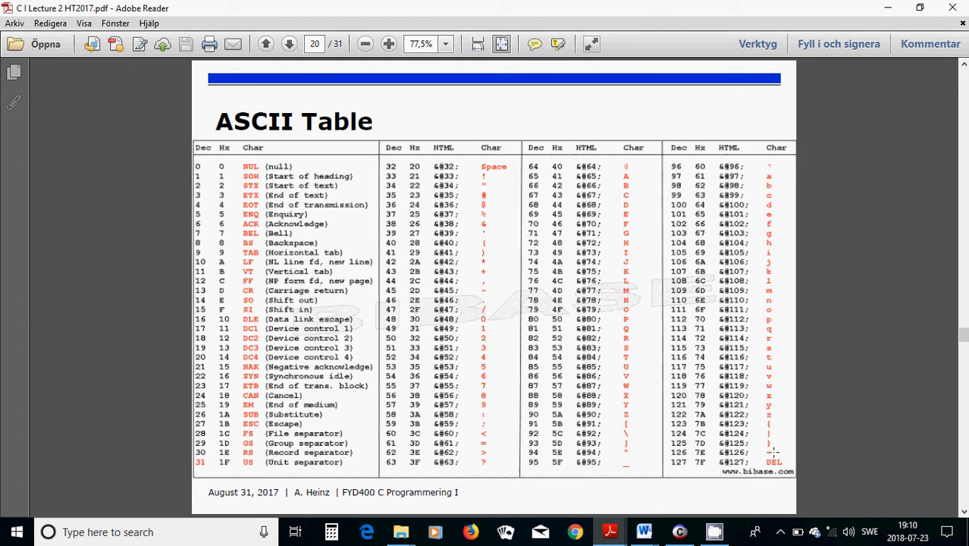
{"action": "mouse_move", "coordinate": [768, 460]}
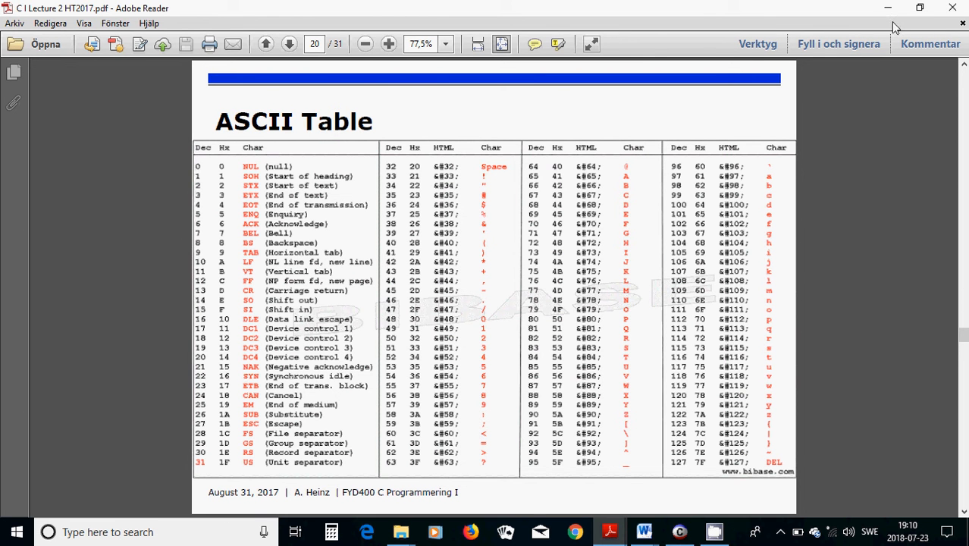
Step: Minimize the PDF and scroll Word's Special characters table through question mark
{"action": "left_click", "coordinate": [643, 531]}
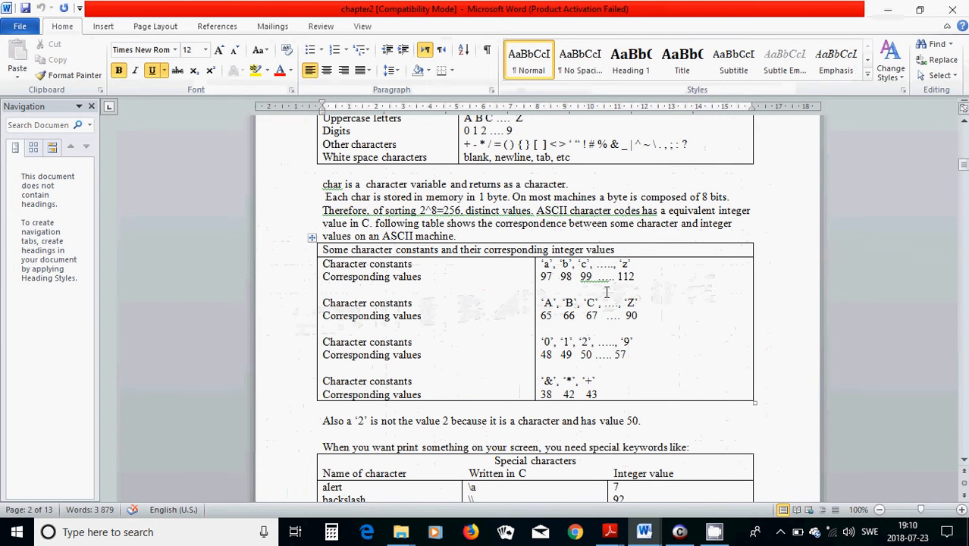
{"action": "scroll", "scroll_direction": "down", "scroll_amount": 3}
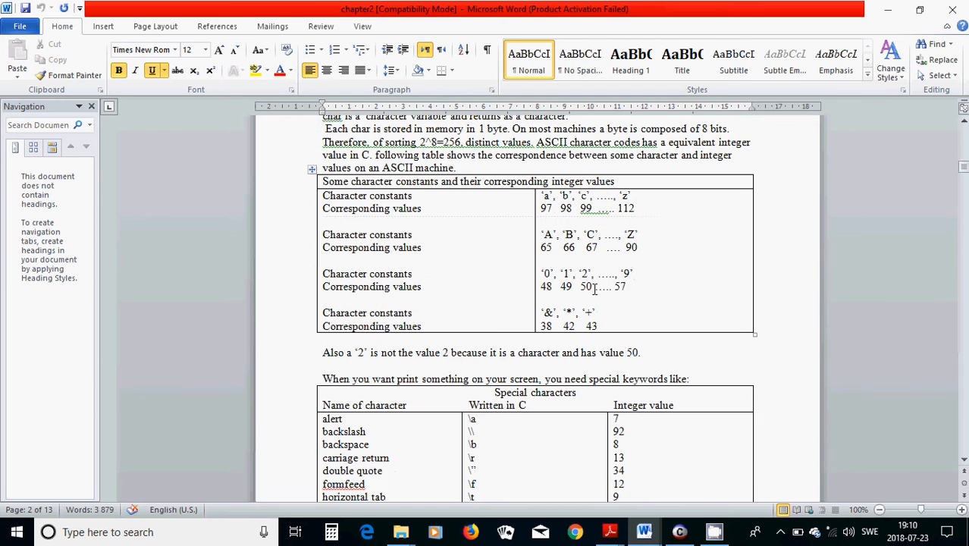
{"action": "scroll", "scroll_direction": "down", "scroll_amount": 3}
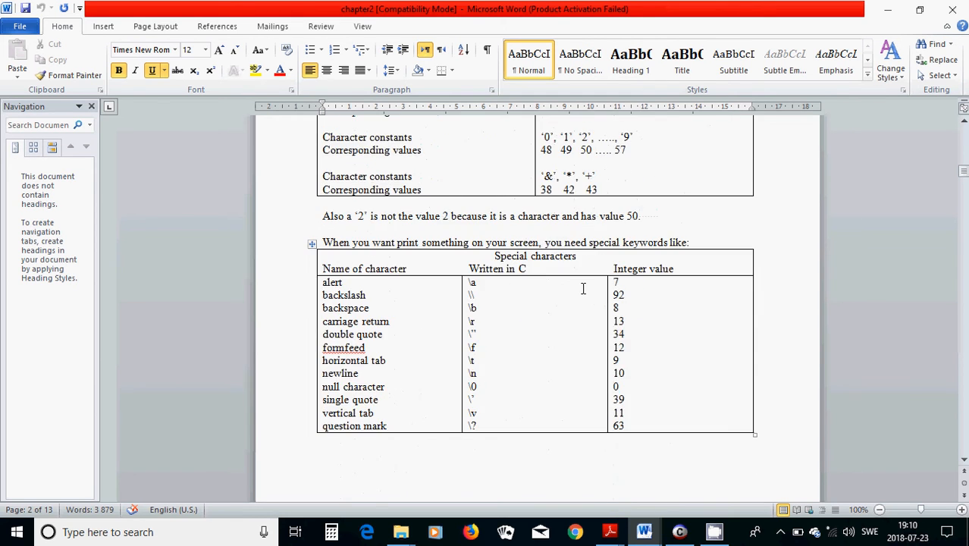
{"action": "scroll", "scroll_direction": "down", "scroll_amount": 3}
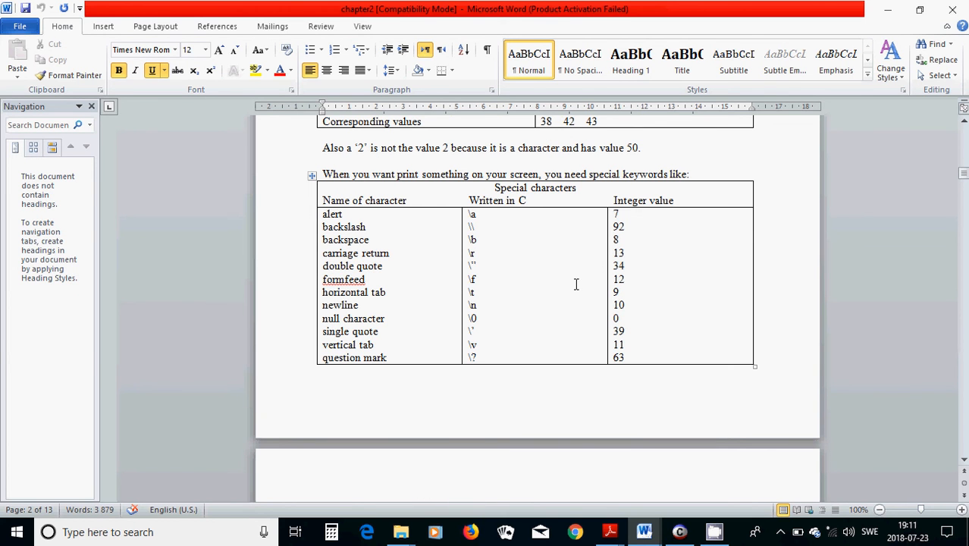
{"action": "mouse_move", "coordinate": [494, 220]}
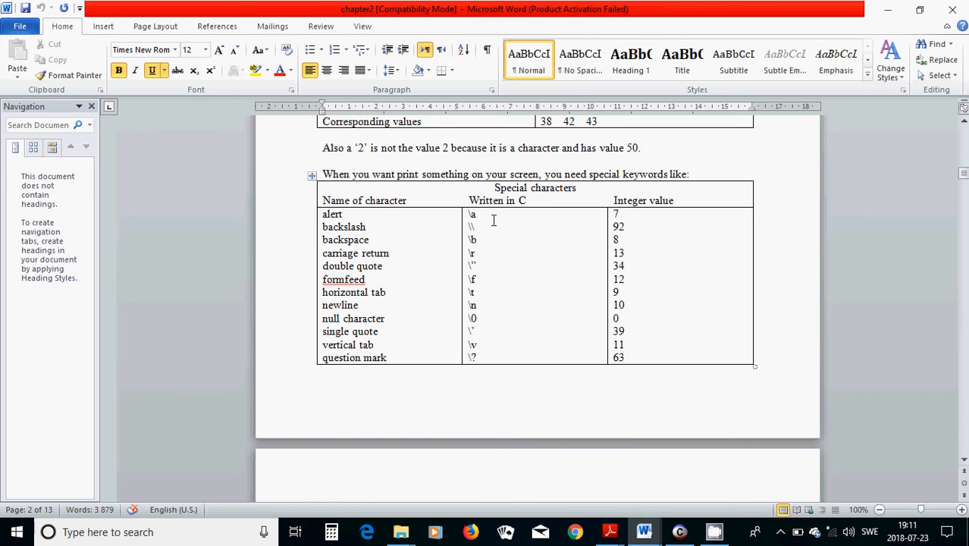
{"action": "mouse_move", "coordinate": [363, 214]}
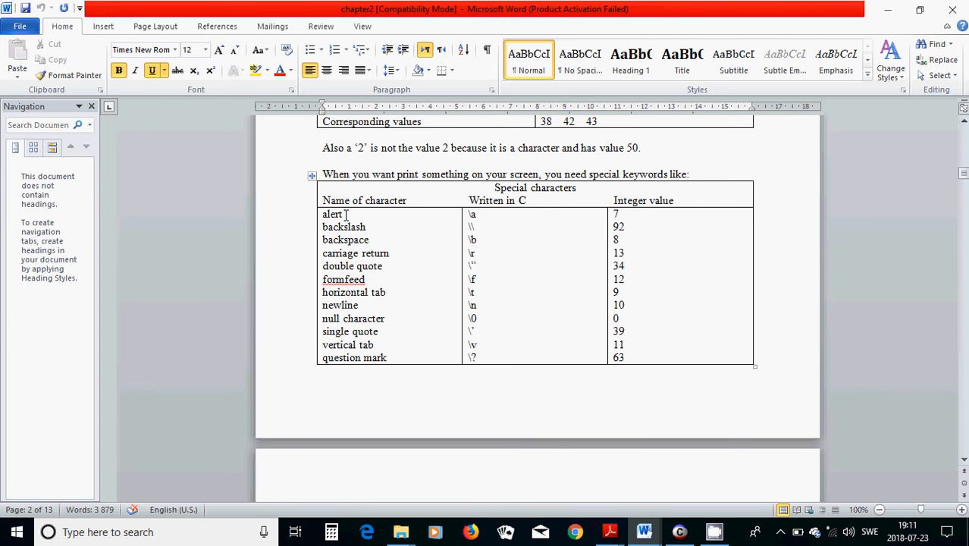
{"action": "mouse_move", "coordinate": [467, 209]}
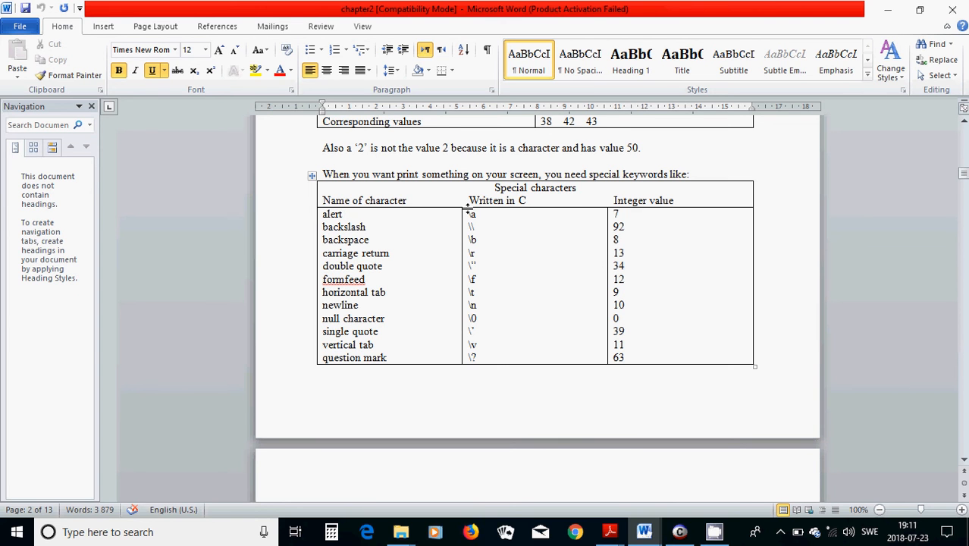
{"action": "mouse_move", "coordinate": [466, 213]}
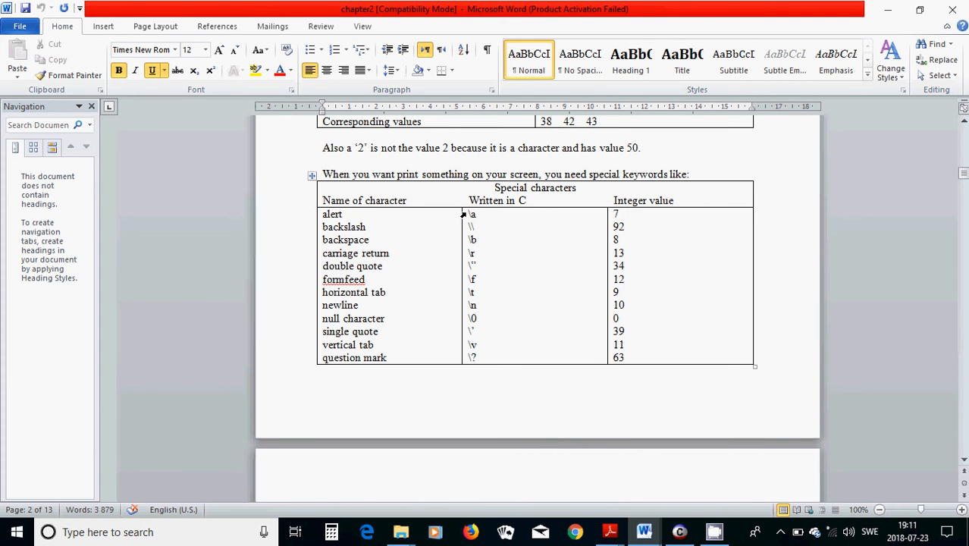
{"action": "mouse_move", "coordinate": [478, 215]}
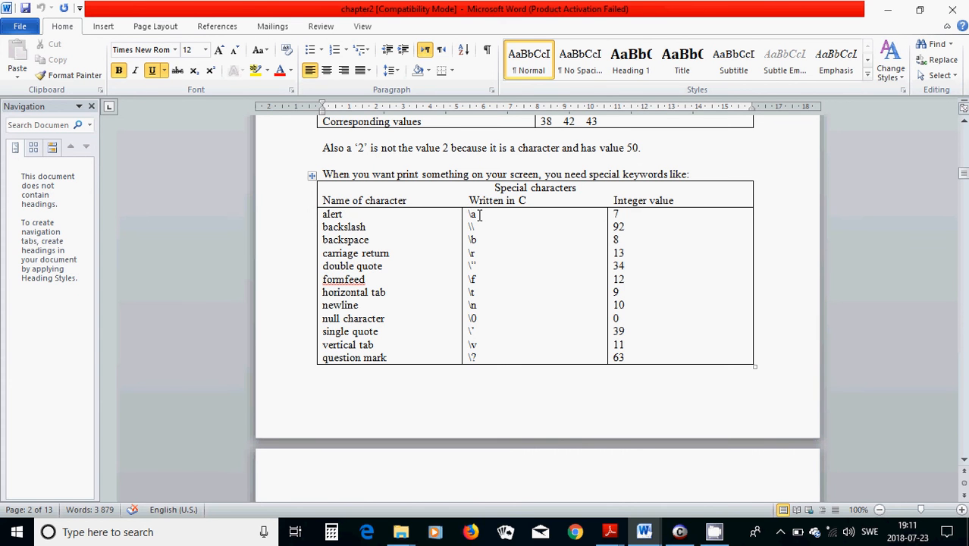
{"action": "mouse_move", "coordinate": [383, 229]}
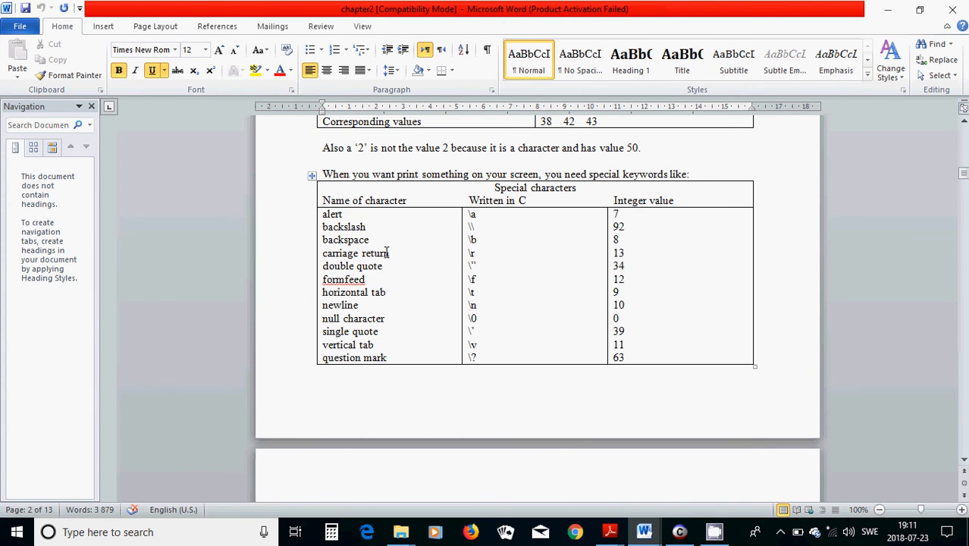
{"action": "mouse_move", "coordinate": [466, 253]}
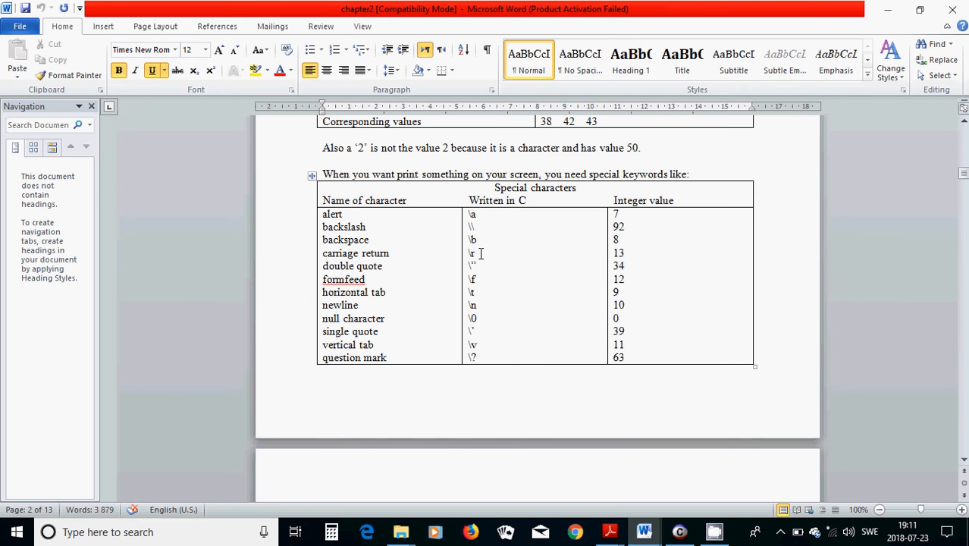
{"action": "mouse_move", "coordinate": [460, 268]}
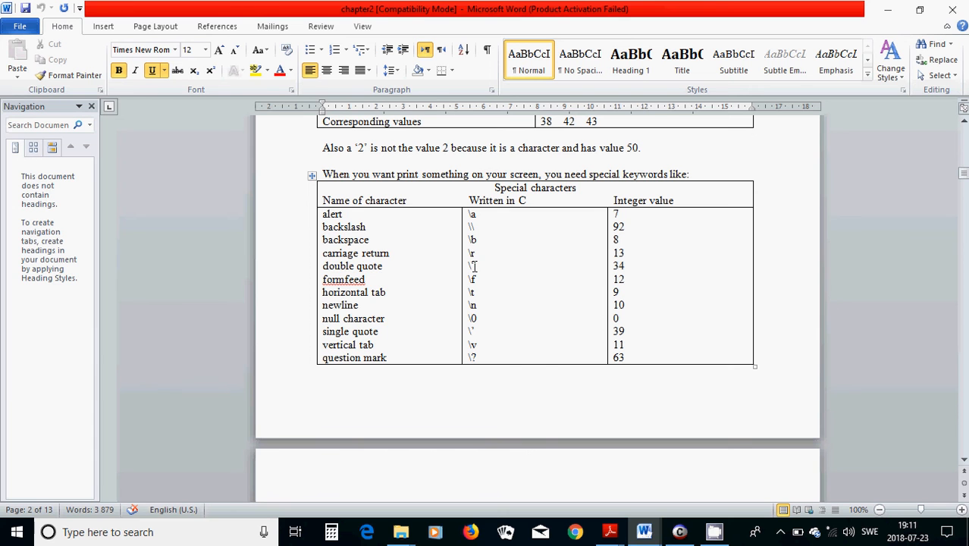
{"action": "mouse_move", "coordinate": [343, 293]}
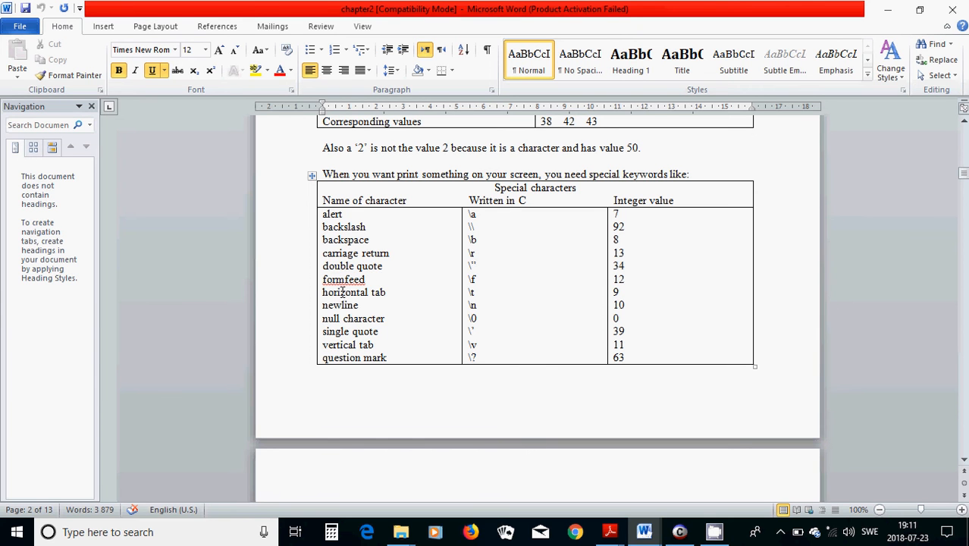
{"action": "mouse_move", "coordinate": [476, 288]}
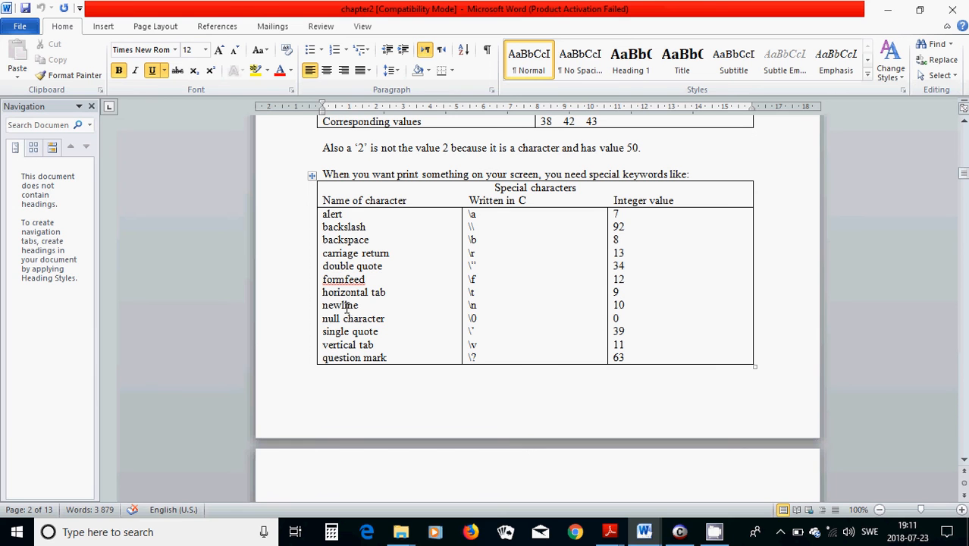
{"action": "mouse_move", "coordinate": [460, 309]}
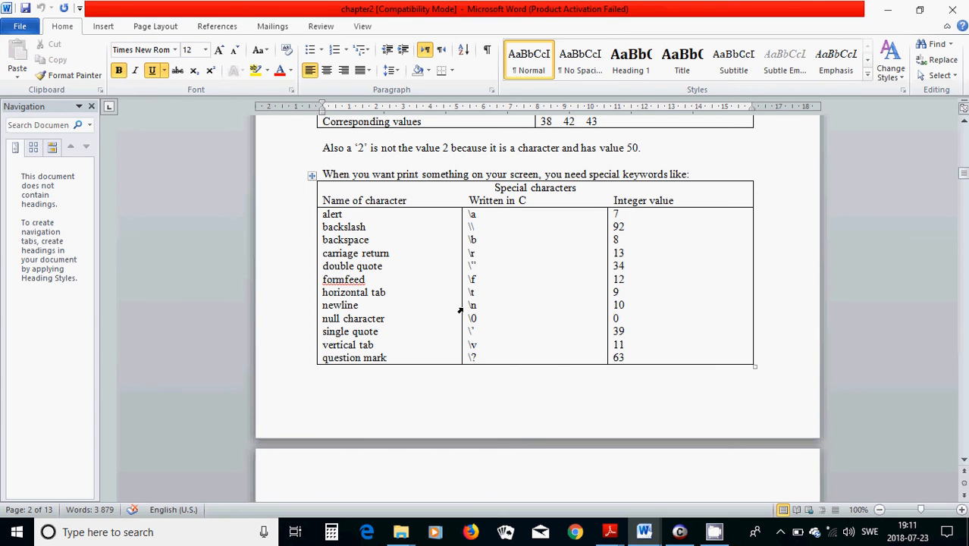
{"action": "mouse_move", "coordinate": [358, 311]}
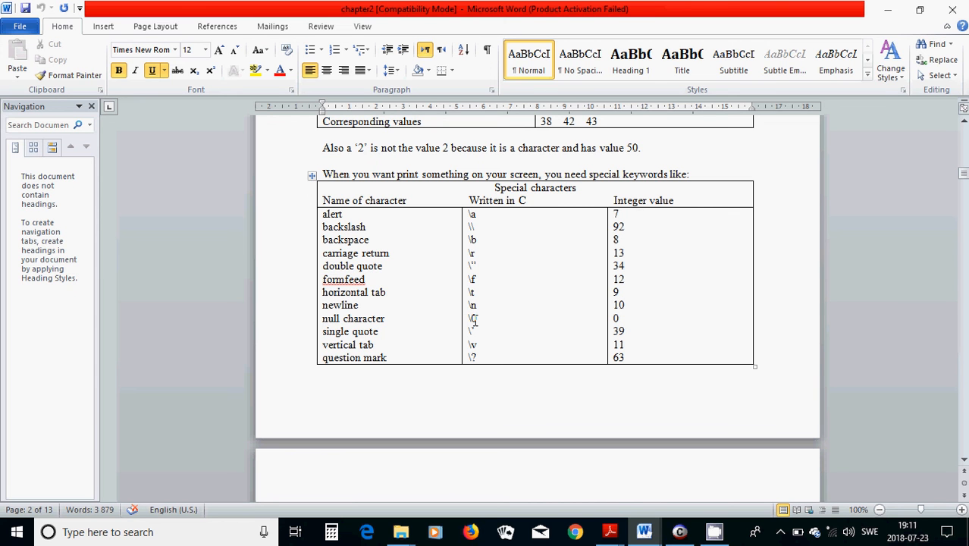
{"action": "mouse_move", "coordinate": [360, 340]}
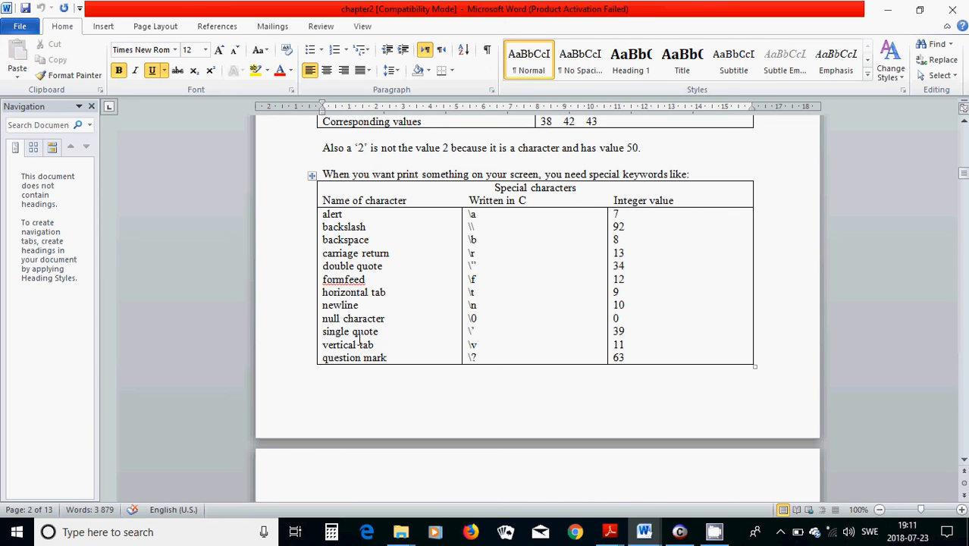
{"action": "mouse_move", "coordinate": [473, 335]}
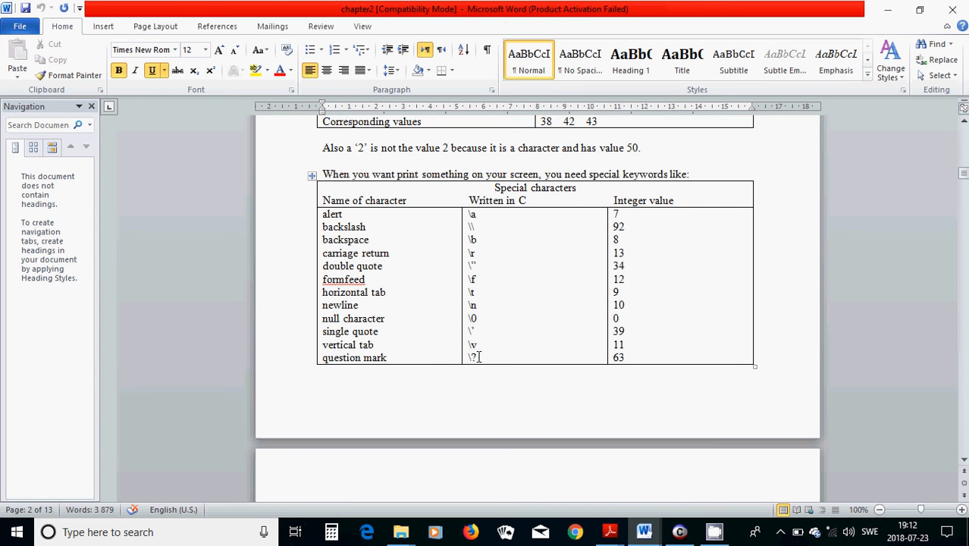
Step: Scroll slightly to reveal the alert-bell explanation below the Special characters table
{"action": "scroll", "scroll_direction": "down", "scroll_amount": 3}
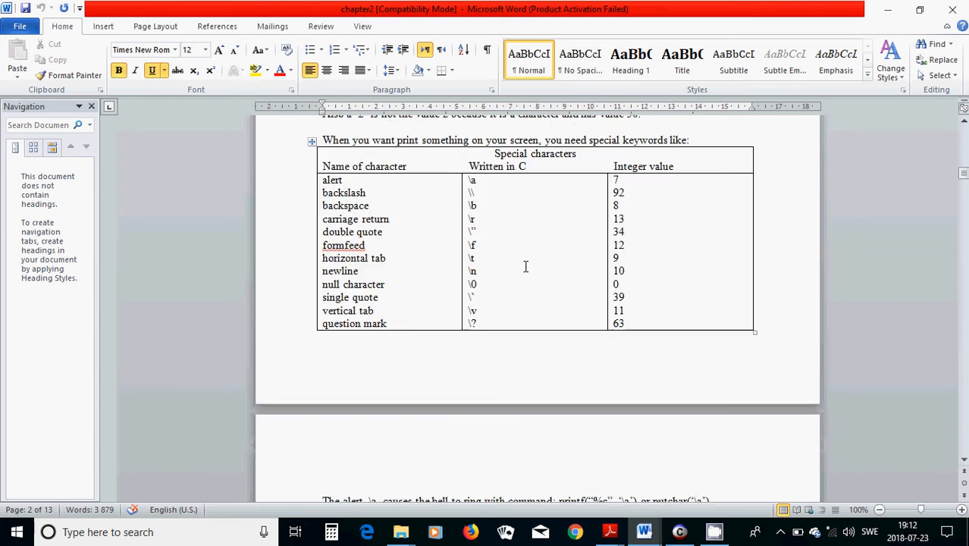
Step: Scroll to the long, float and unsigned suffix table and its assignment example
{"action": "scroll", "scroll_direction": "down", "scroll_amount": 3}
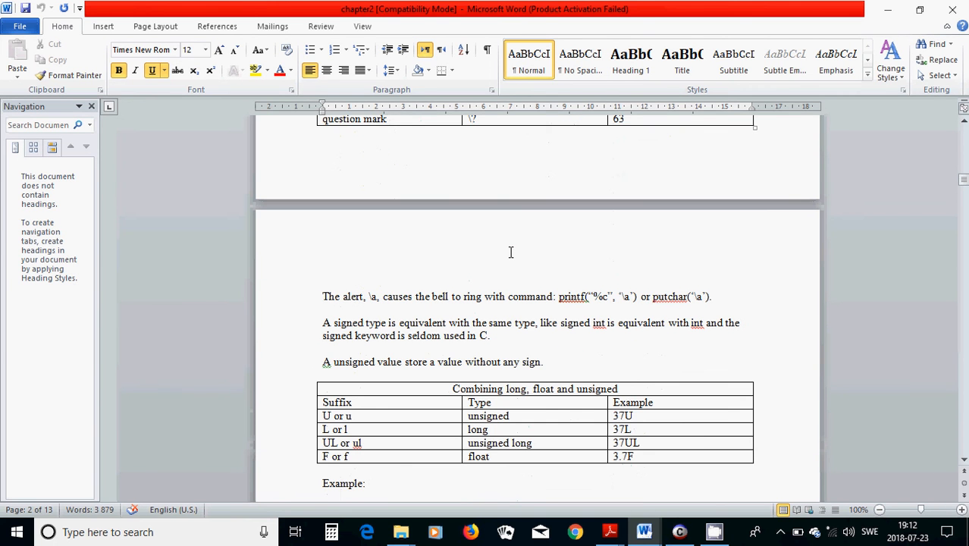
{"action": "scroll", "scroll_direction": "down", "scroll_amount": 3}
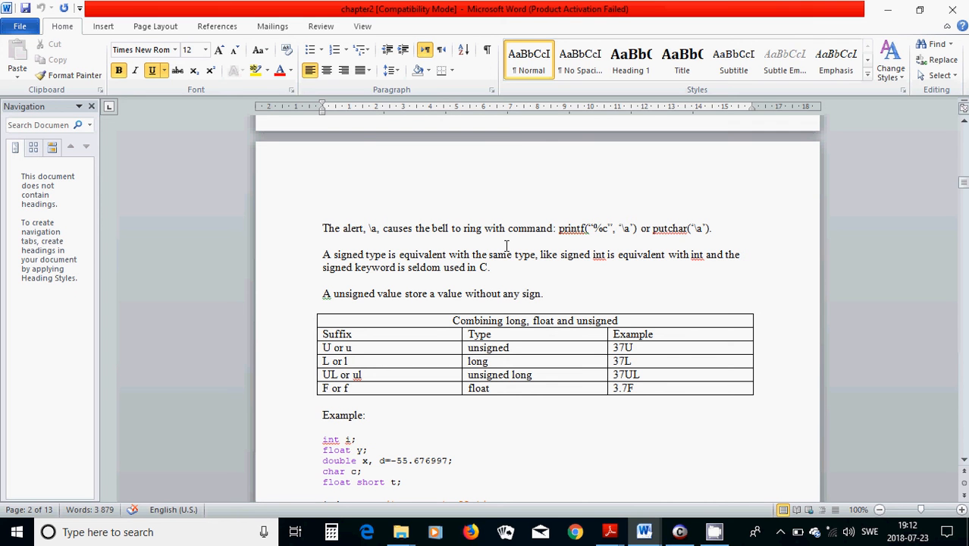
{"action": "mouse_move", "coordinate": [405, 303]}
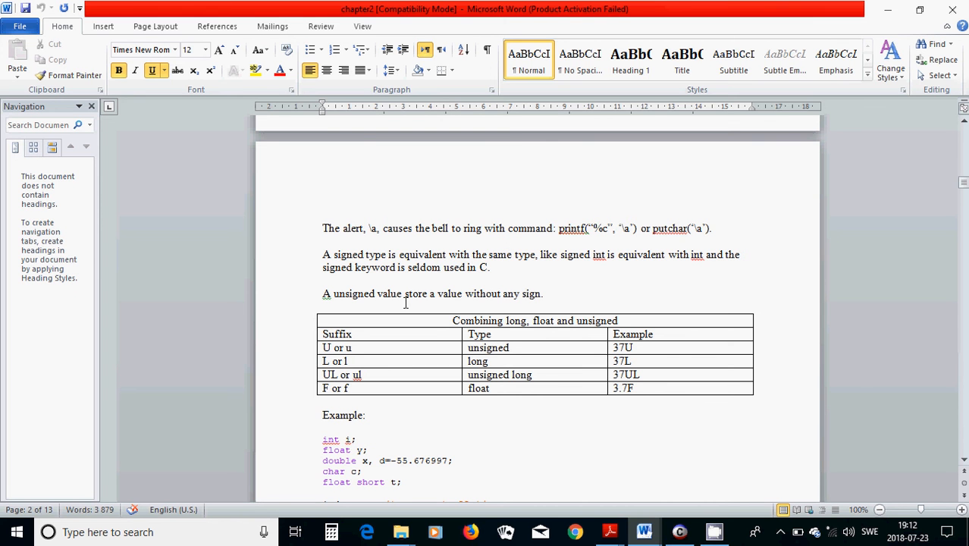
{"action": "mouse_move", "coordinate": [389, 396]}
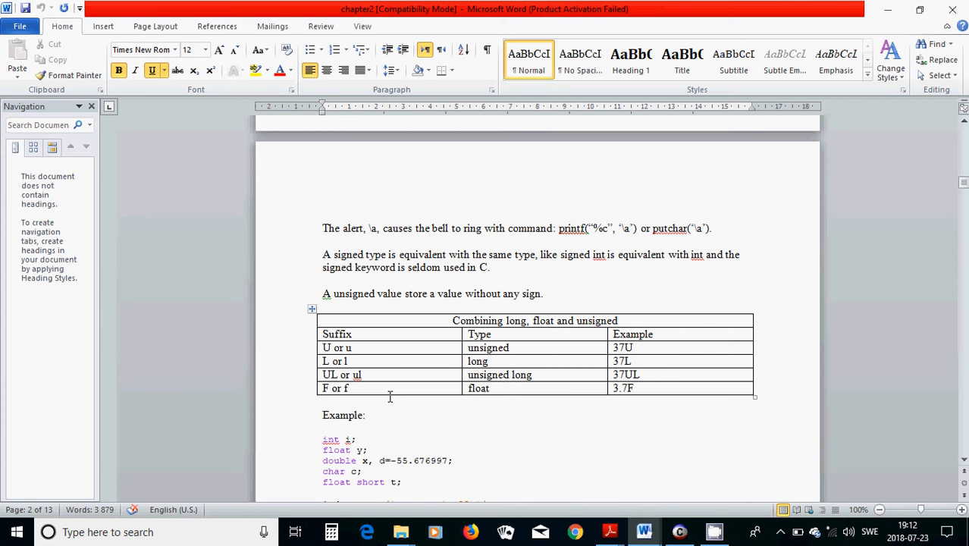
{"action": "mouse_move", "coordinate": [330, 351]}
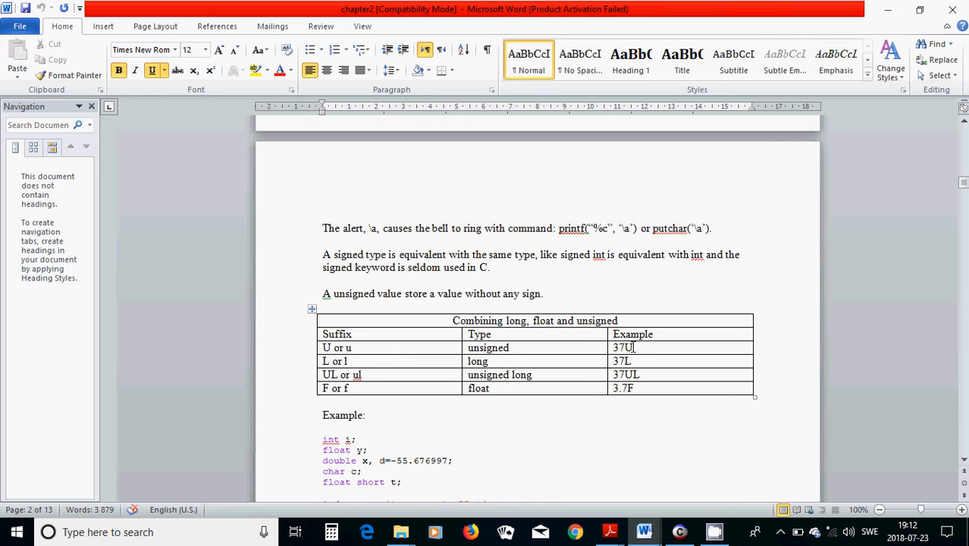
{"action": "mouse_move", "coordinate": [392, 382]}
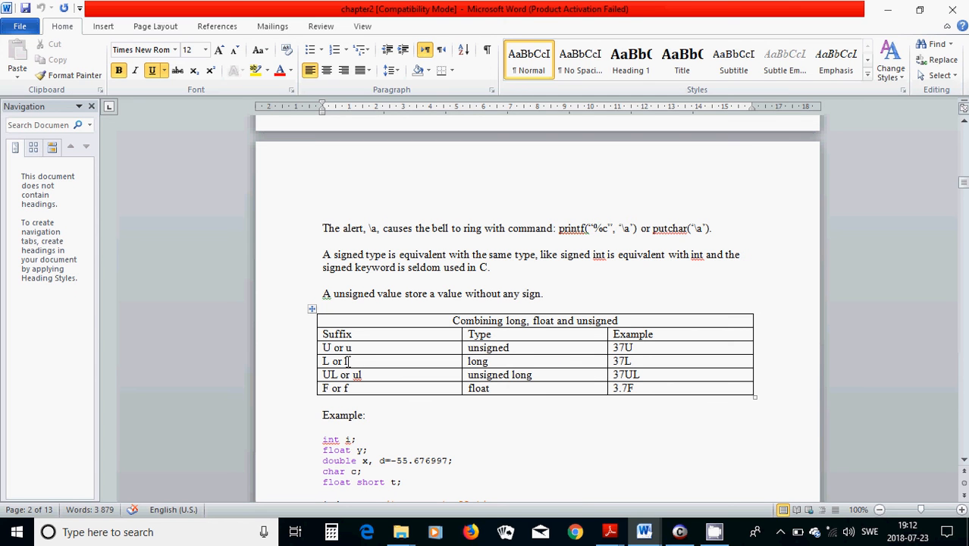
{"action": "mouse_move", "coordinate": [429, 372]}
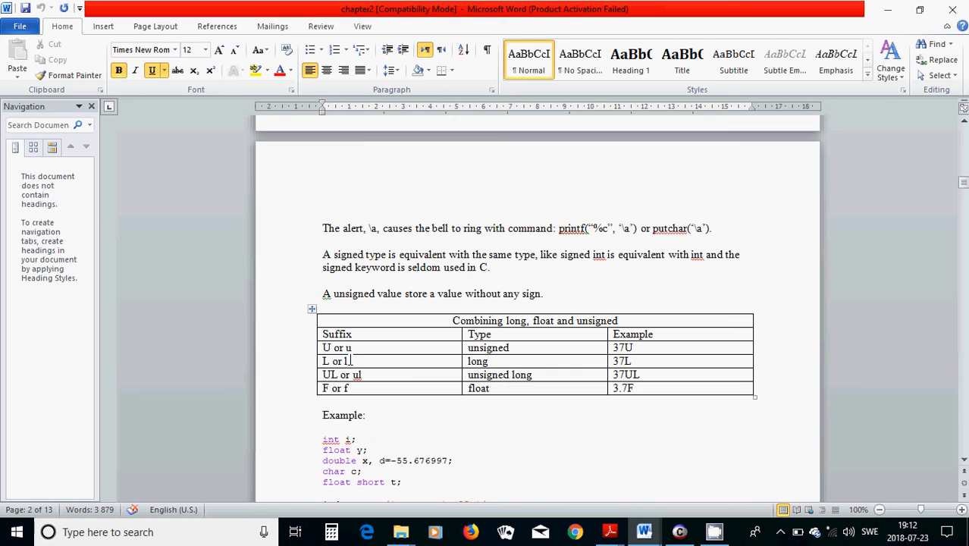
{"action": "mouse_move", "coordinate": [614, 370]}
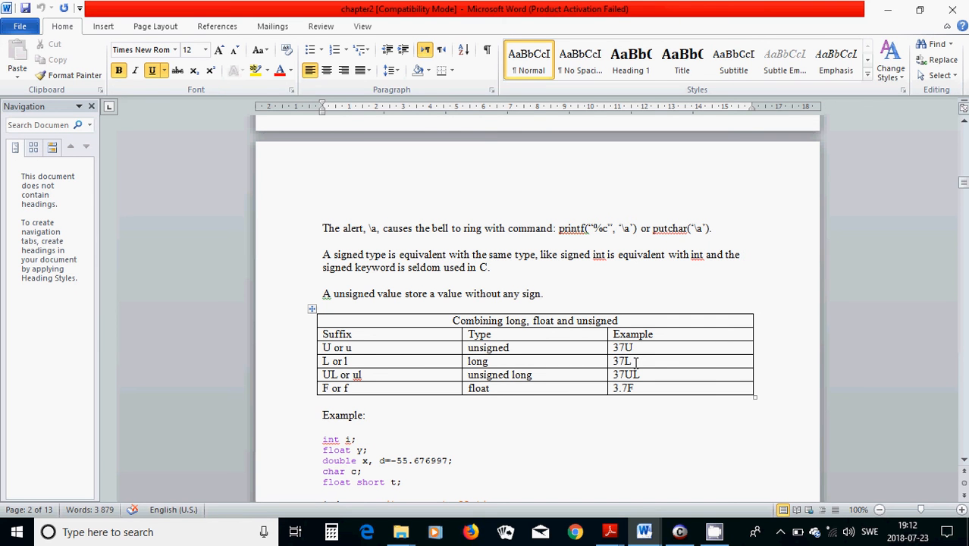
{"action": "mouse_move", "coordinate": [464, 393]}
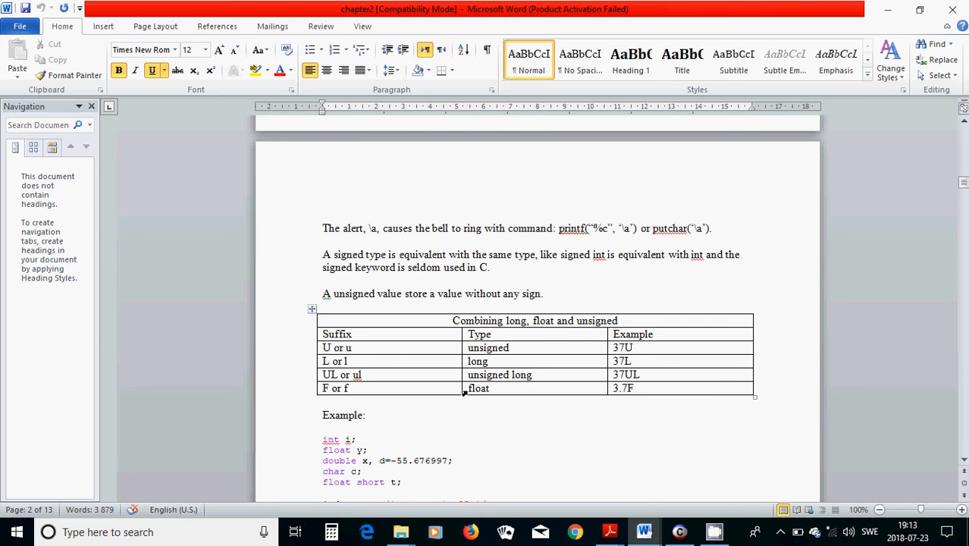
{"action": "mouse_move", "coordinate": [338, 375]}
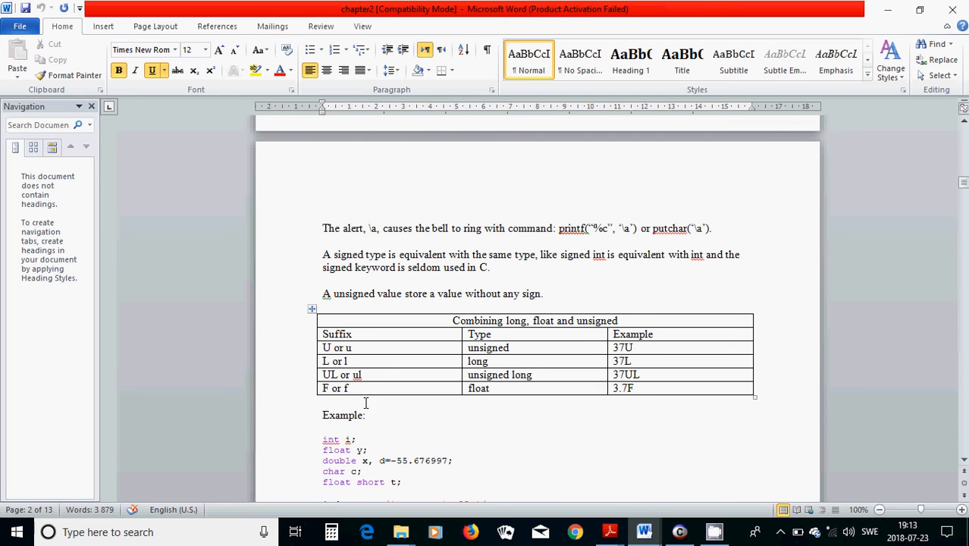
{"action": "mouse_move", "coordinate": [627, 406]}
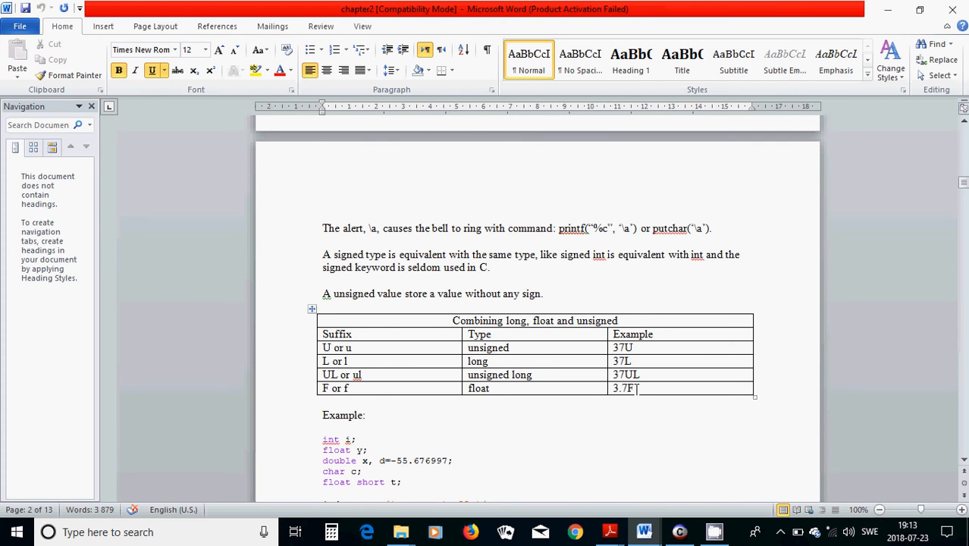
{"action": "mouse_move", "coordinate": [623, 388]}
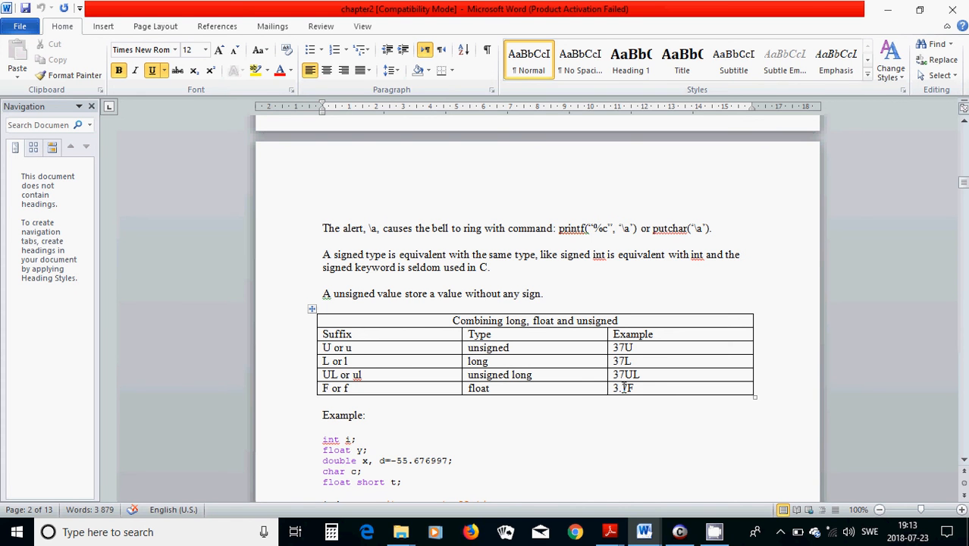
{"action": "scroll", "scroll_direction": "down", "scroll_amount": 3}
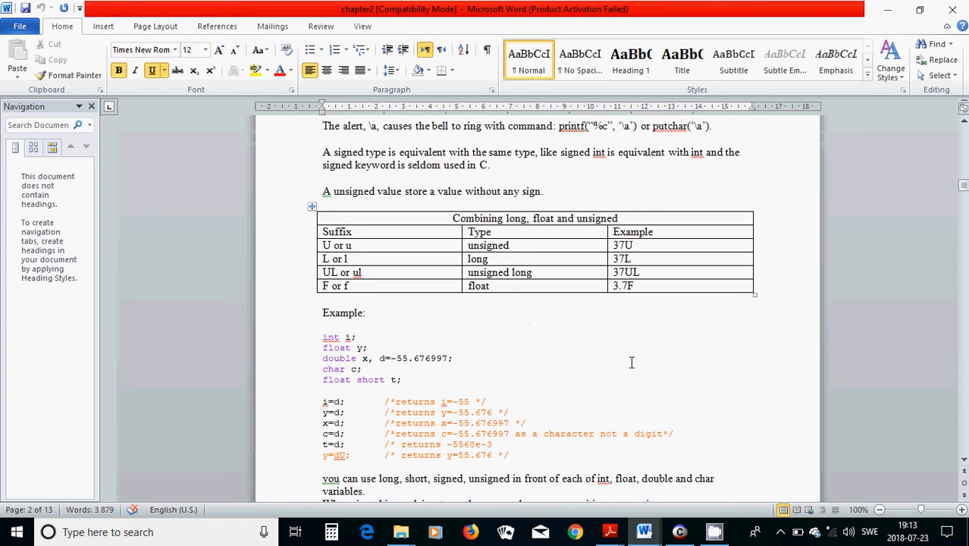
Step: Scroll past the example code to the #define and const constant examples
{"action": "scroll", "scroll_direction": "down", "scroll_amount": 3}
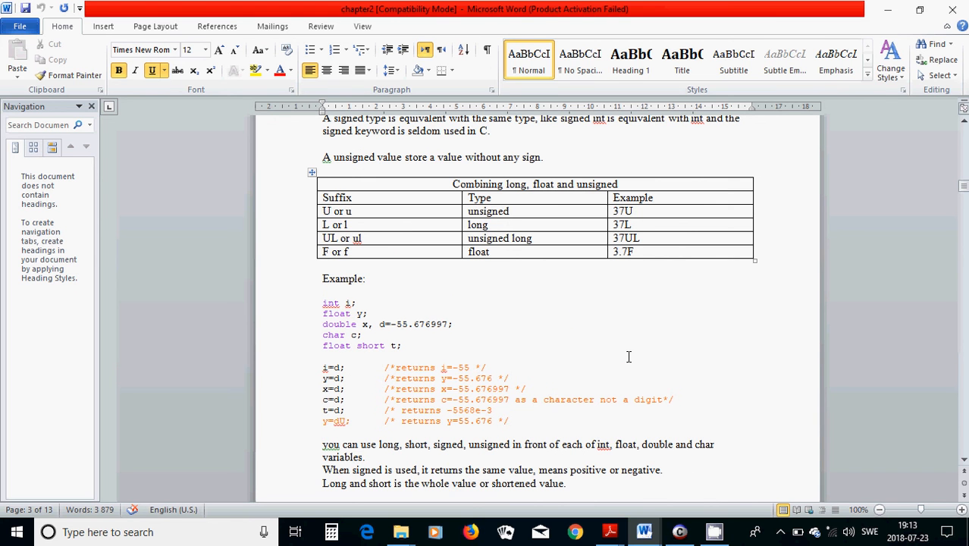
{"action": "scroll", "scroll_direction": "down", "scroll_amount": 3}
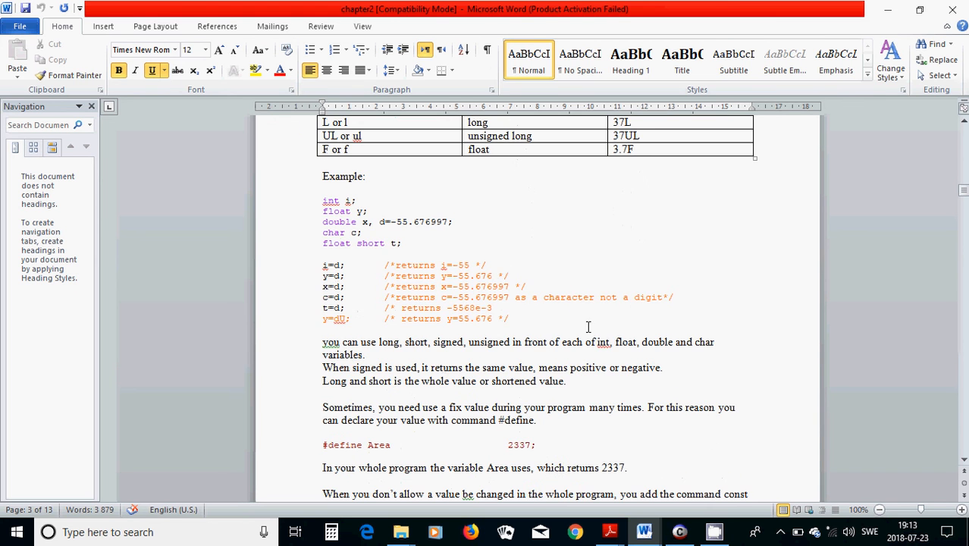
{"action": "mouse_move", "coordinate": [582, 322]}
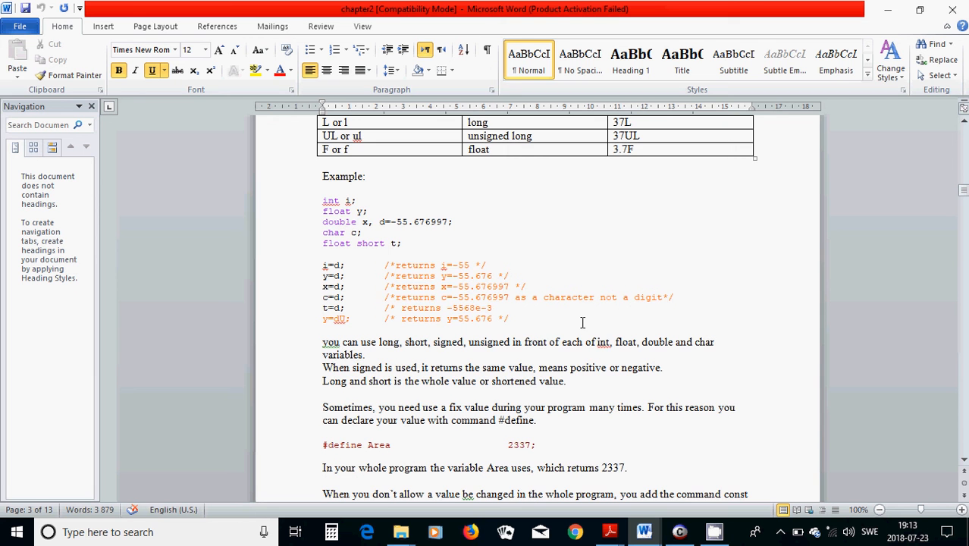
{"action": "scroll", "scroll_direction": "down", "scroll_amount": 3}
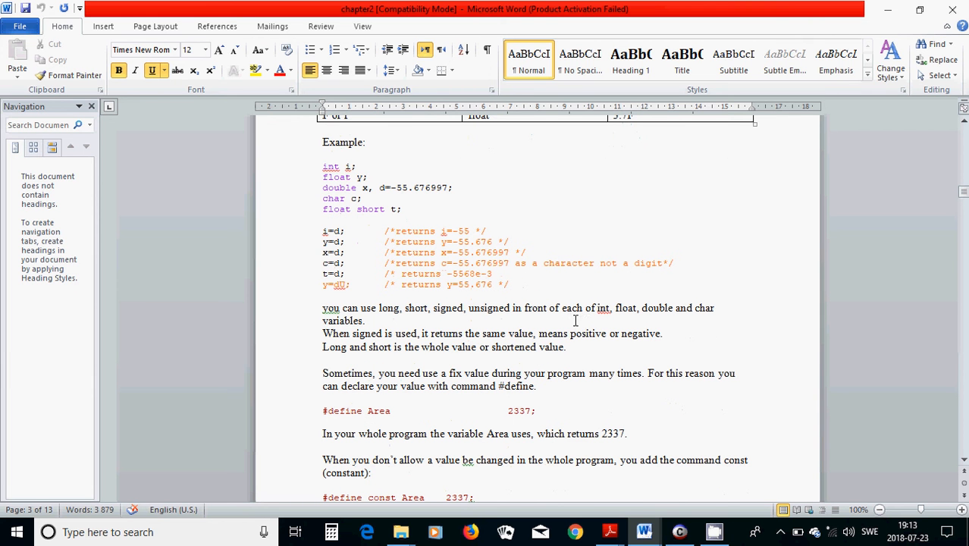
{"action": "scroll", "scroll_direction": "down", "scroll_amount": 3}
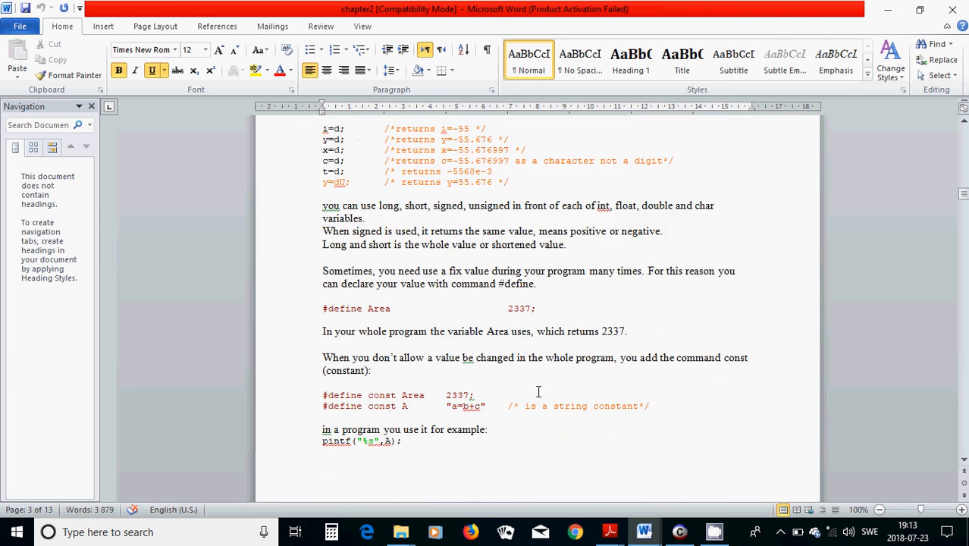
{"action": "scroll", "scroll_direction": "down", "scroll_amount": 3}
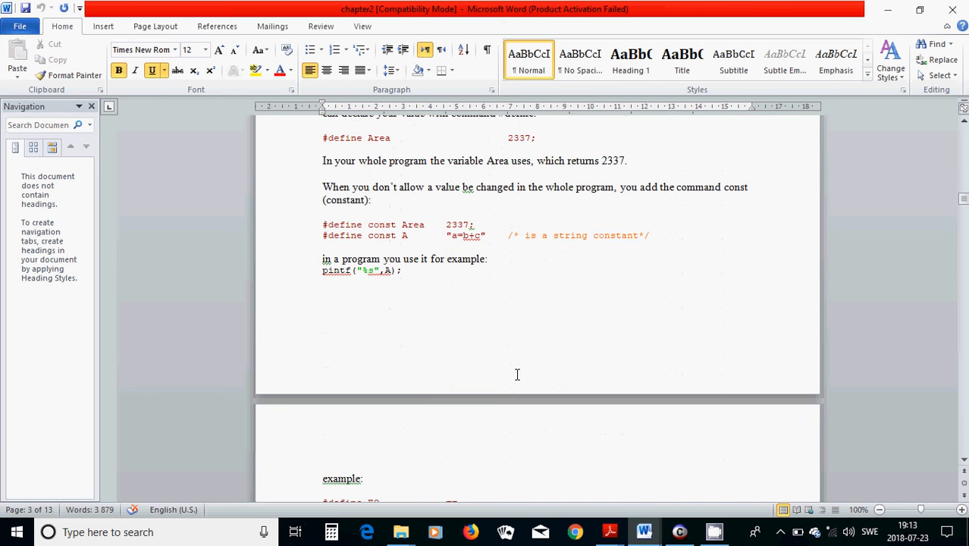
{"action": "scroll", "scroll_direction": "up", "scroll_amount": 3}
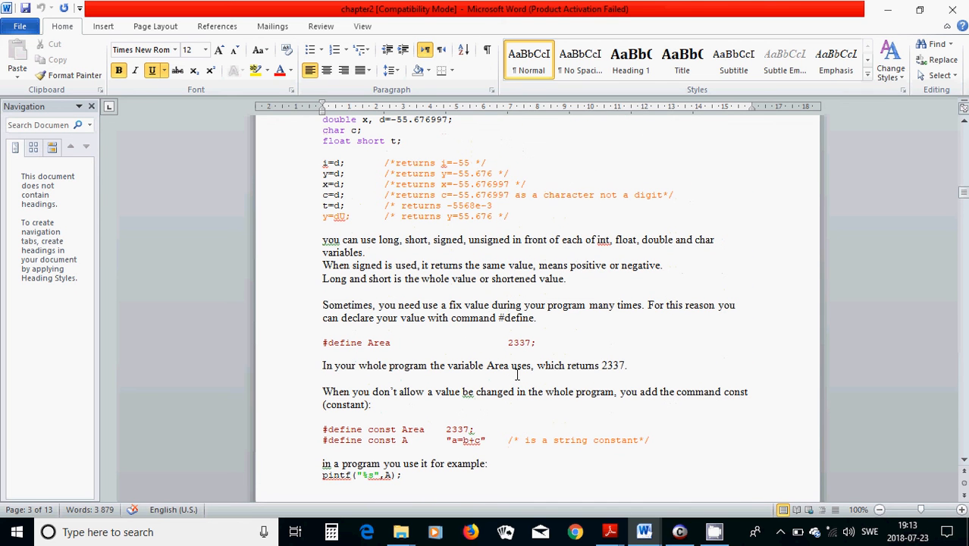